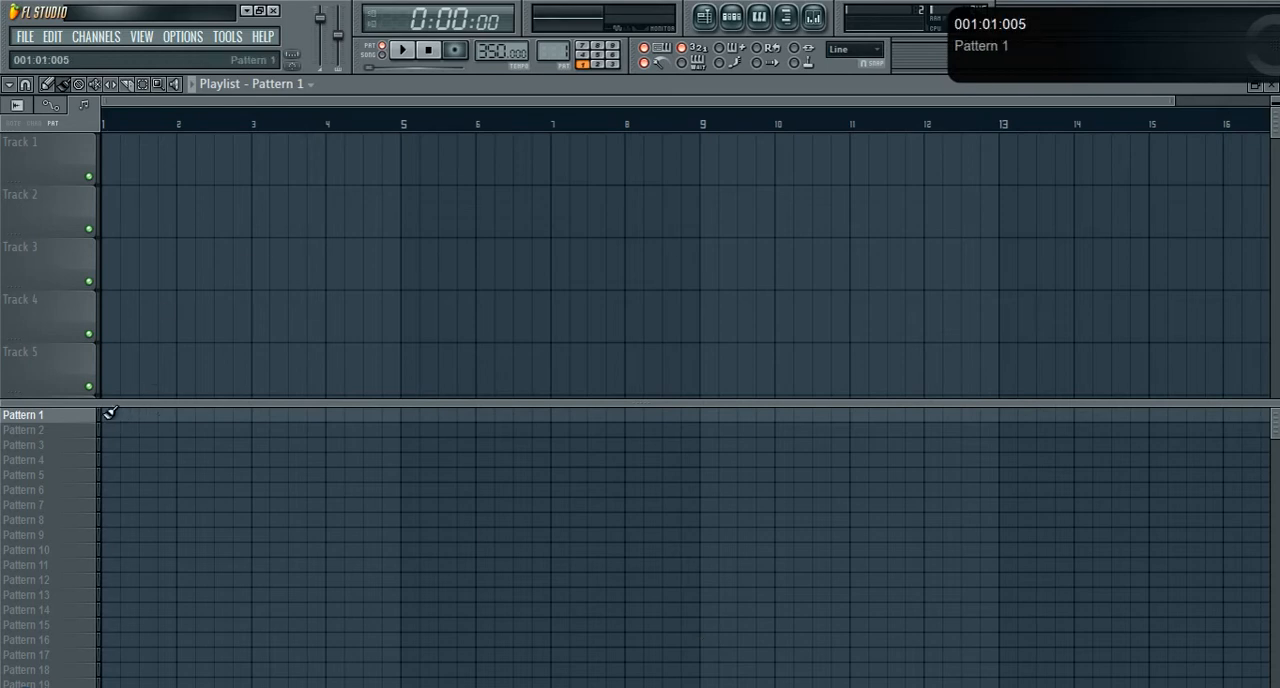
Step: Mark bars 1 to 5 on the playlist's Pattern 1 row, then clear the selection
{"action": "left_click_drag", "start_coordinate": [105, 415], "coordinate": [400, 415]}
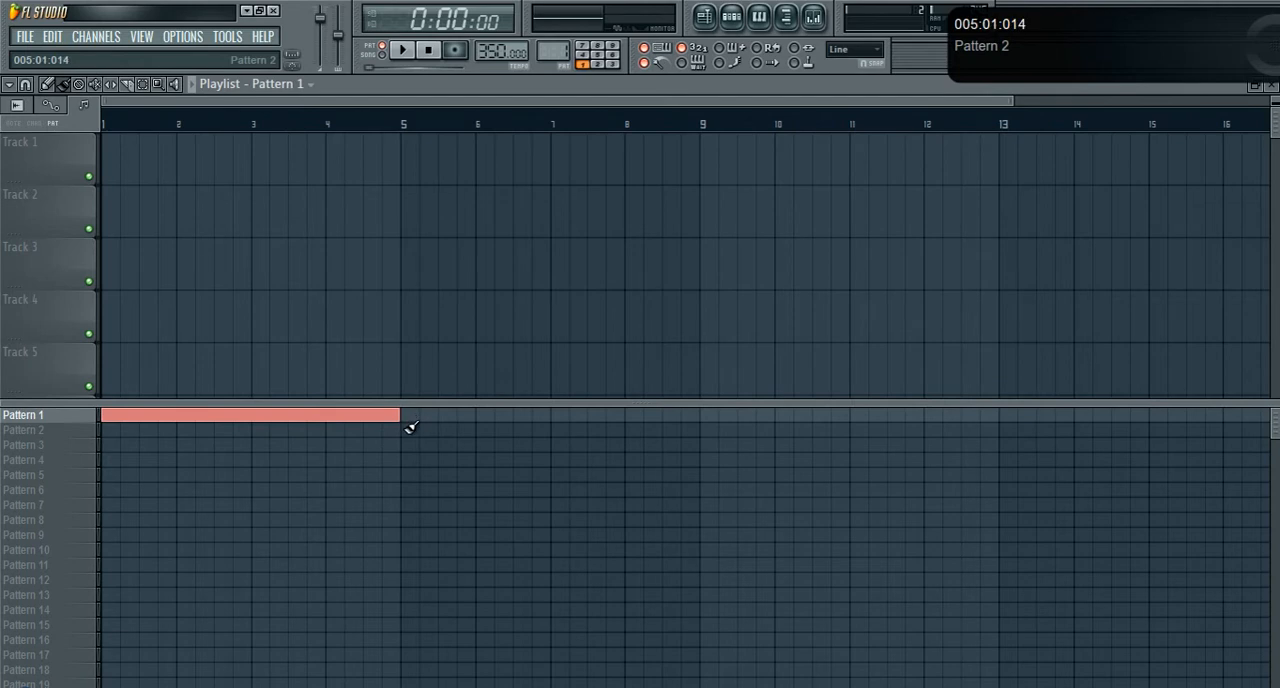
{"action": "left_click", "coordinate": [510, 444]}
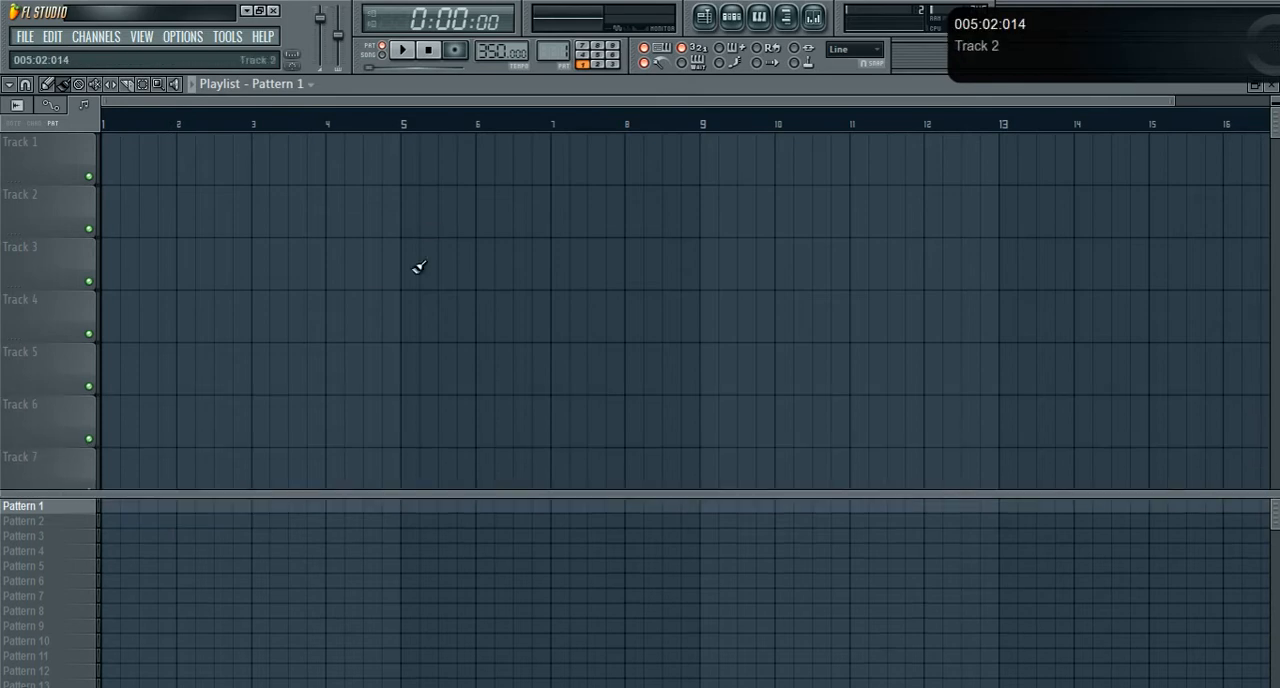
{"action": "mouse_move", "coordinate": [808, 67]}
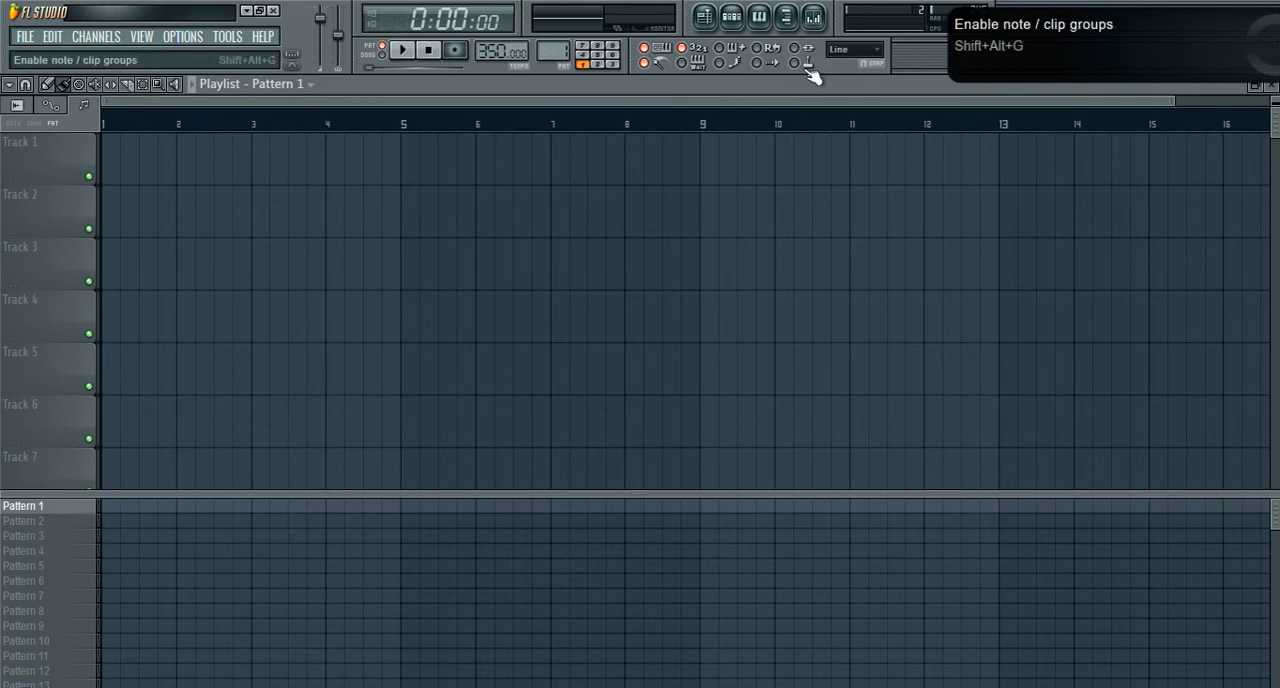
{"action": "mouse_move", "coordinate": [813, 17]}
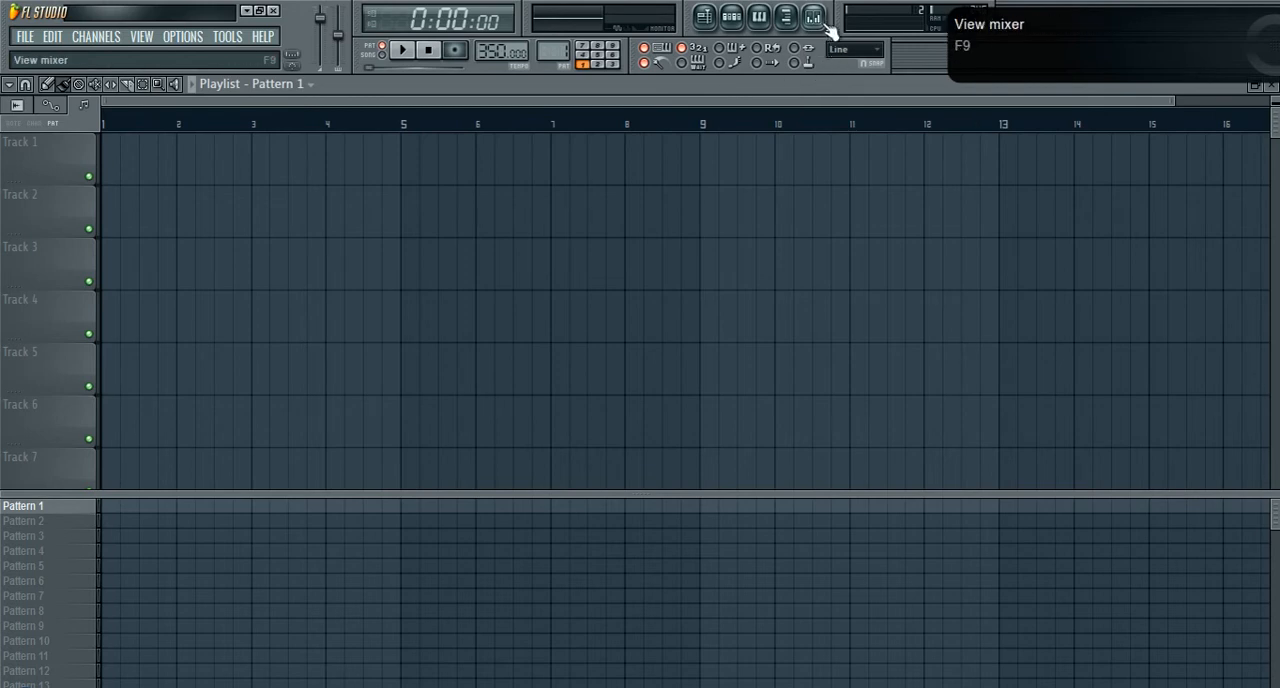
{"action": "left_click", "coordinate": [812, 18]}
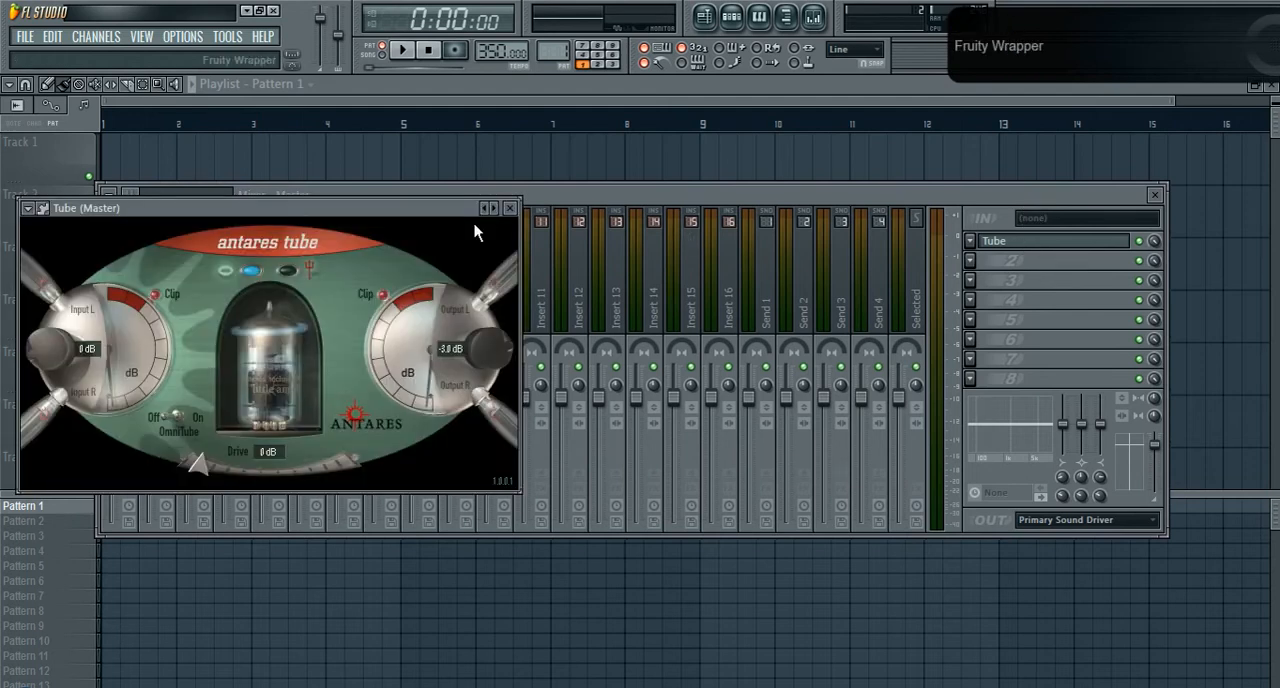
{"action": "left_click_drag", "start_coordinate": [85, 208], "coordinate": [213, 205]}
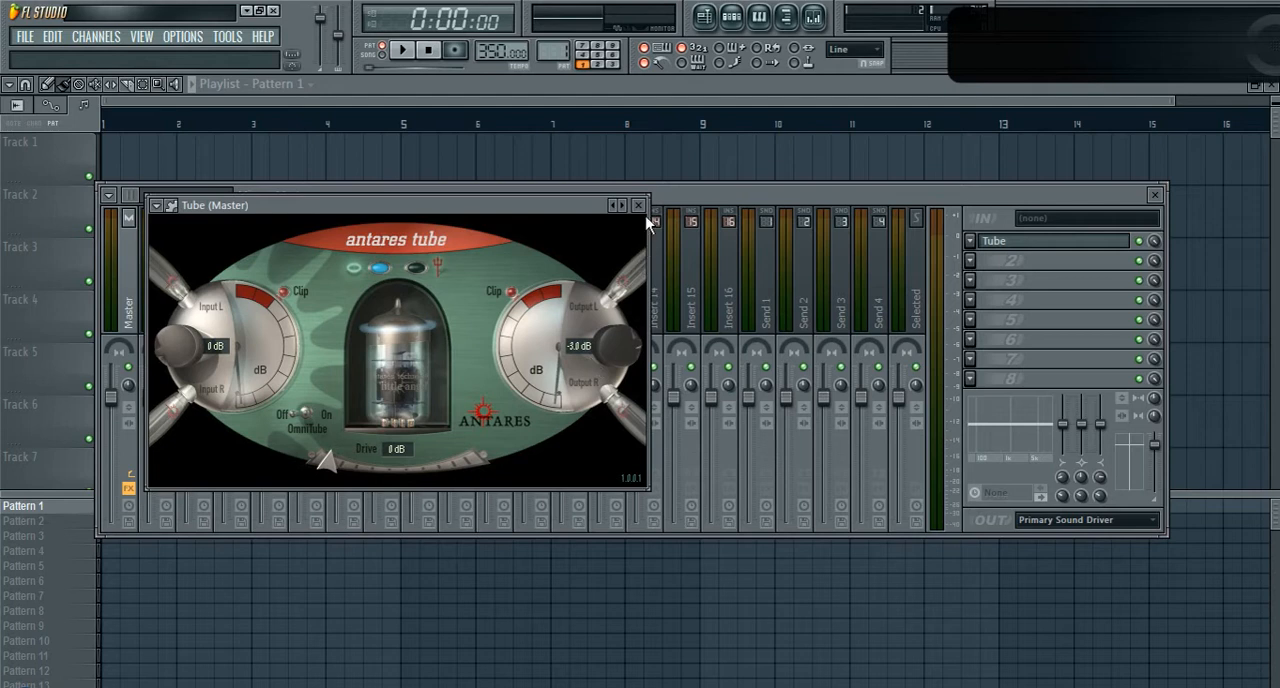
{"action": "mouse_move", "coordinate": [638, 205]}
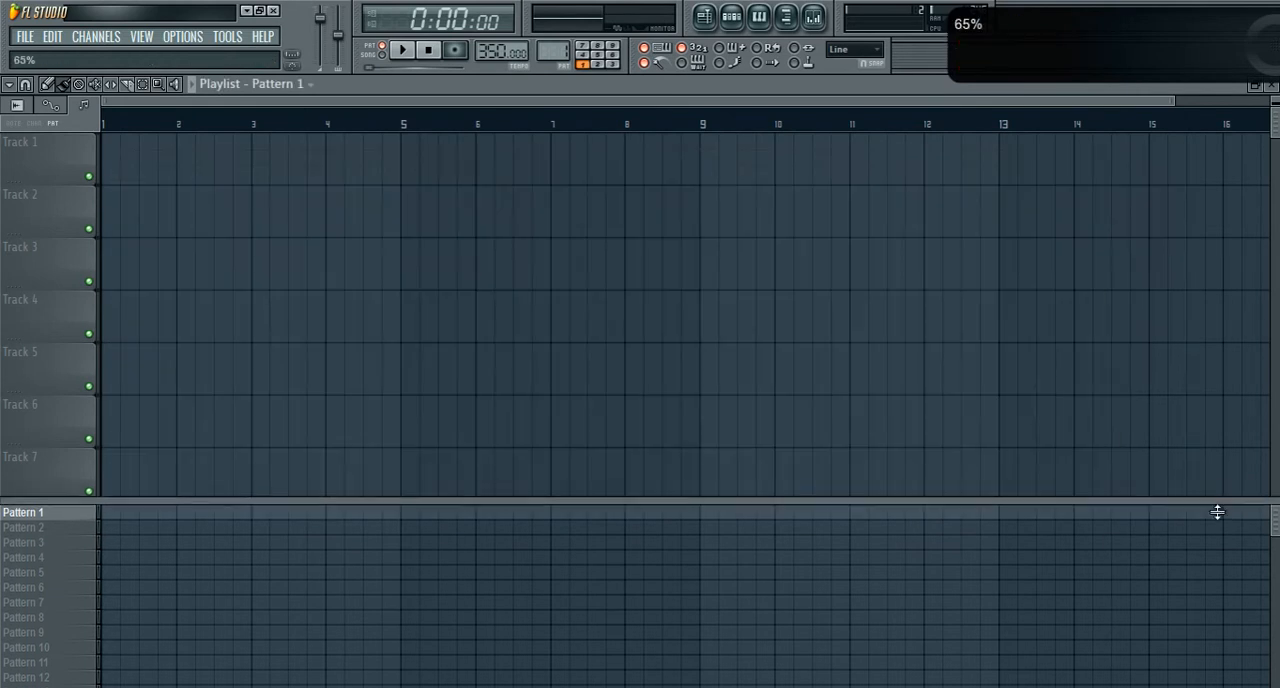
{"action": "mouse_move", "coordinate": [704, 17]}
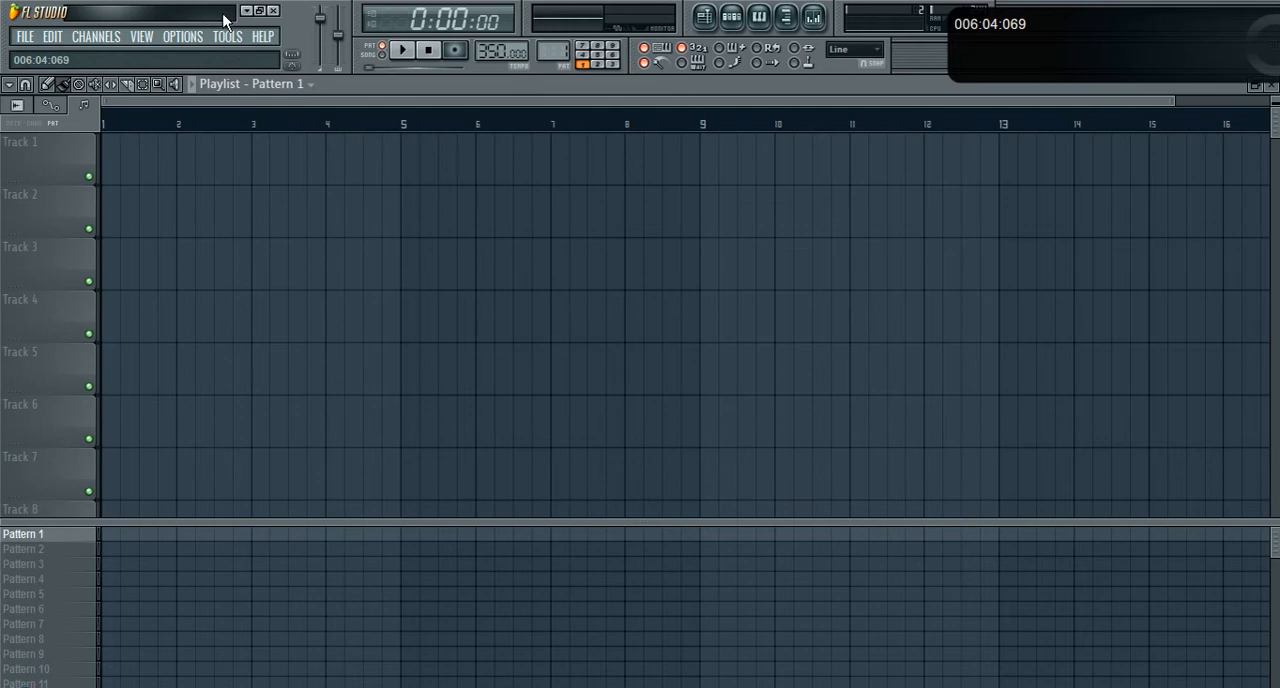
{"action": "mouse_move", "coordinate": [490, 80]}
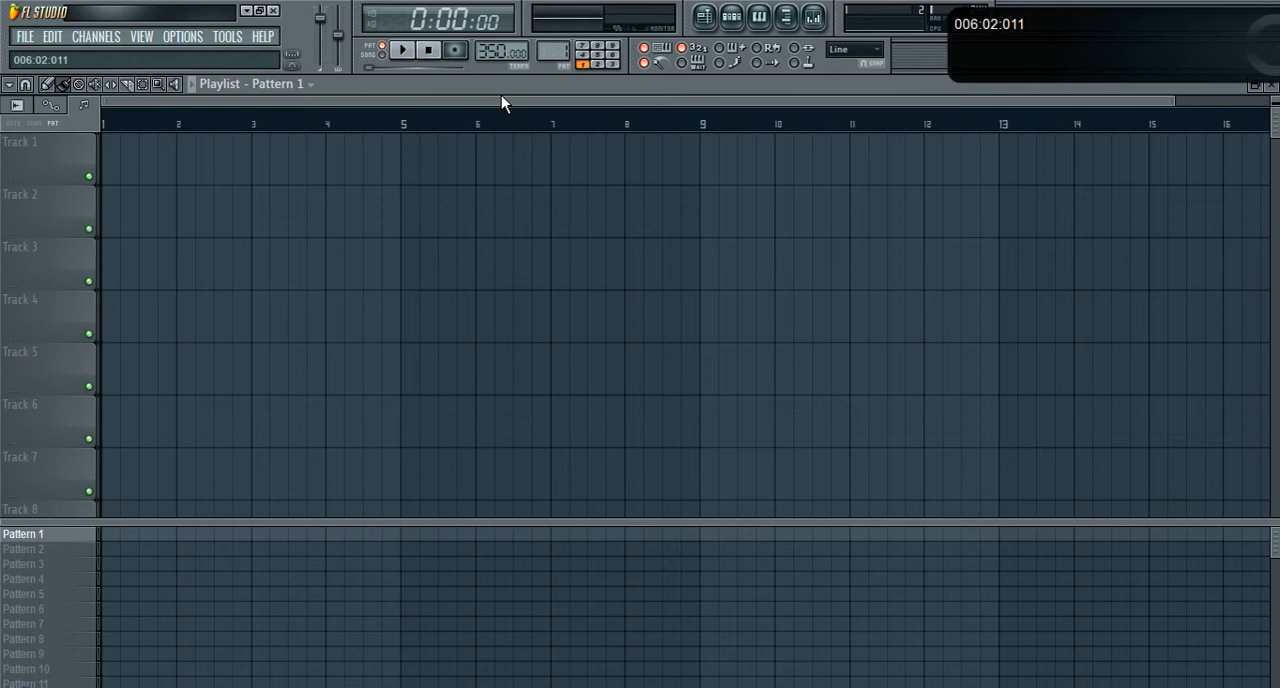
{"action": "mouse_move", "coordinate": [623, 101]}
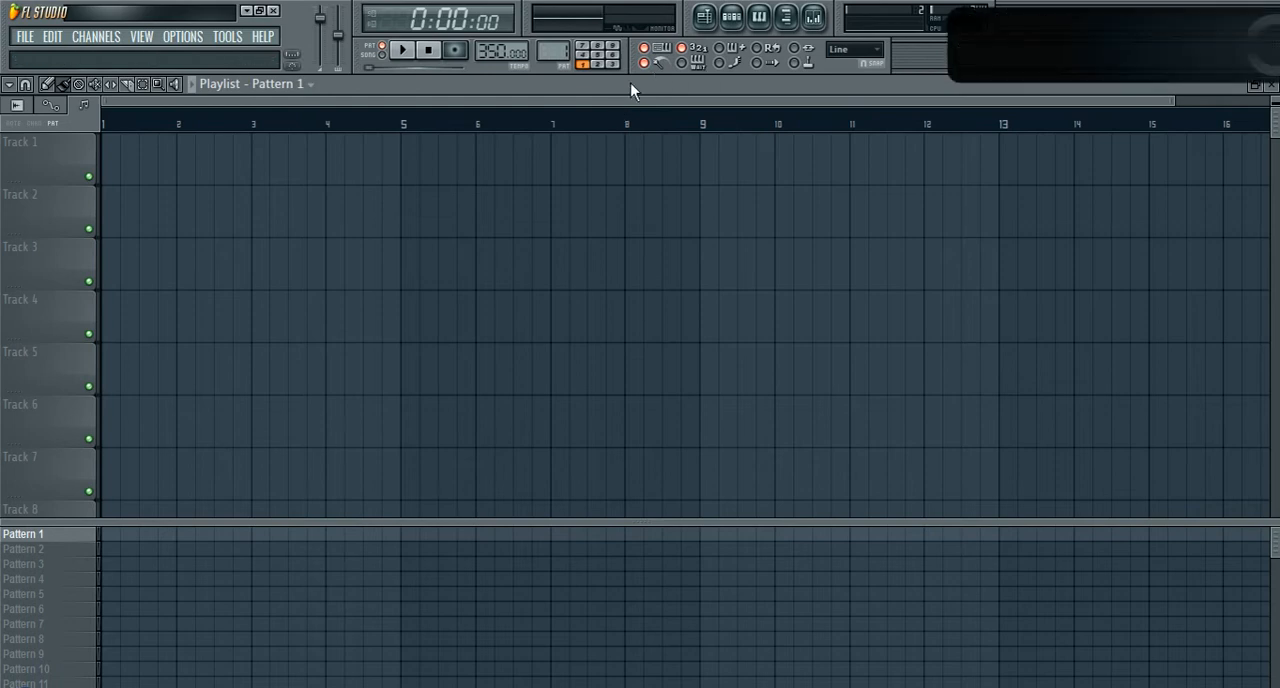
{"action": "mouse_move", "coordinate": [719, 35]}
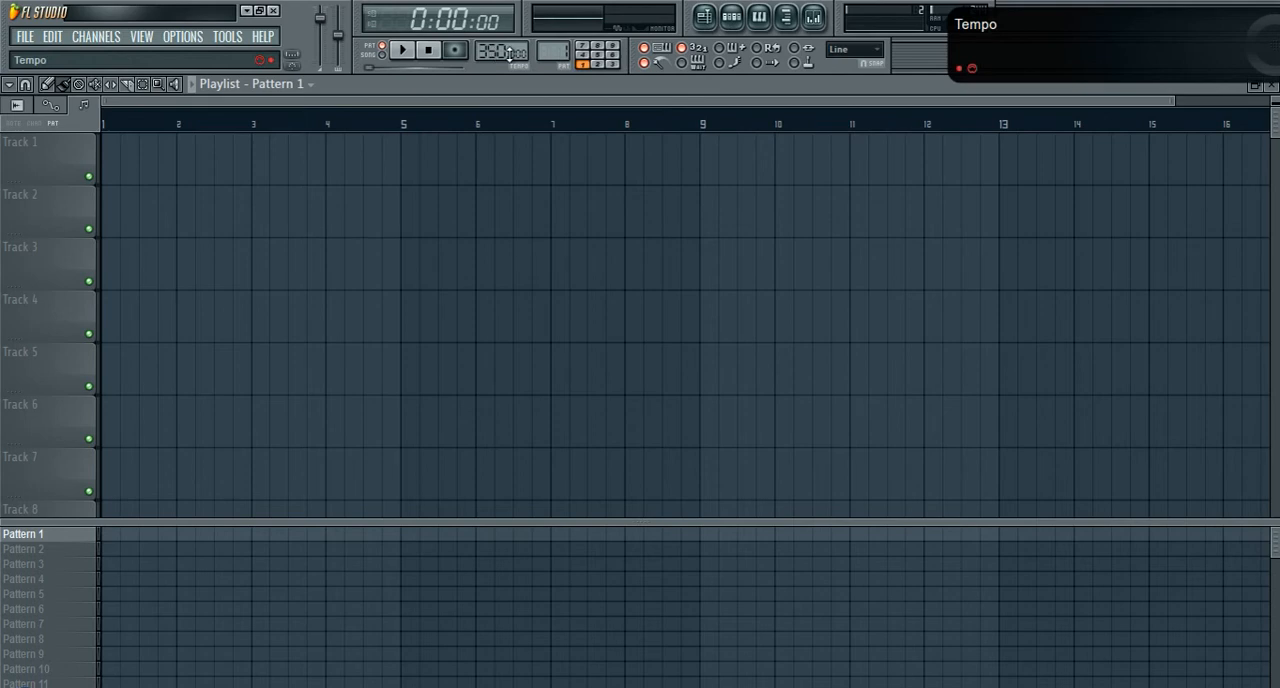
{"action": "mouse_move", "coordinate": [732, 18]}
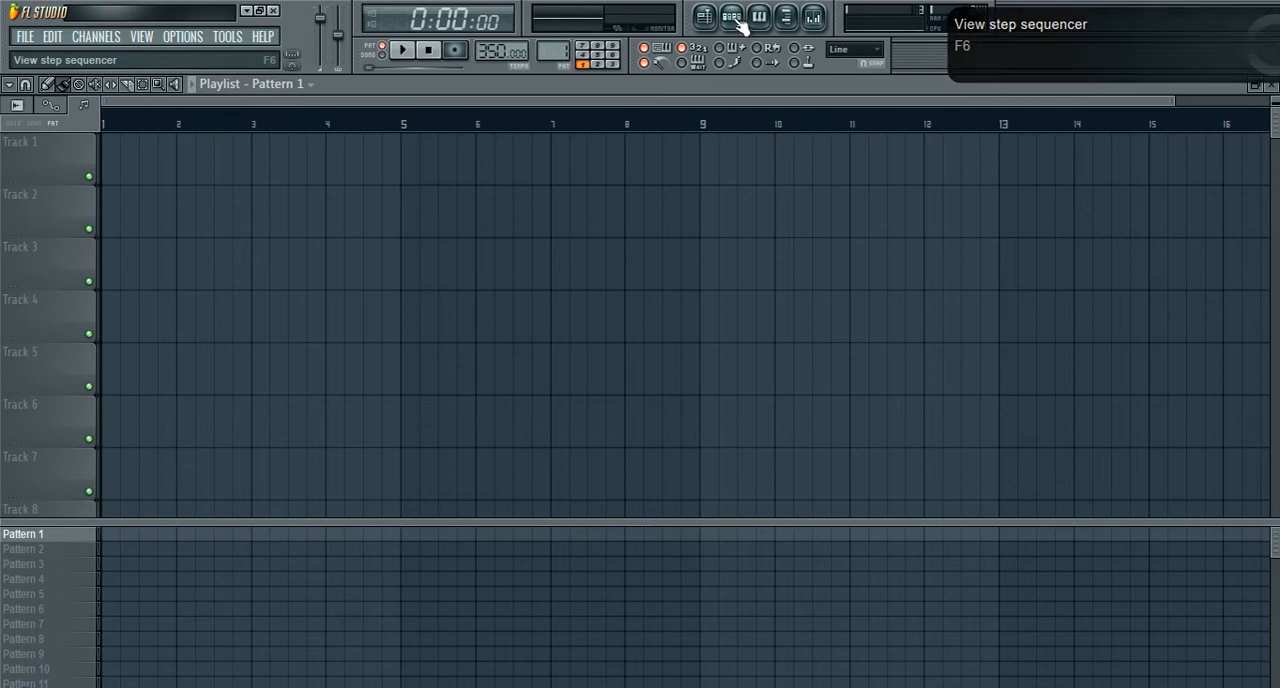
Step: Open the step sequencer, fill the first Sampler steps, and open that channel's options menu
{"action": "left_click", "coordinate": [731, 18]}
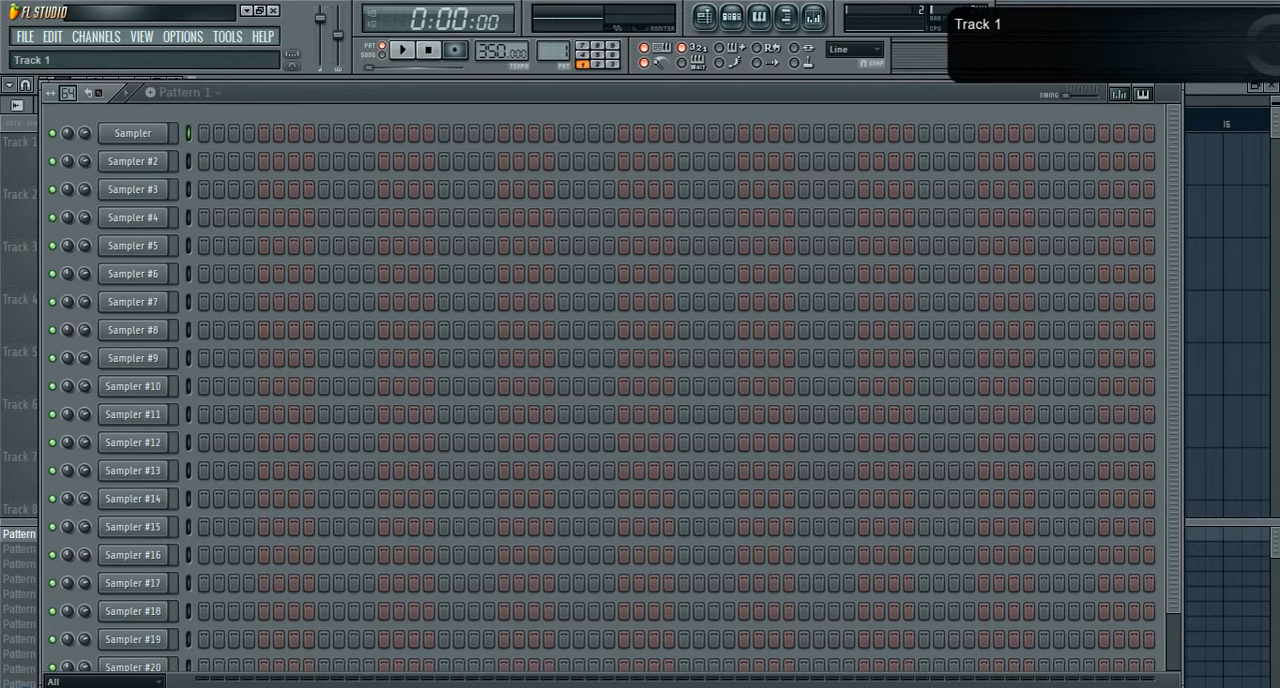
{"action": "left_click", "coordinate": [132, 133]}
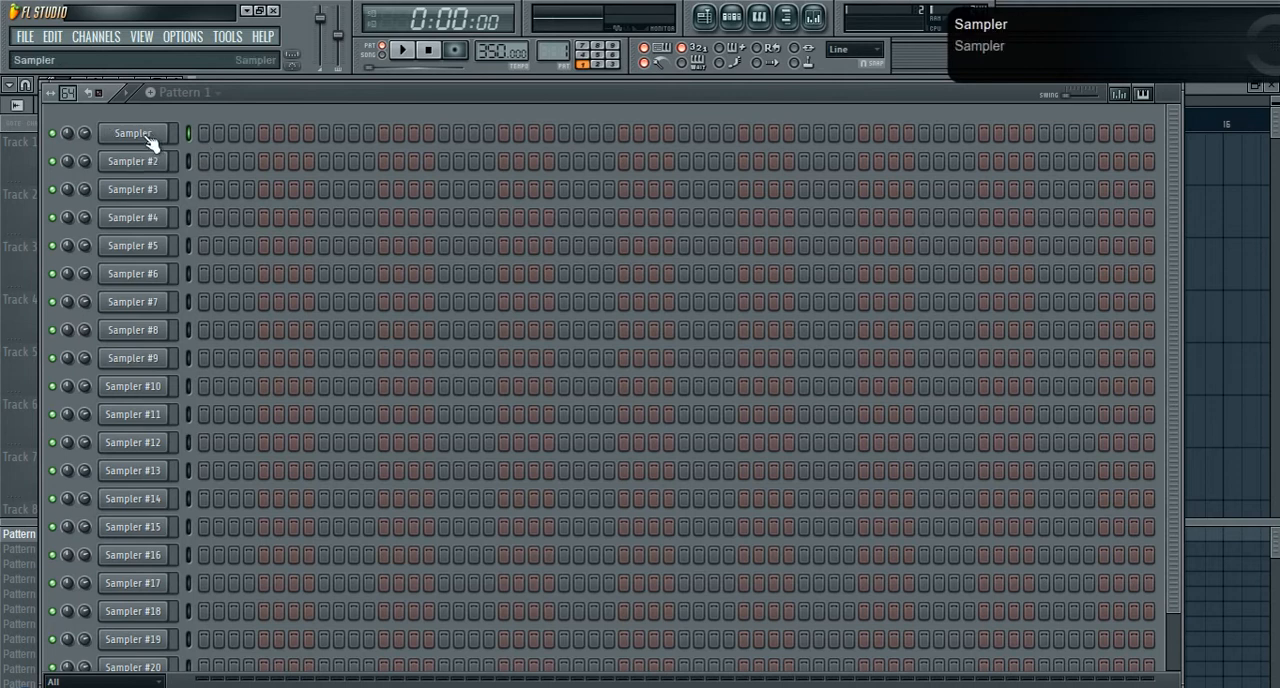
{"action": "left_click_drag", "start_coordinate": [202, 132], "coordinate": [308, 132]}
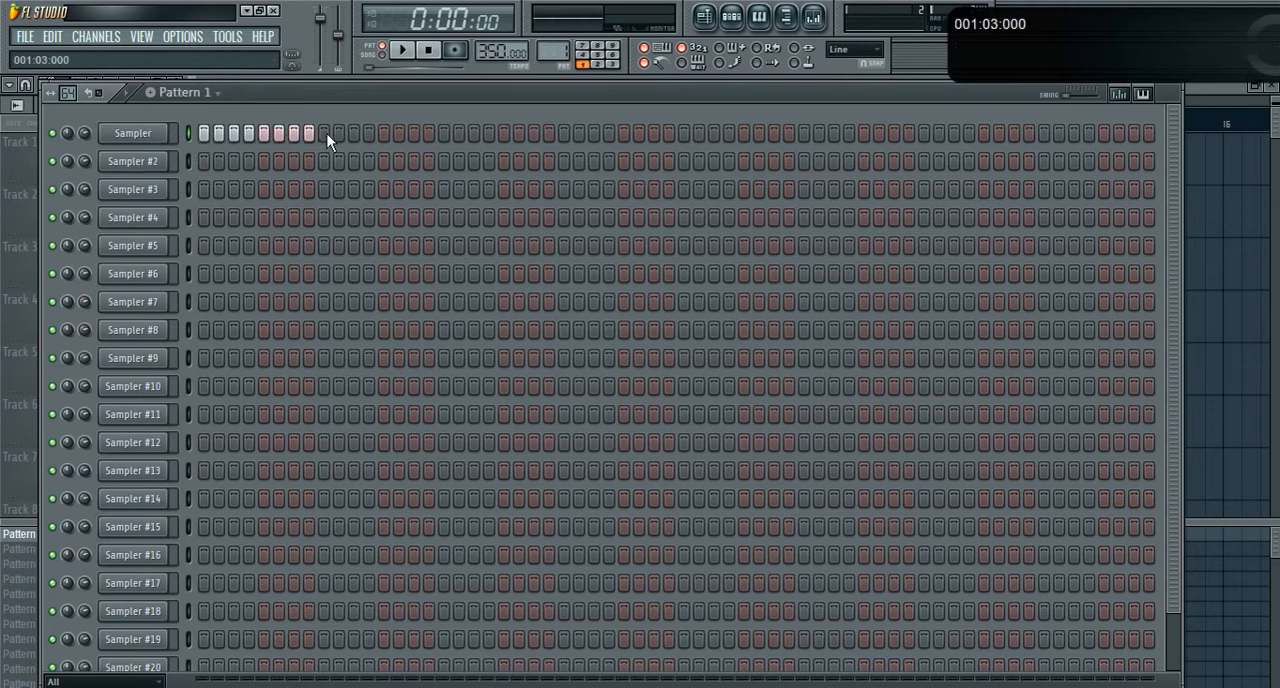
{"action": "left_click", "coordinate": [133, 132]}
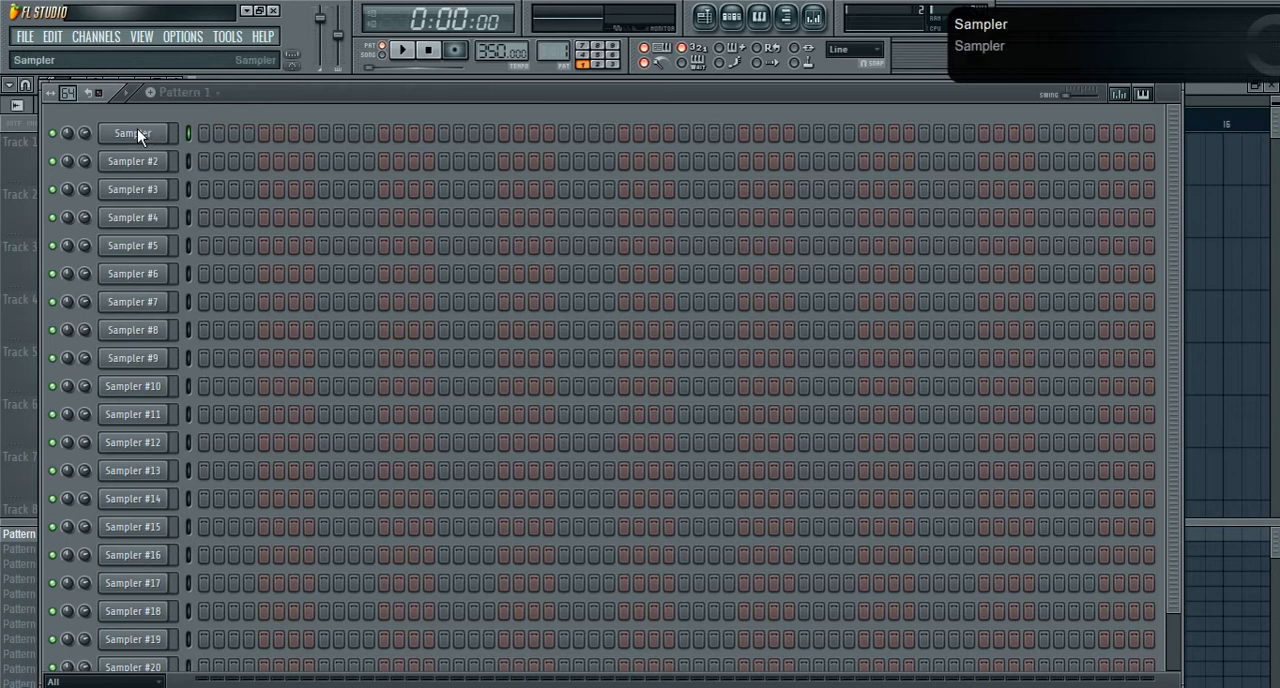
{"action": "right_click", "coordinate": [132, 133]}
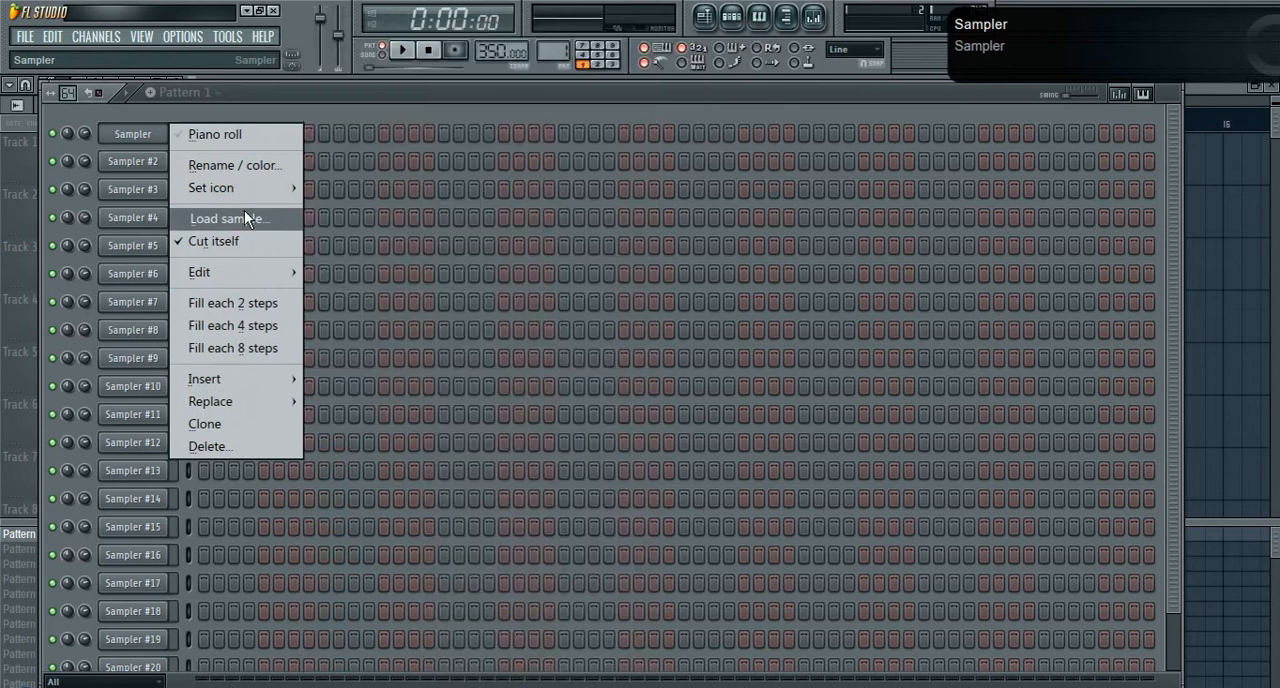
Step: Load TR909SN7.WAV from Favorites > Roland > Roland TR909 into the first Sampler channel
{"action": "left_click", "coordinate": [227, 218]}
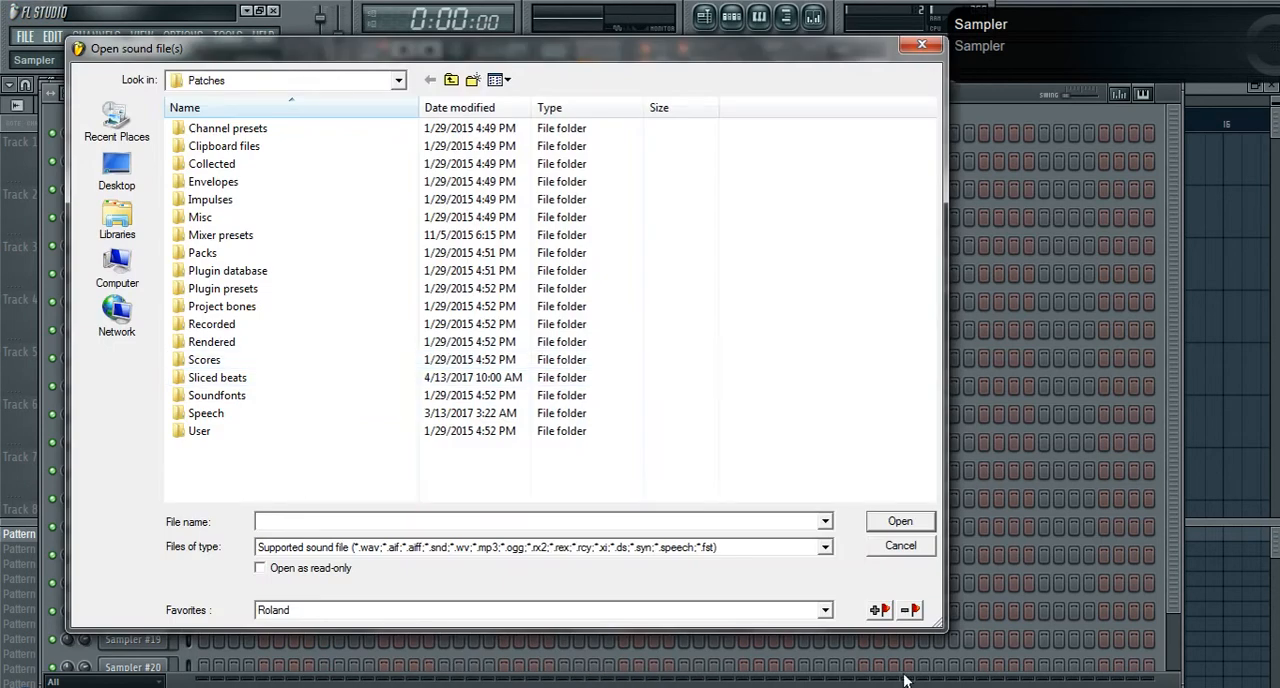
{"action": "left_click", "coordinate": [824, 610]}
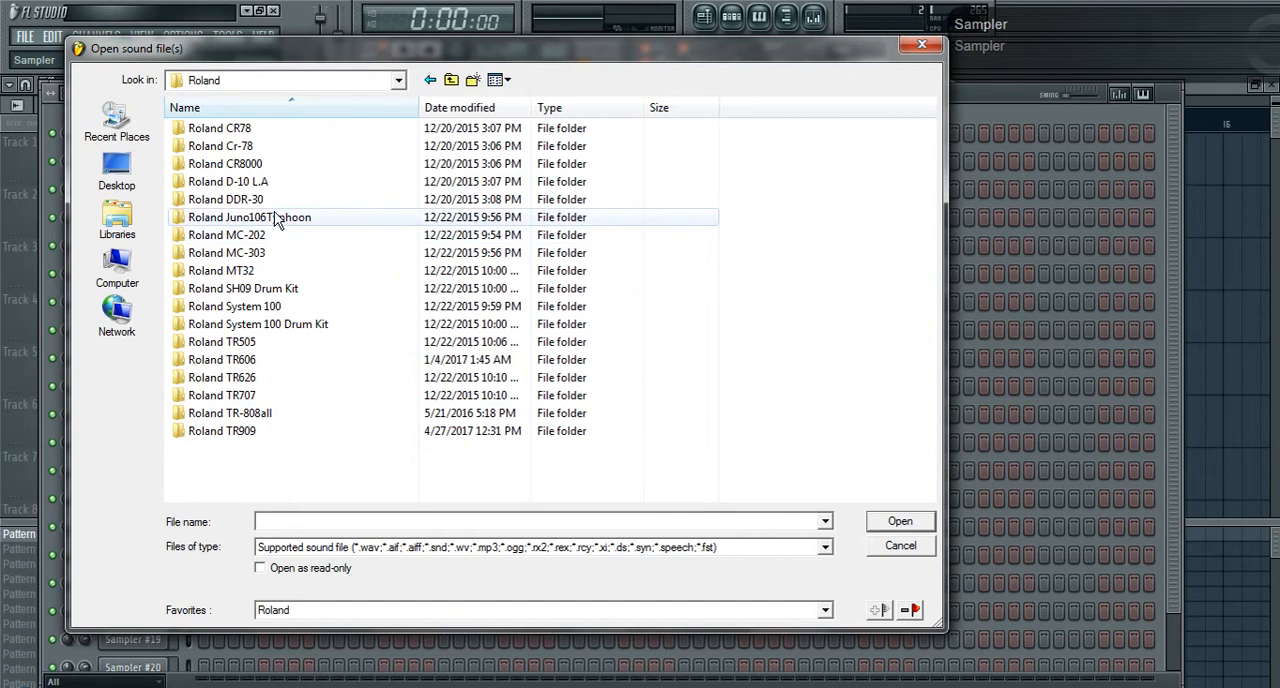
{"action": "double_click", "coordinate": [222, 430]}
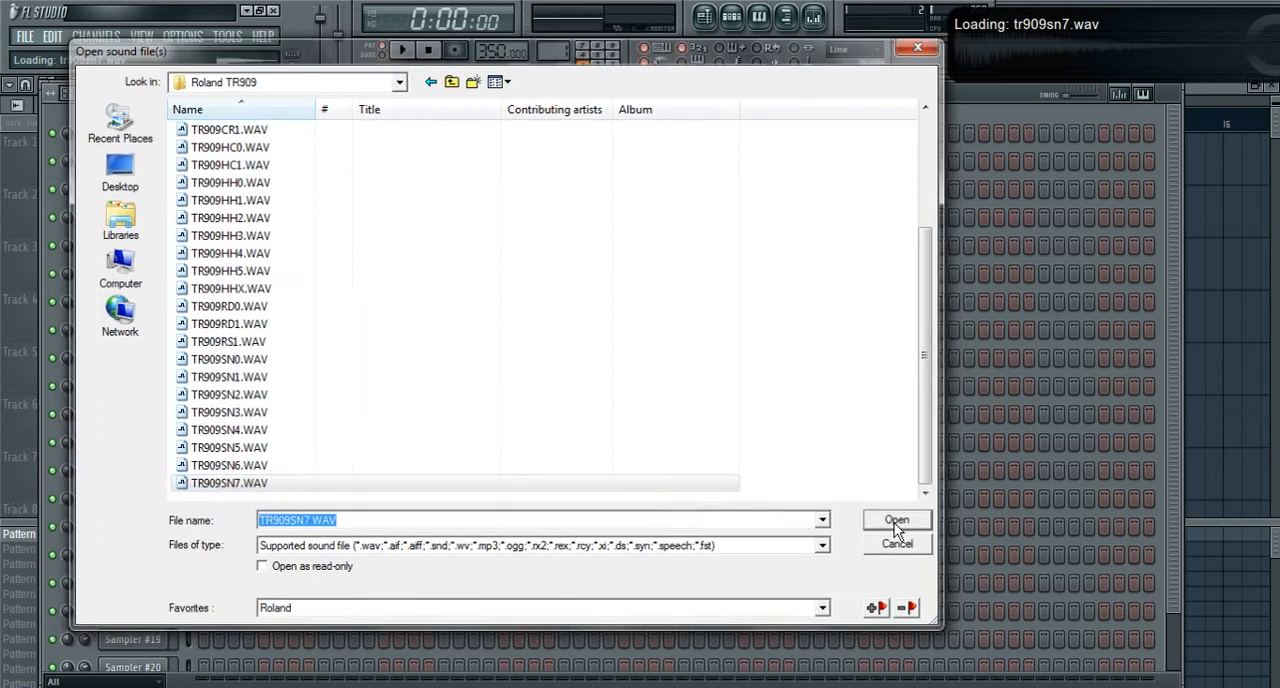
{"action": "left_click", "coordinate": [895, 519]}
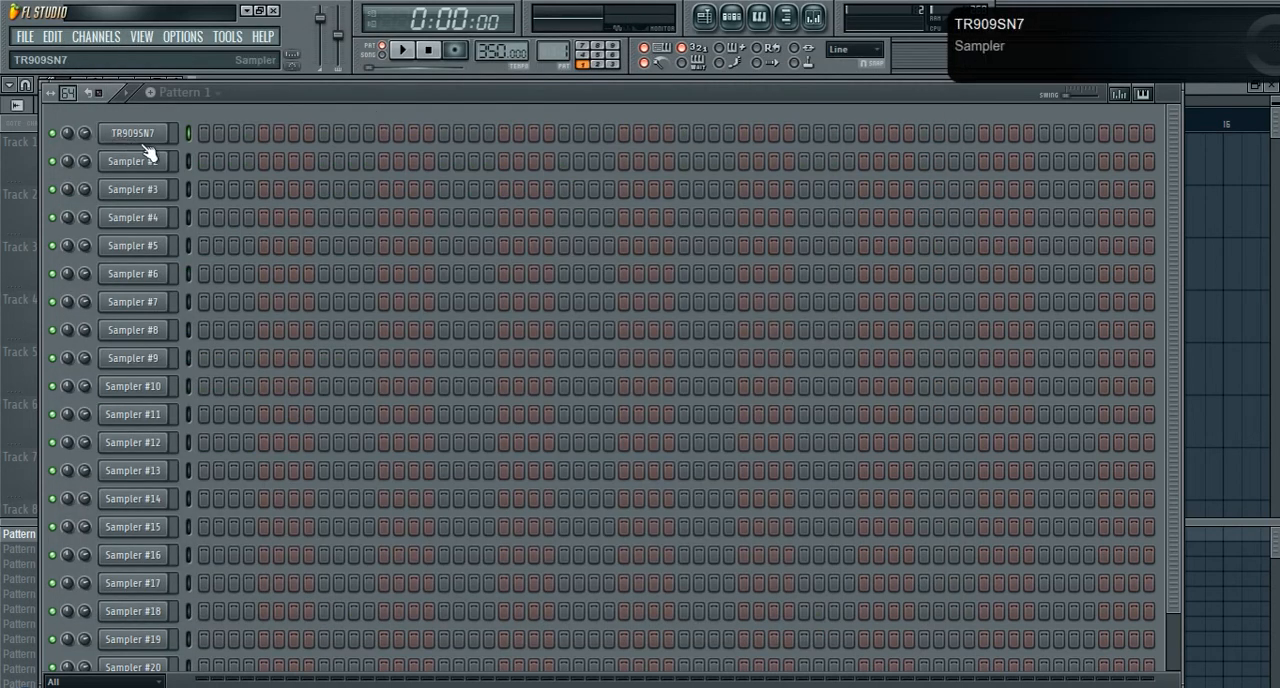
Step: Fill every eighth step of the TR909SN7 row and play it back
{"action": "right_click", "coordinate": [137, 132]}
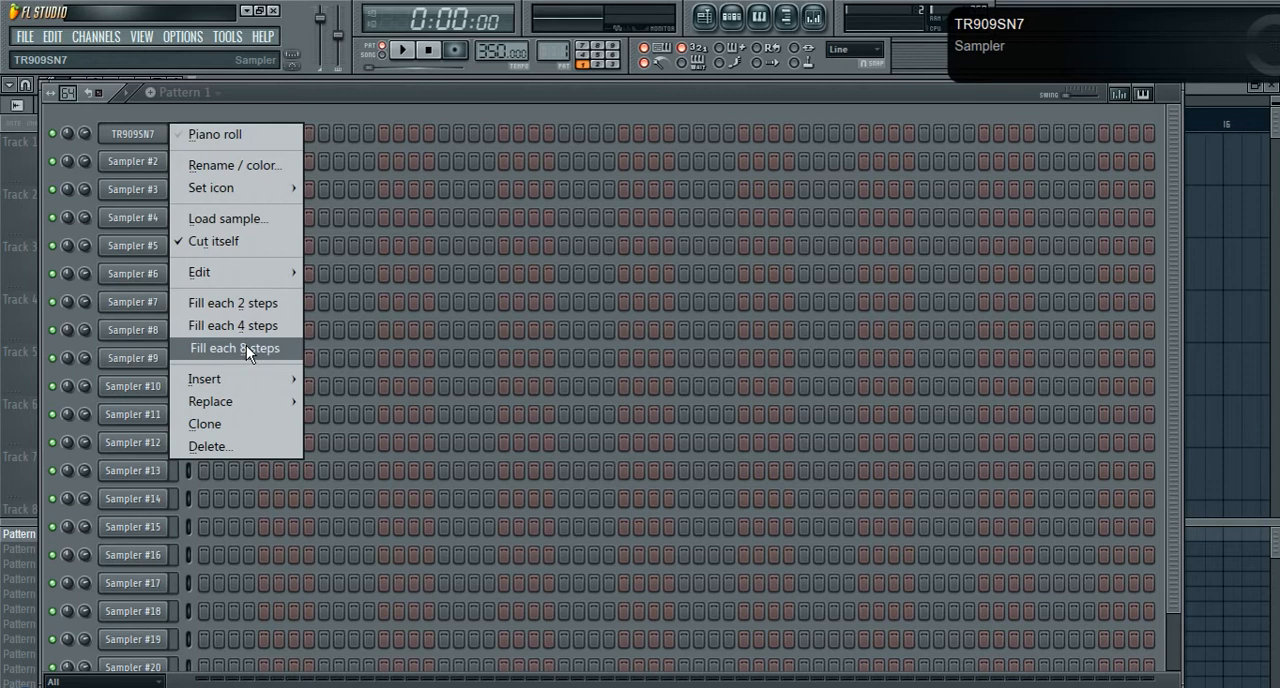
{"action": "left_click", "coordinate": [234, 348]}
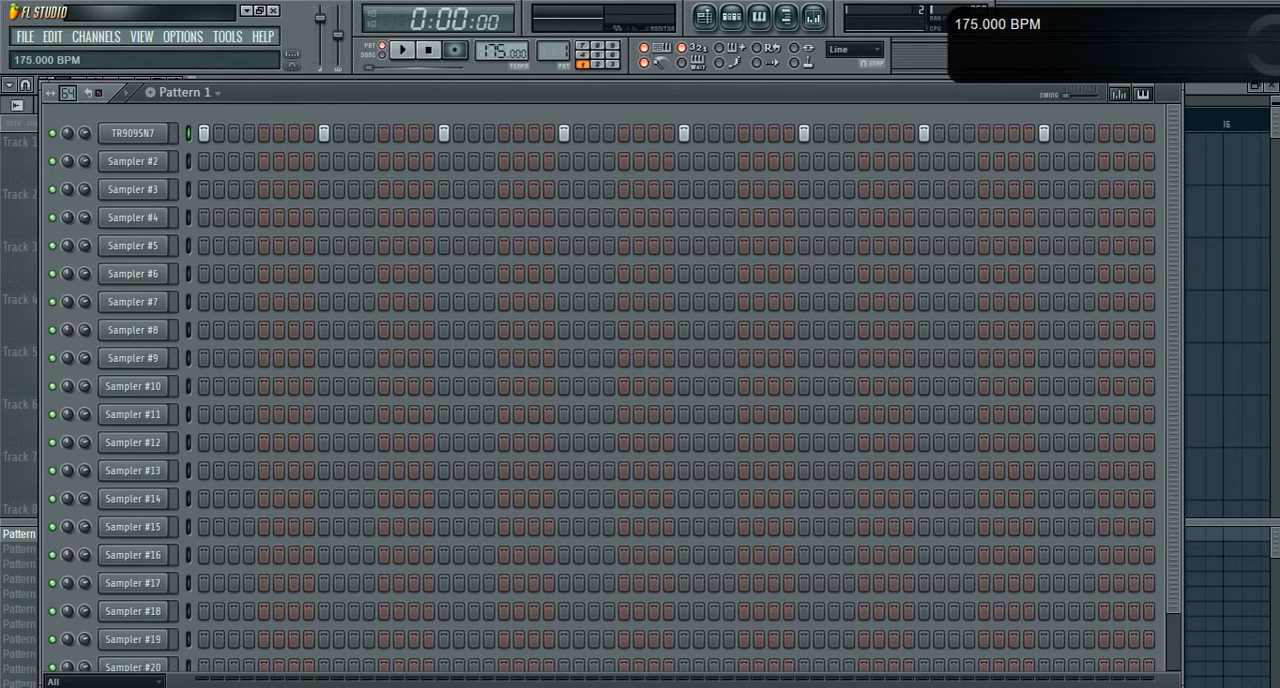
{"action": "mouse_move", "coordinate": [298, 91]}
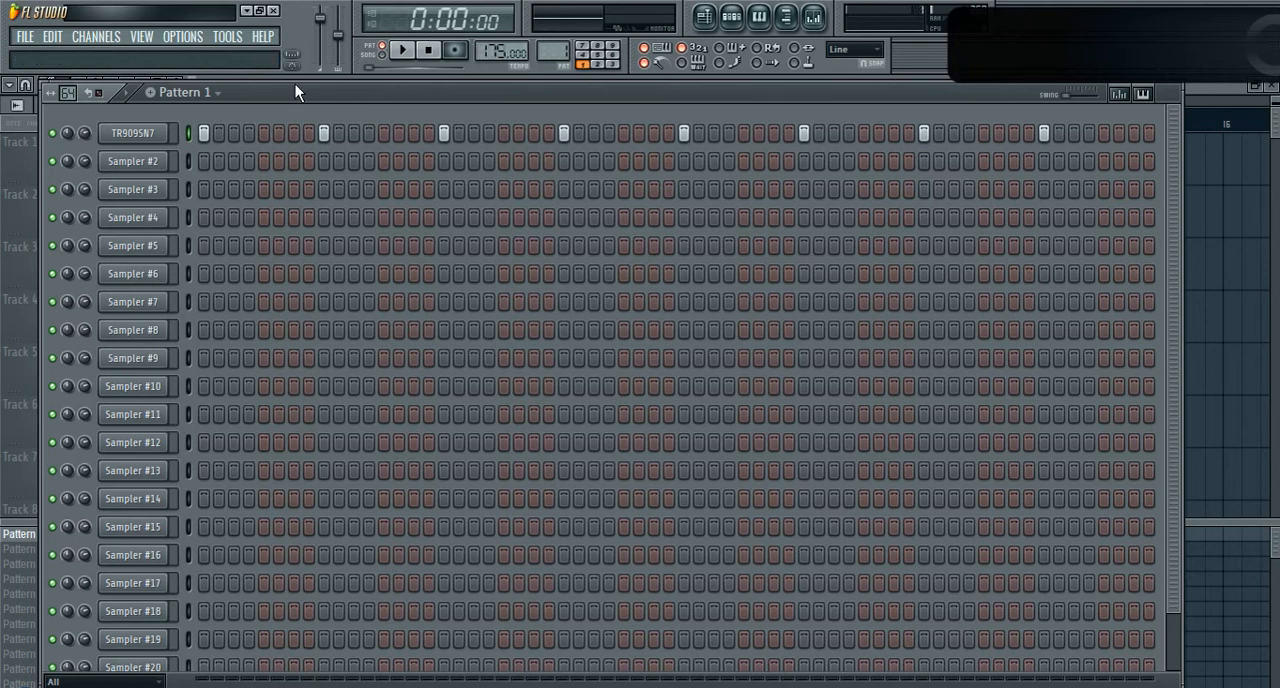
{"action": "left_click", "coordinate": [402, 49]}
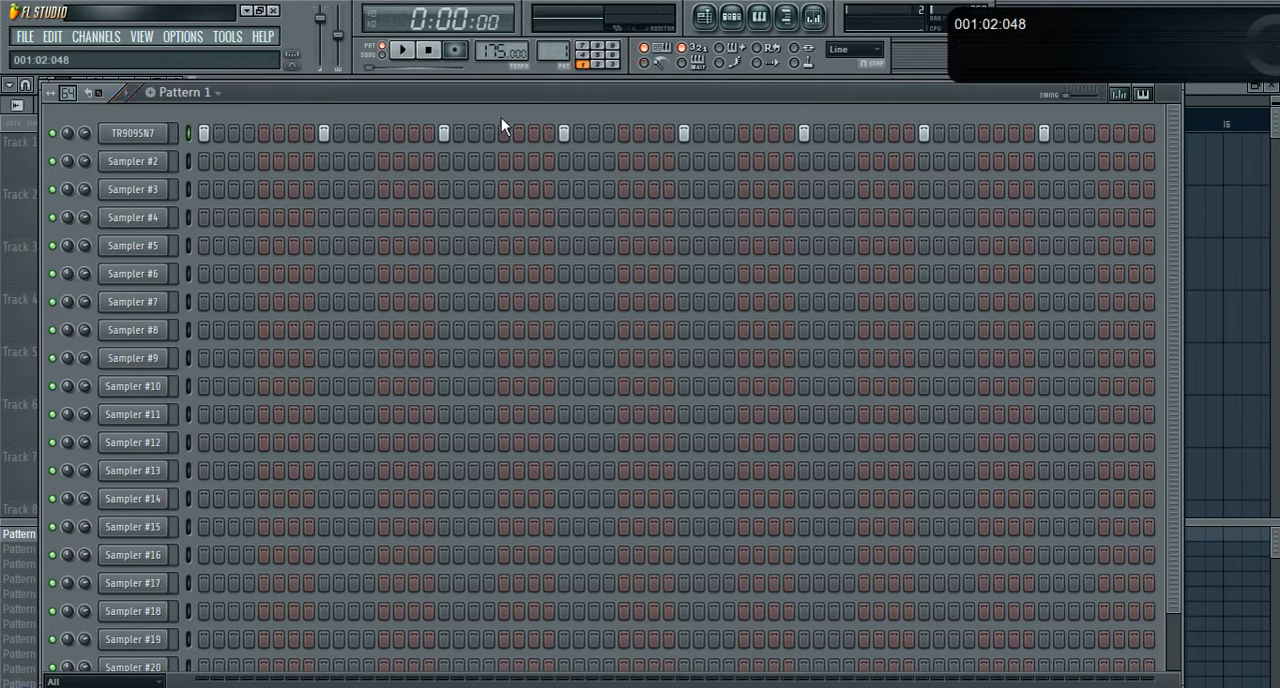
{"action": "right_click", "coordinate": [131, 133]}
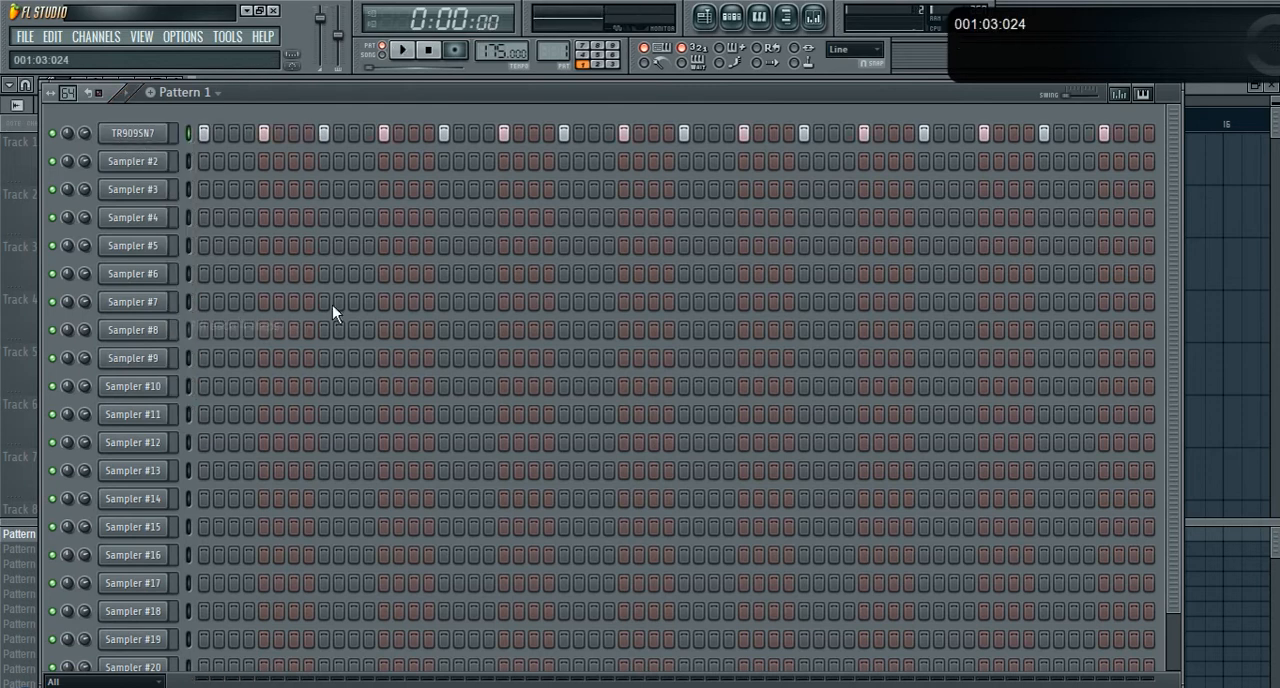
Step: Refill the snare on every eighth step and raise the tempo above 300 BPM
{"action": "left_click", "coordinate": [132, 132]}
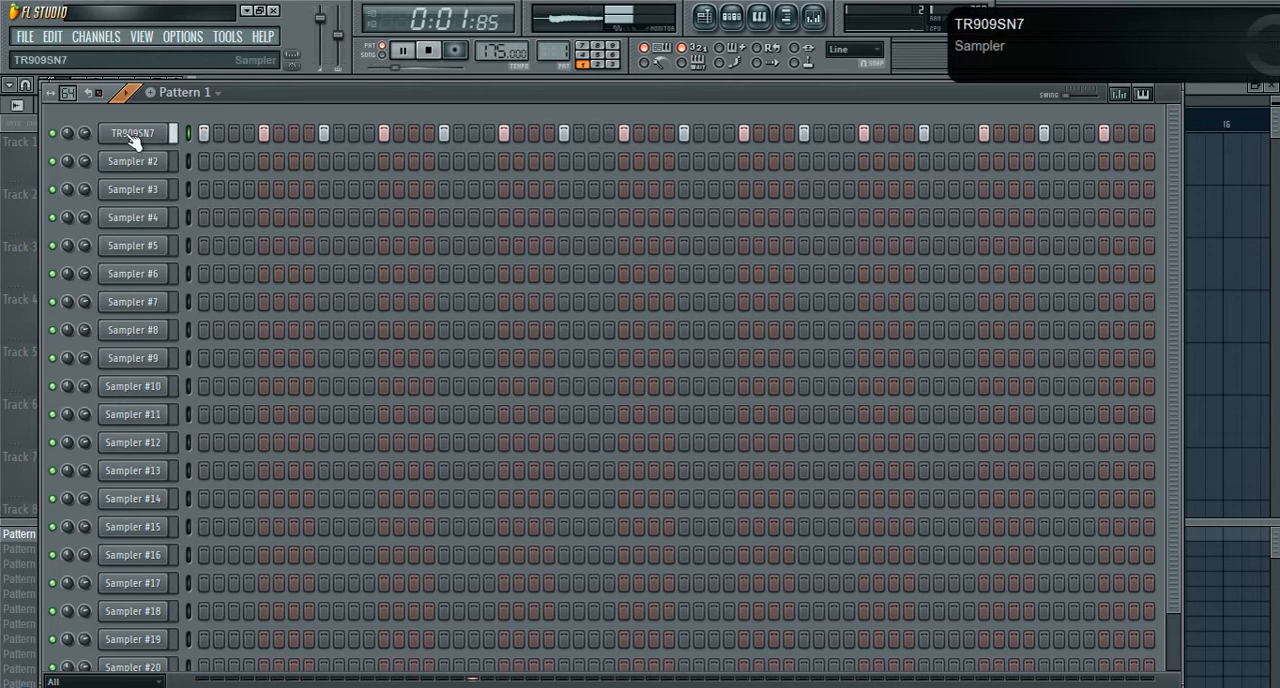
{"action": "right_click", "coordinate": [132, 133]}
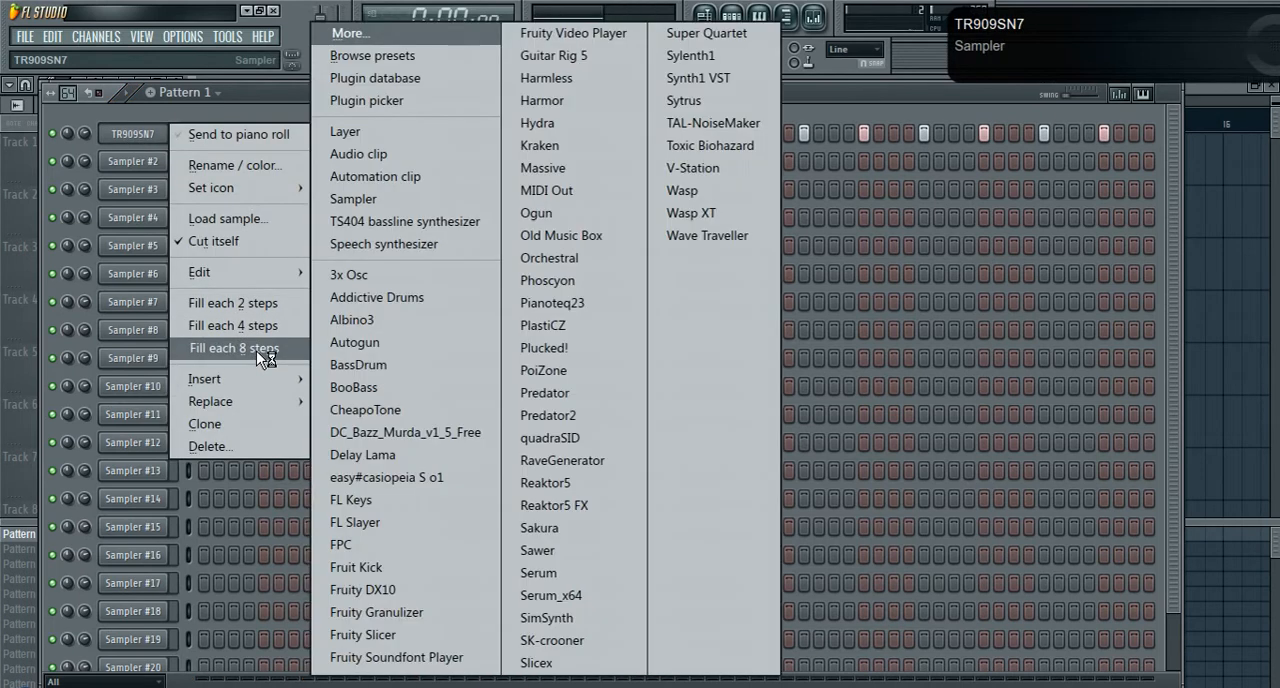
{"action": "left_click", "coordinate": [234, 348]}
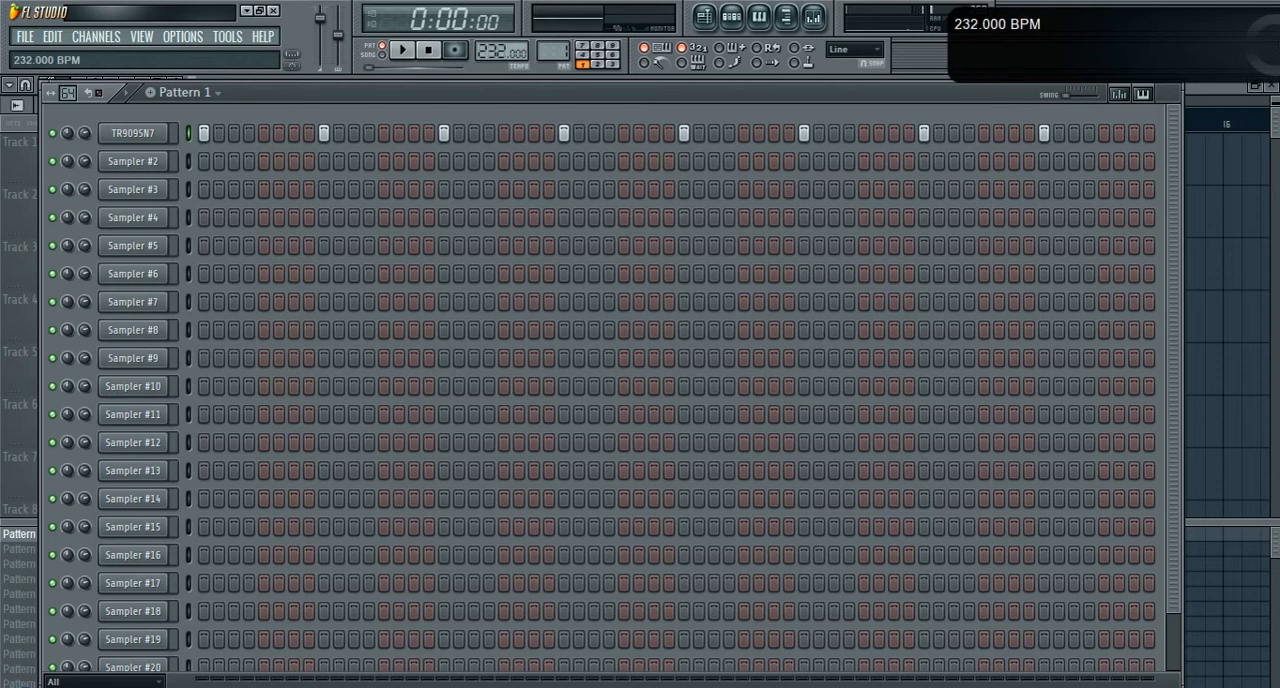
{"action": "left_click_drag", "start_coordinate": [513, 50], "coordinate": [513, 30]}
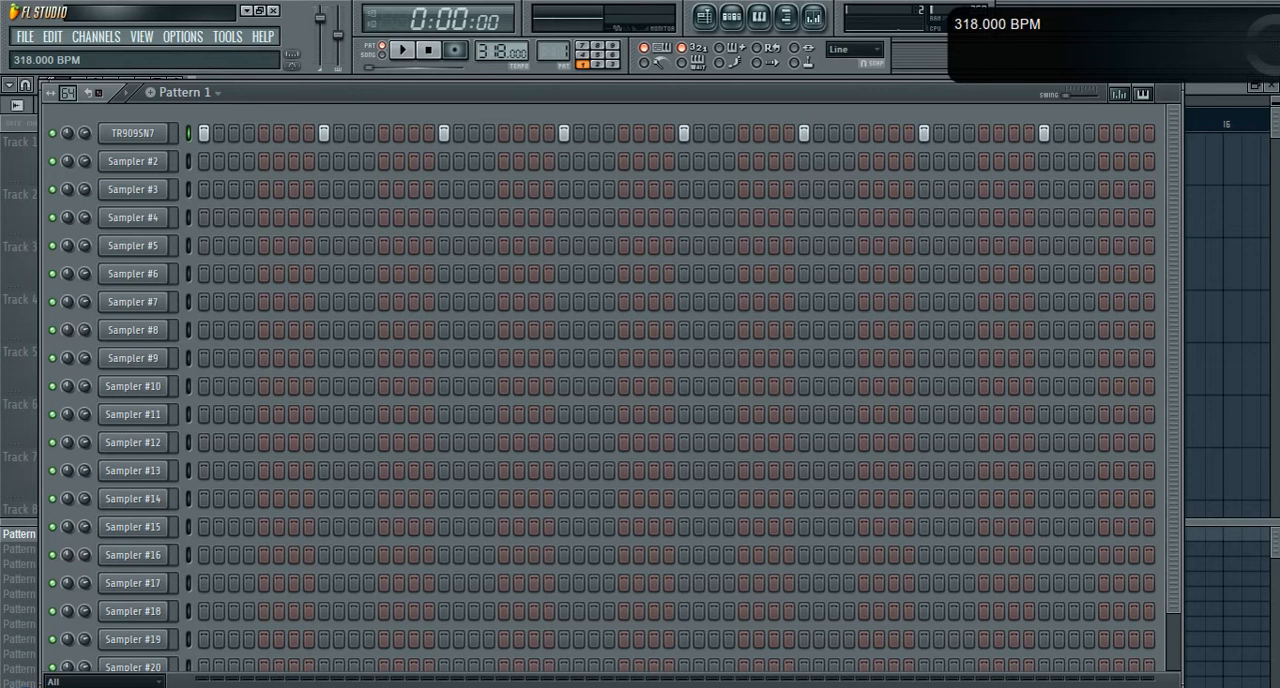
{"action": "left_click_drag", "start_coordinate": [513, 52], "coordinate": [513, 40]}
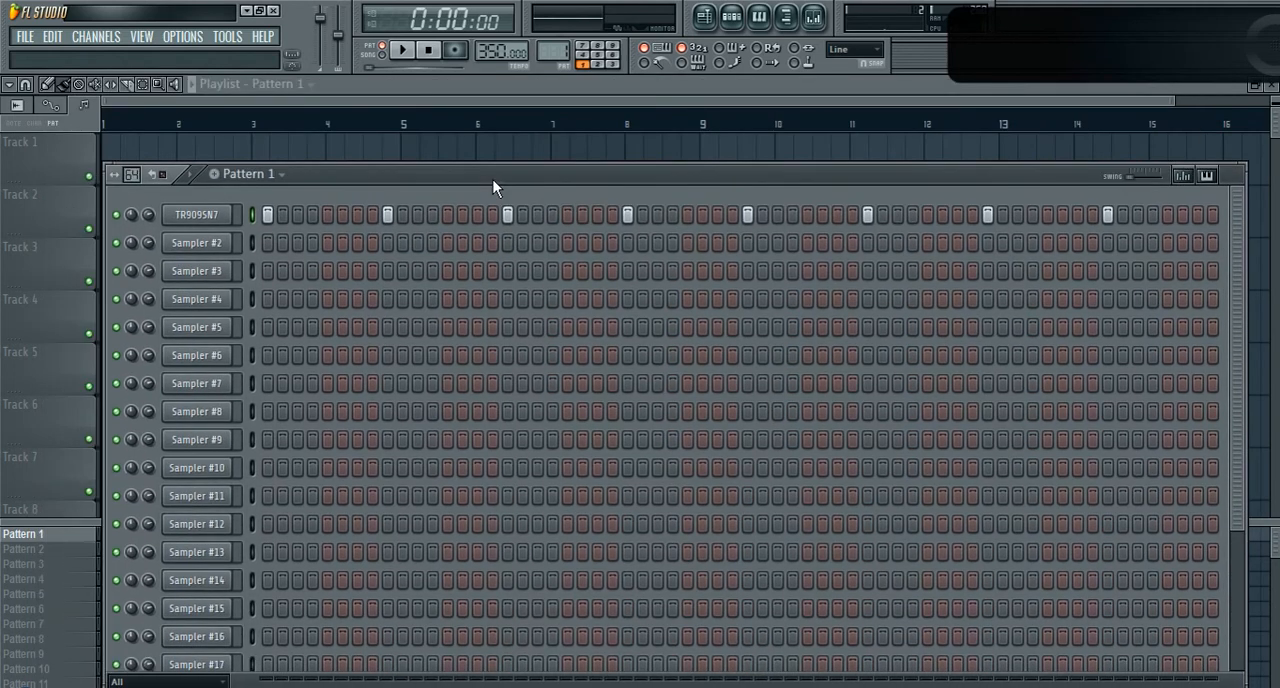
{"action": "mouse_move", "coordinate": [489, 189]}
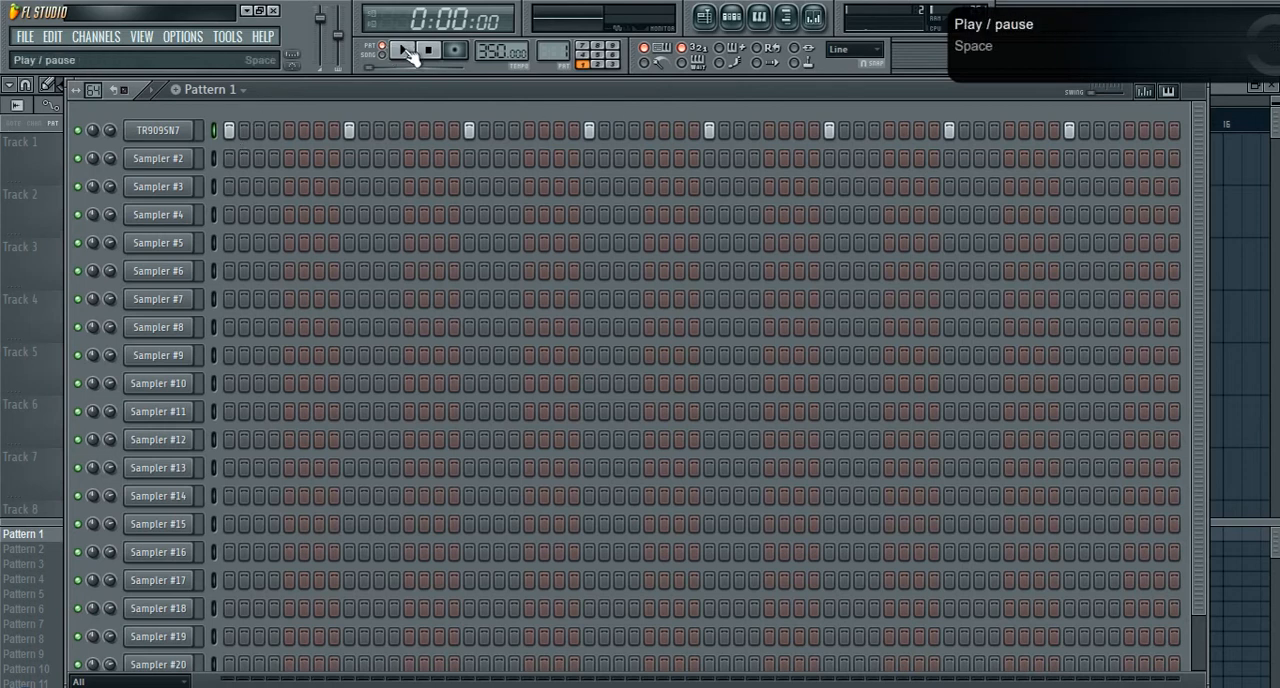
Step: Audition the snare pattern, fill every TR909SN7 step, then play and stop the snare roll
{"action": "left_click", "coordinate": [402, 50]}
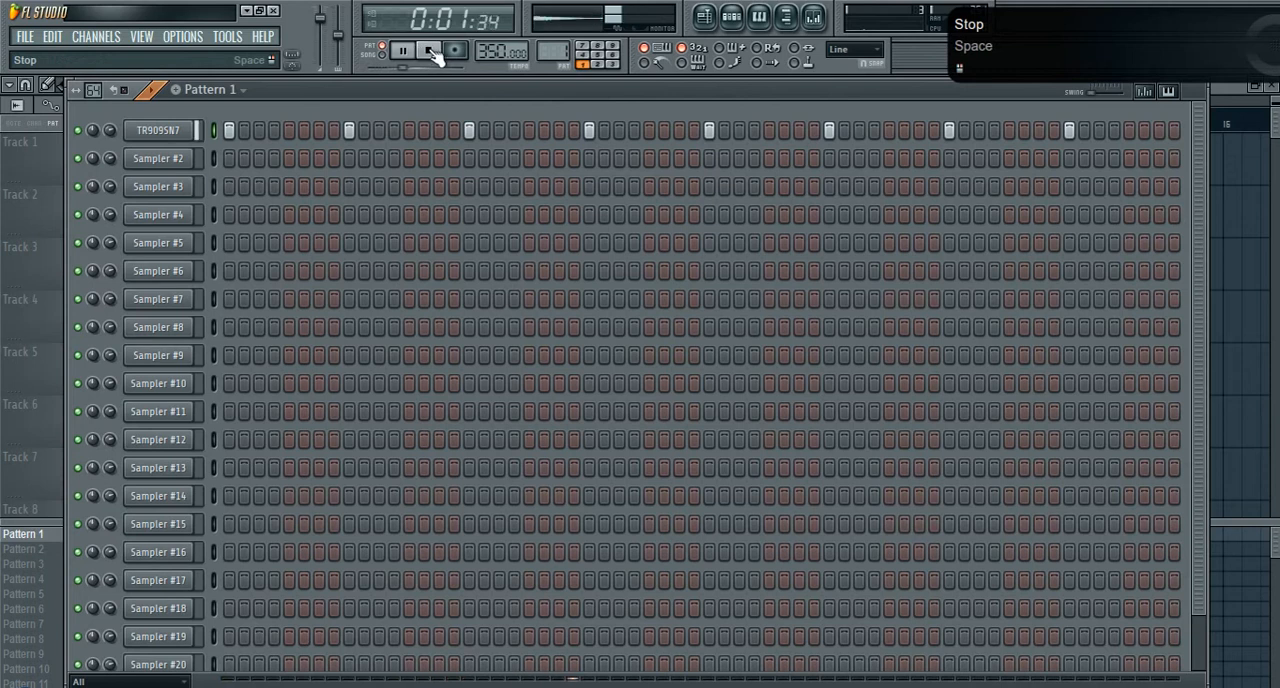
{"action": "left_click", "coordinate": [428, 49]}
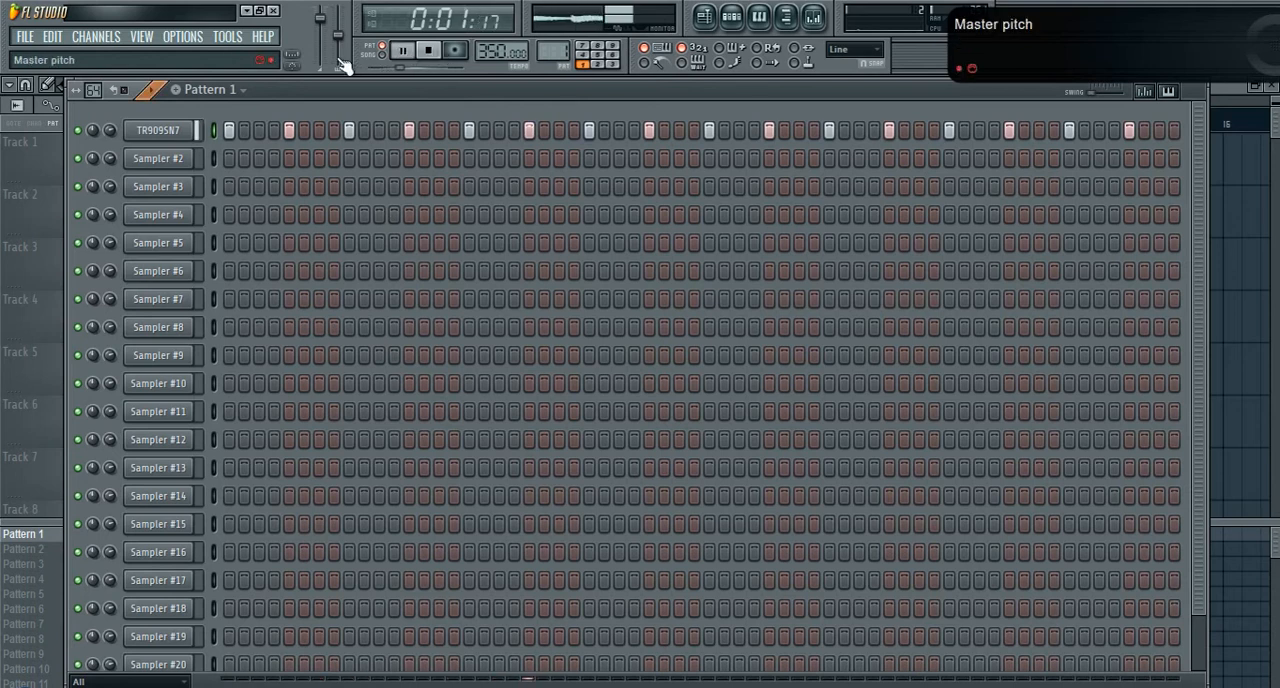
{"action": "left_click", "coordinate": [455, 50]}
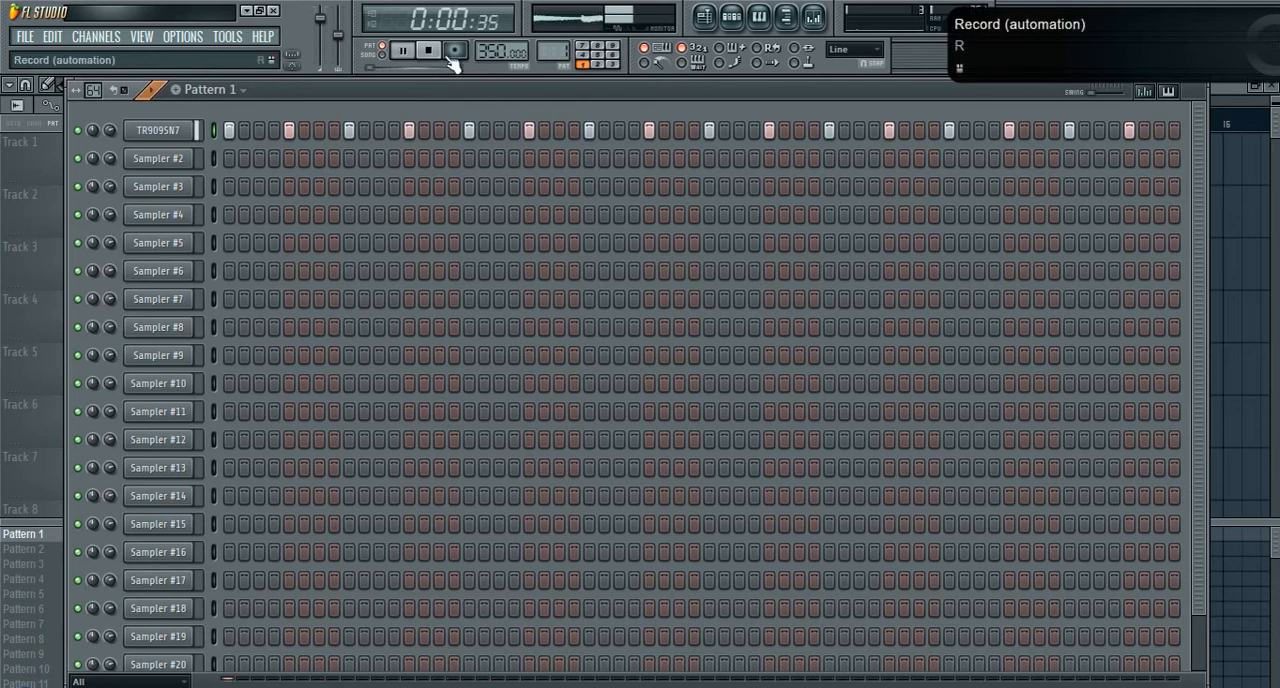
{"action": "right_click", "coordinate": [158, 130]}
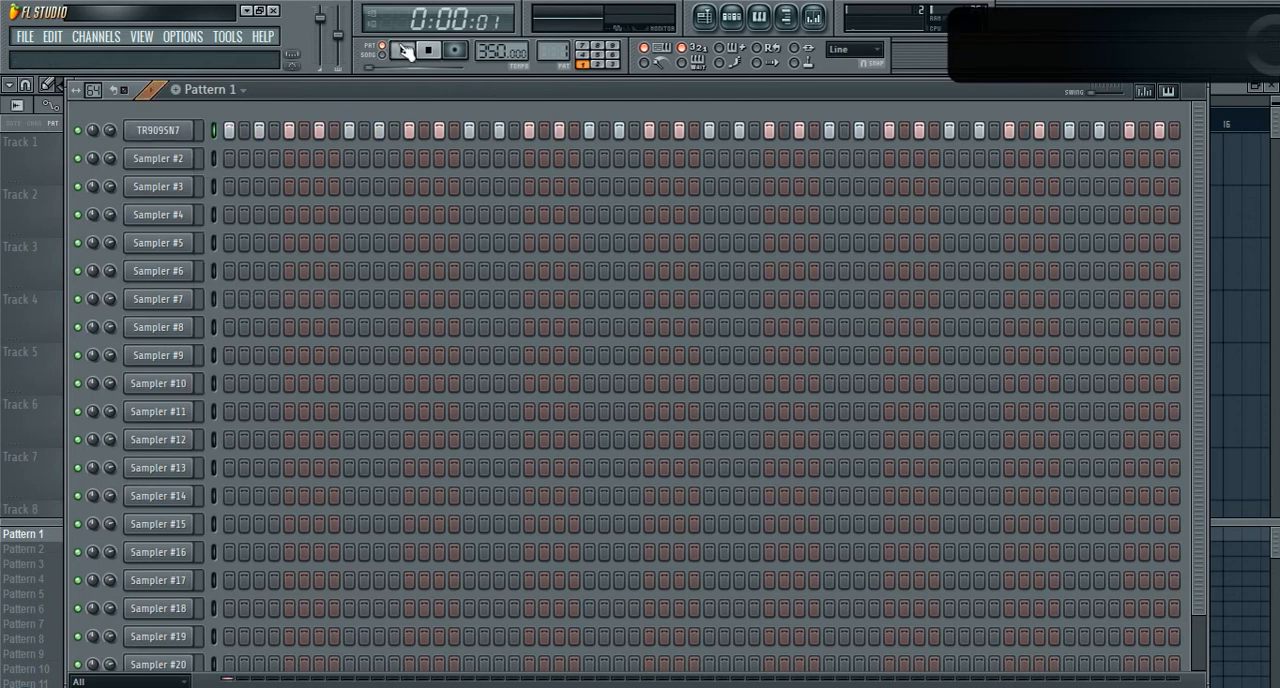
{"action": "left_click", "coordinate": [402, 50]}
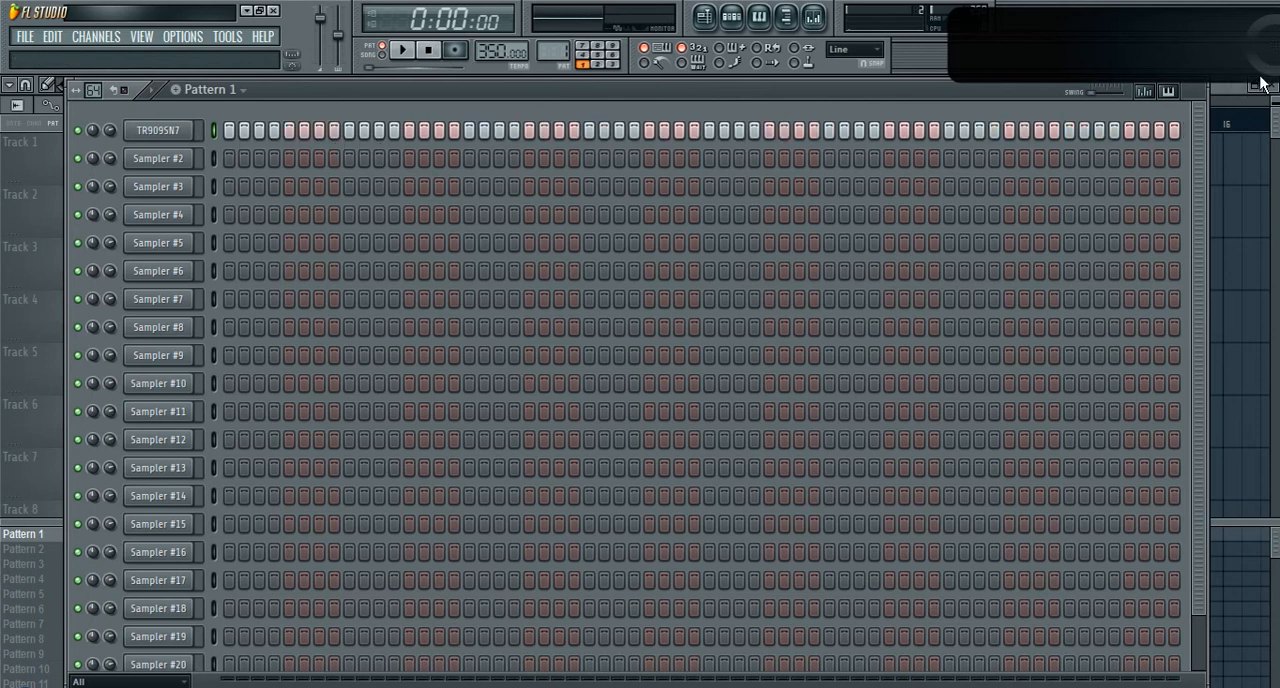
{"action": "mouse_move", "coordinate": [411, 75]}
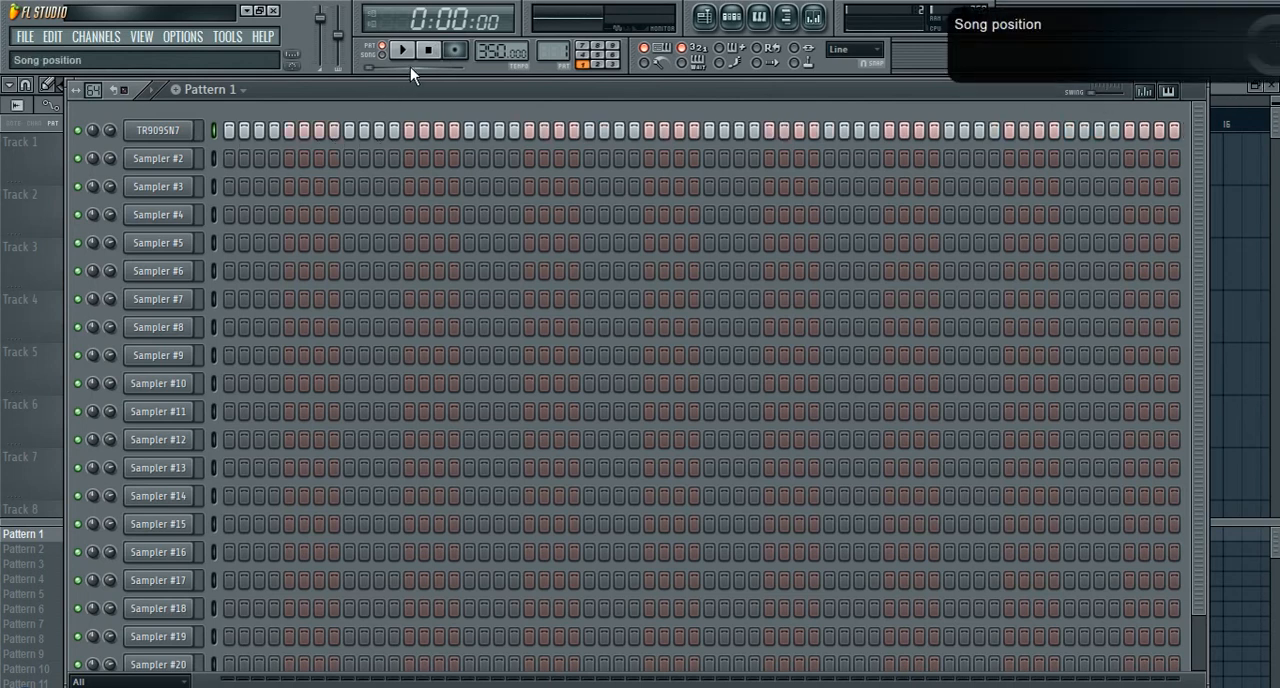
{"action": "left_click", "coordinate": [402, 49]}
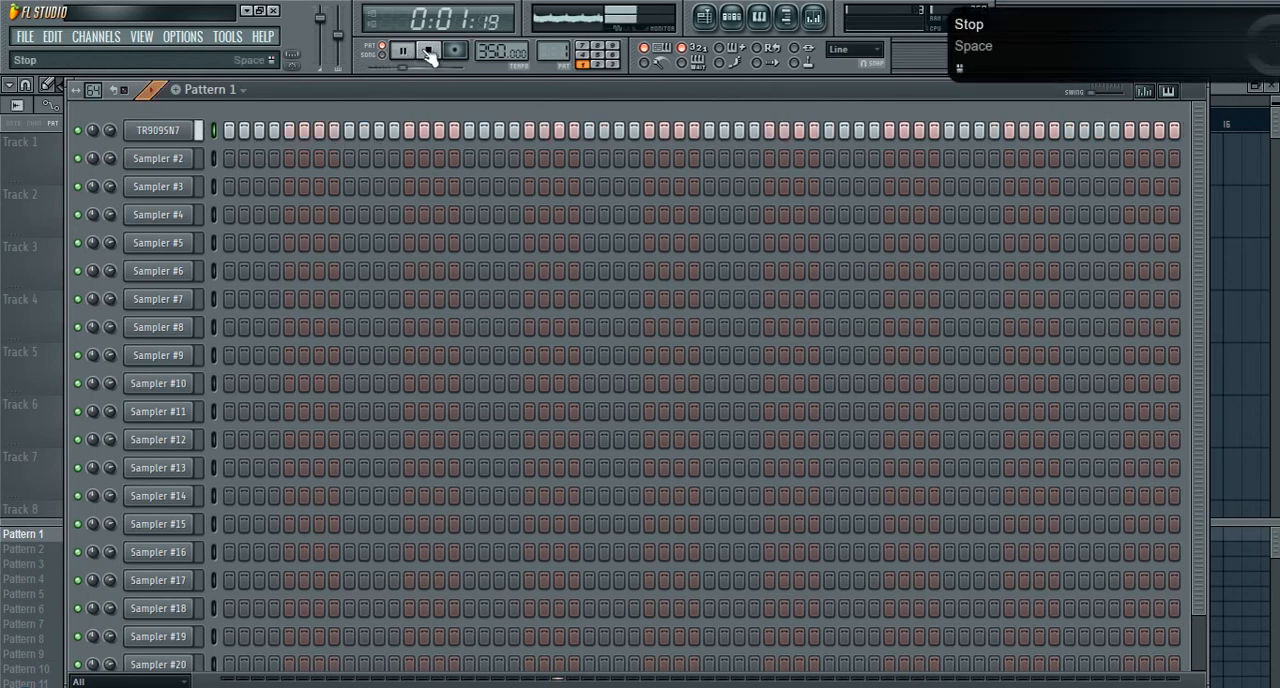
{"action": "left_click", "coordinate": [428, 50]}
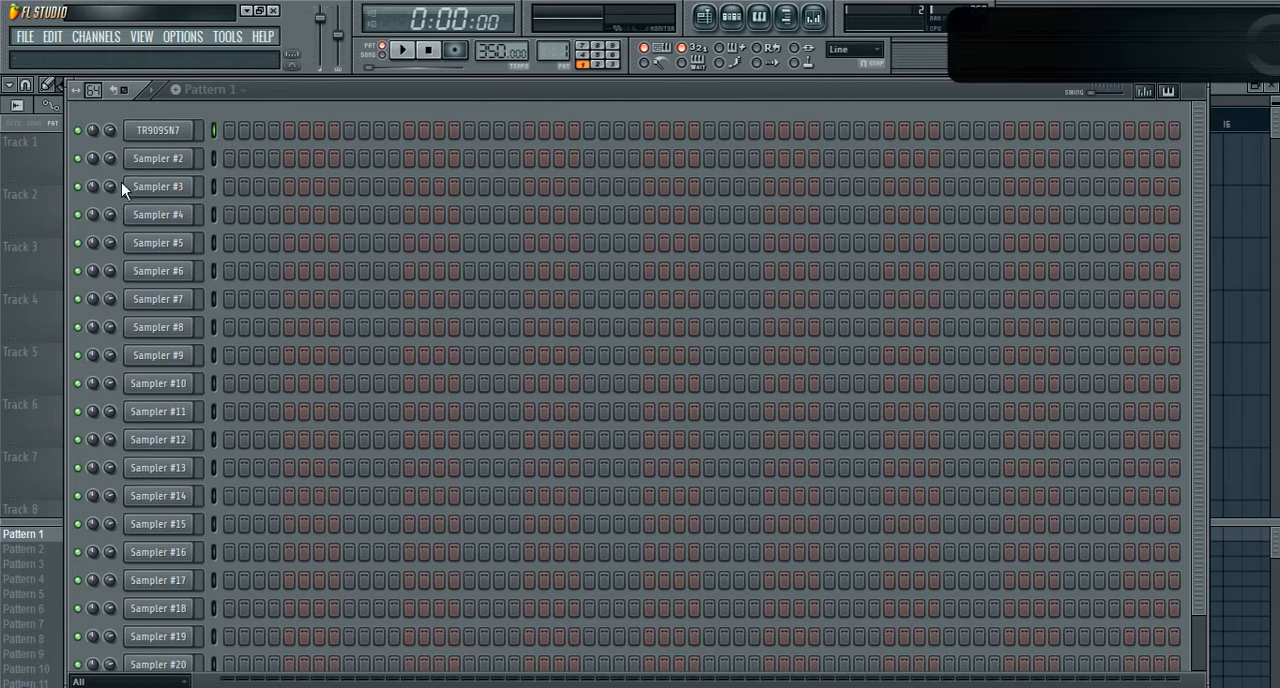
{"action": "mouse_move", "coordinate": [123, 190]}
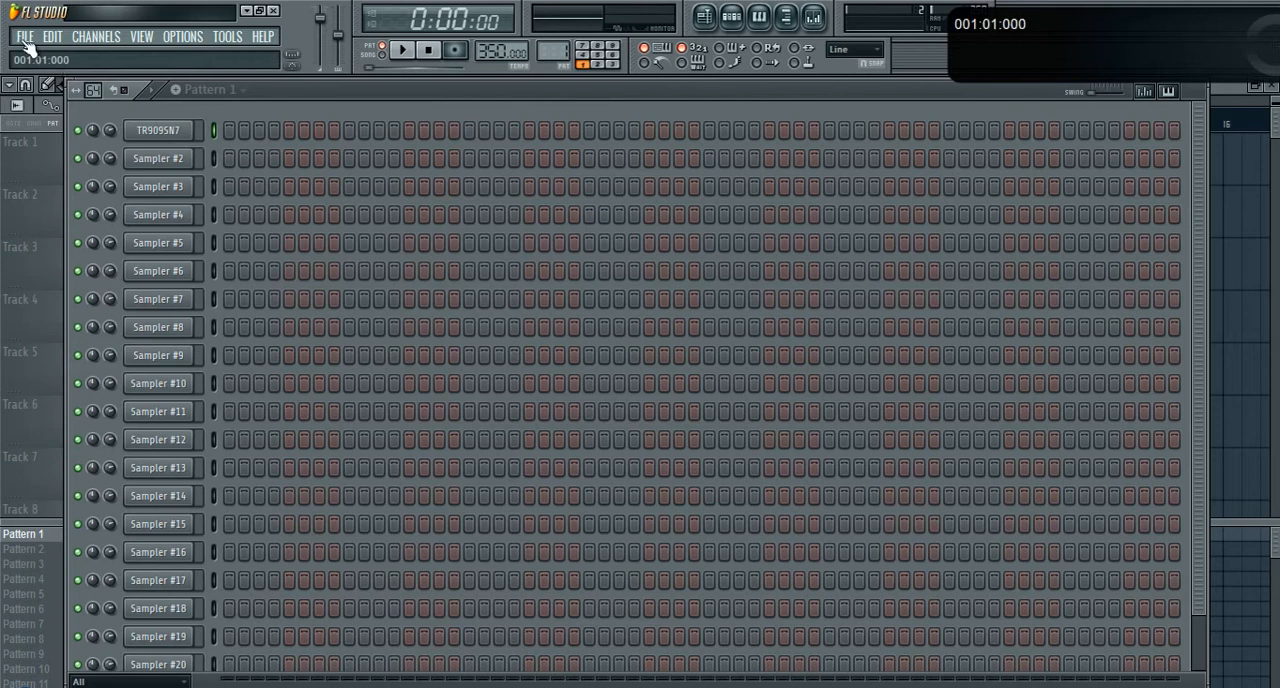
Step: Open the File menu and browse toward New from template
{"action": "left_click", "coordinate": [24, 36]}
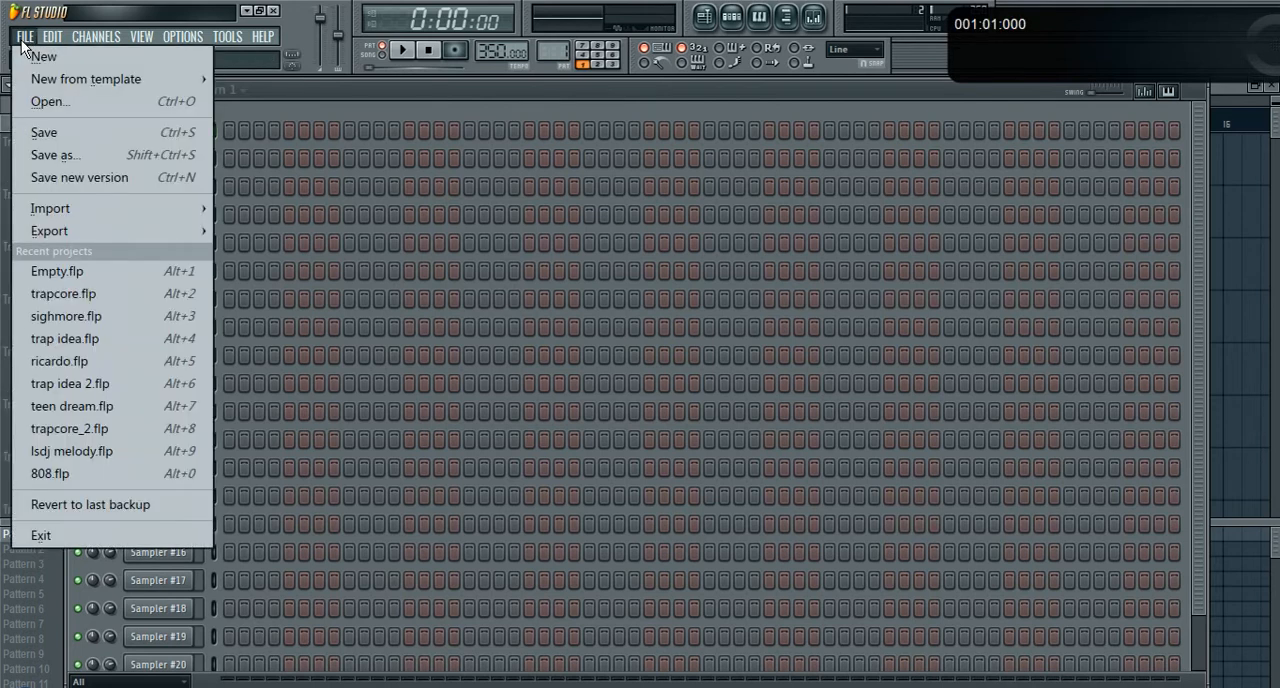
{"action": "mouse_move", "coordinate": [86, 79]}
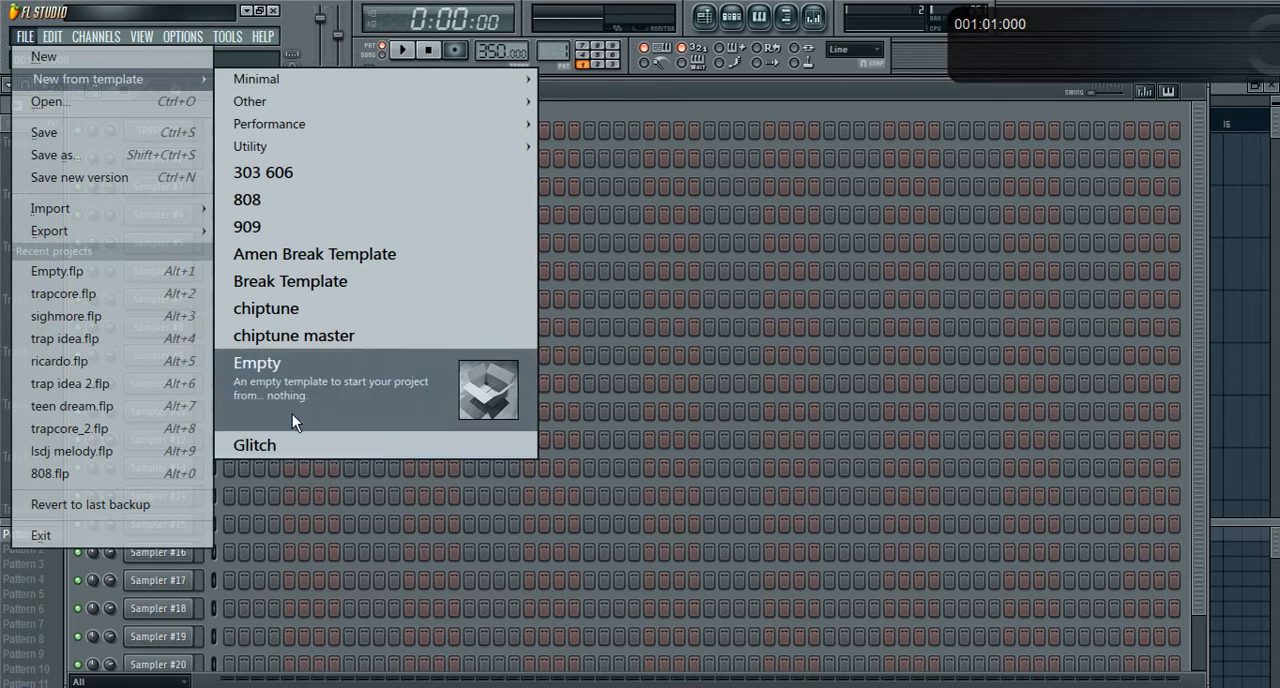
{"action": "left_click", "coordinate": [256, 362]}
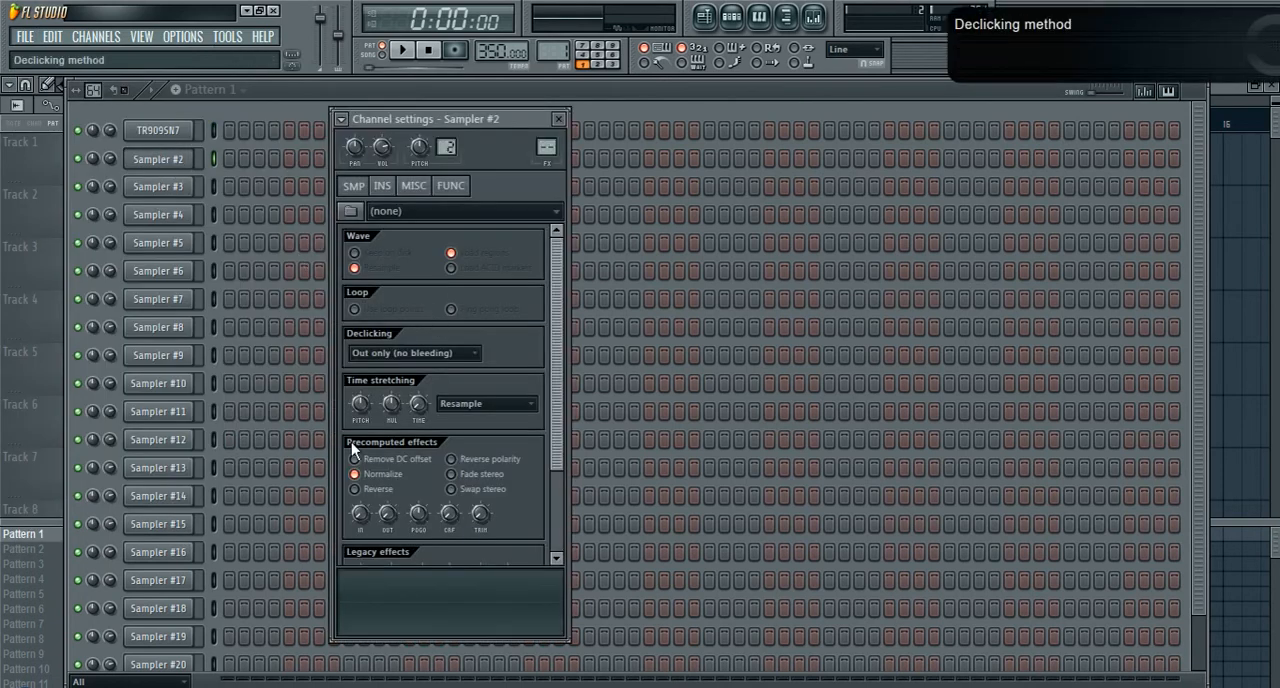
Step: Open the TR909SN7 sample settings and toggle Normalize off and on, leaving it enabled
{"action": "left_click", "coordinate": [354, 474]}
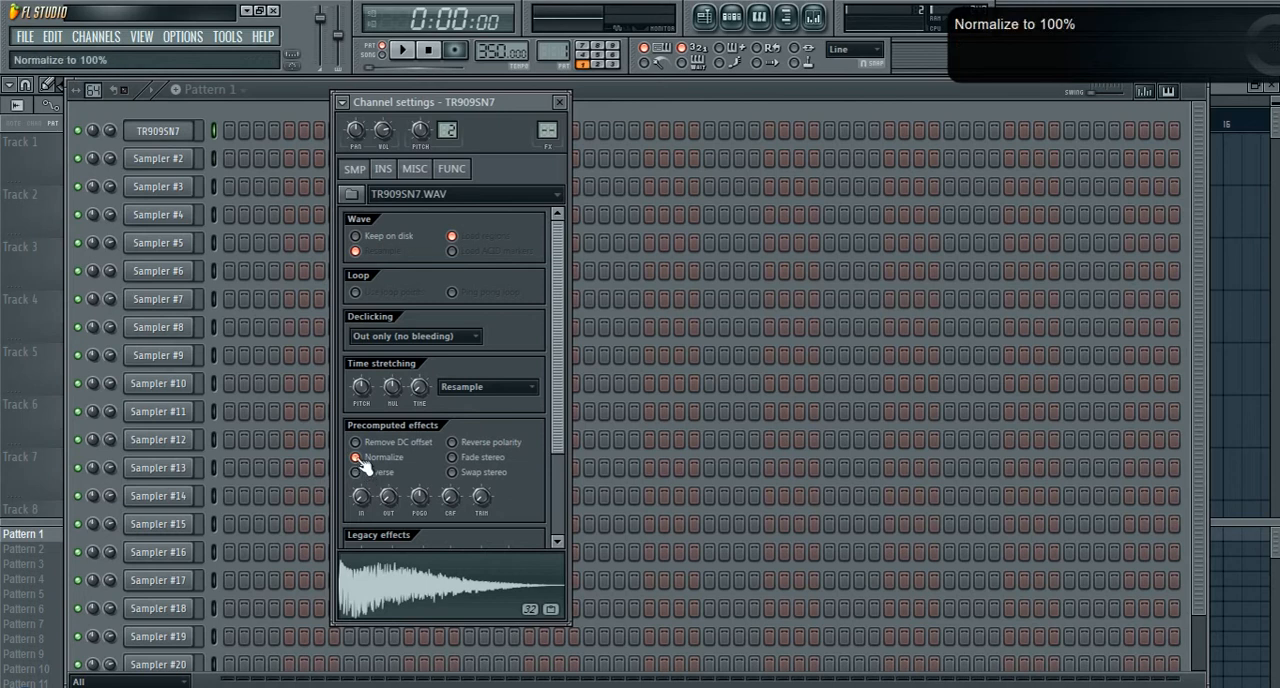
{"action": "left_click", "coordinate": [356, 457]}
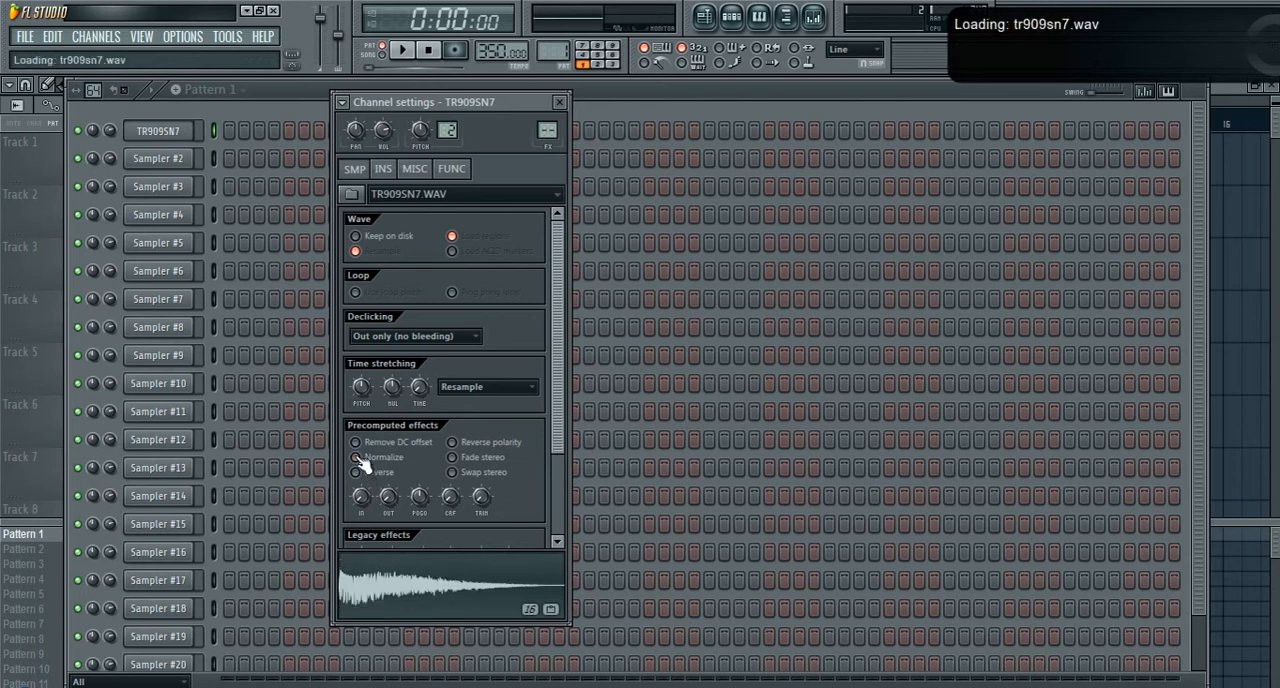
{"action": "left_click", "coordinate": [356, 457]}
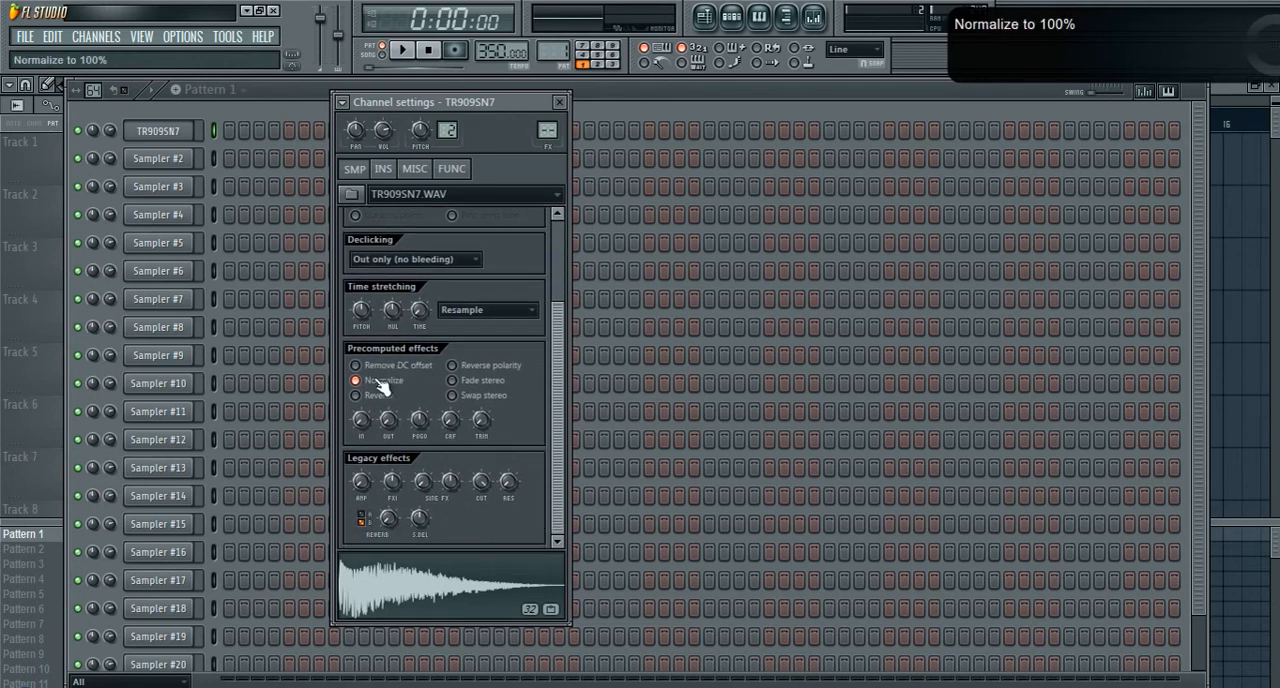
{"action": "left_click", "coordinate": [356, 380]}
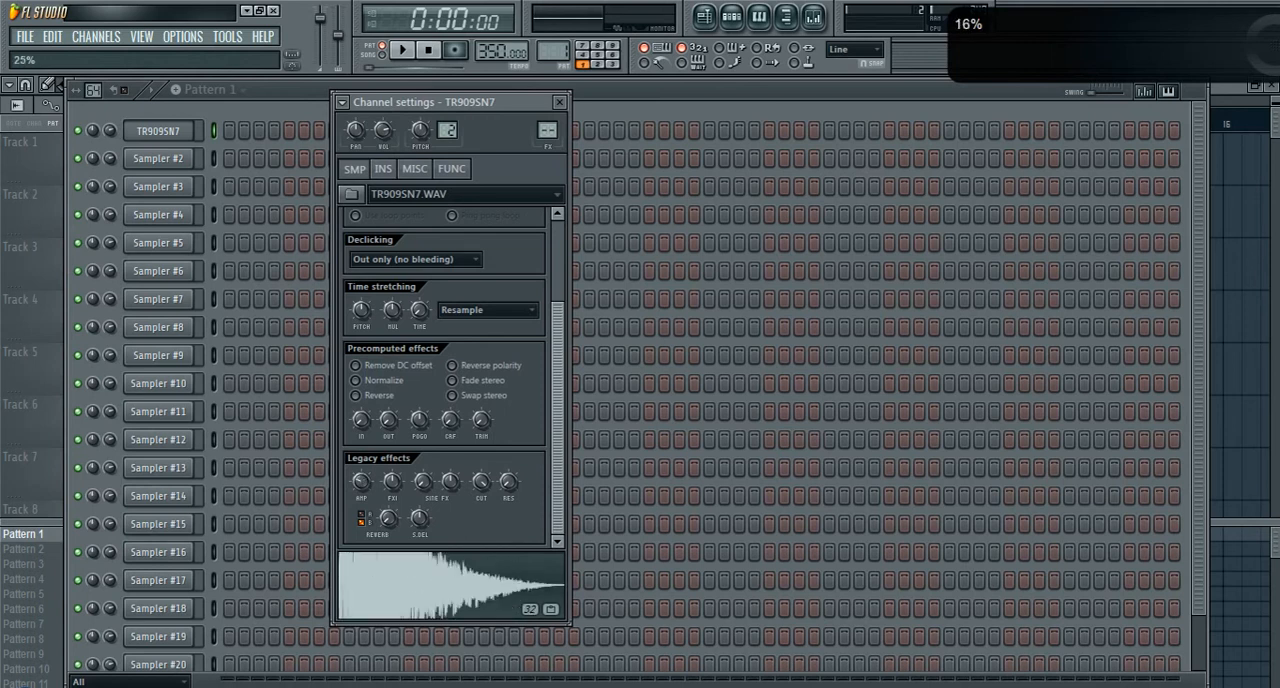
{"action": "left_click", "coordinate": [356, 380]}
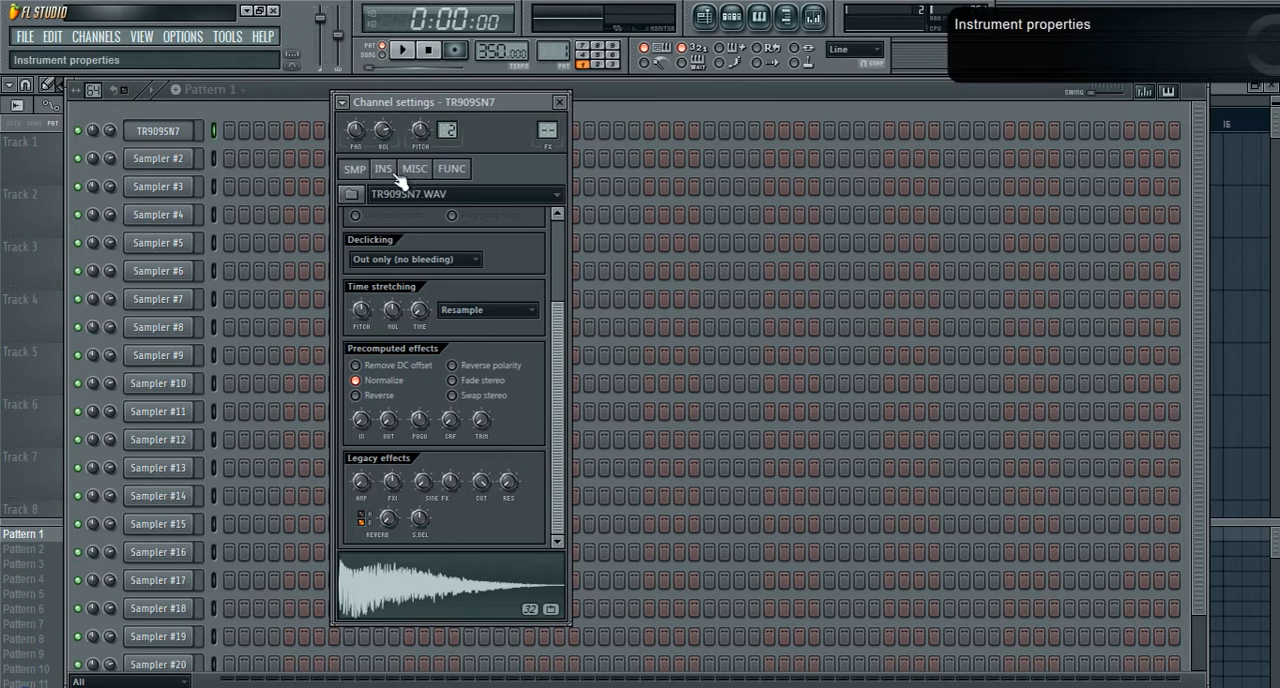
Step: Switch the TR909SN7 channel settings to the INS tab showing the envelope controls
{"action": "left_click", "coordinate": [383, 168]}
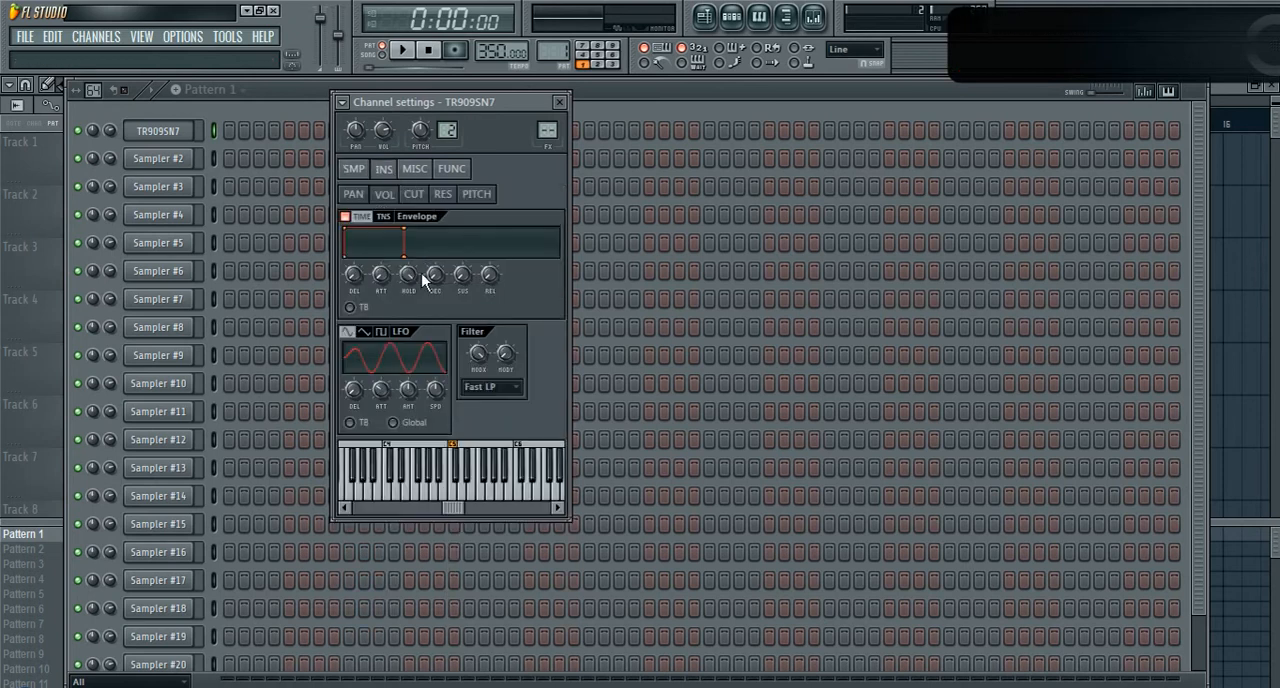
{"action": "mouse_move", "coordinate": [438, 315]}
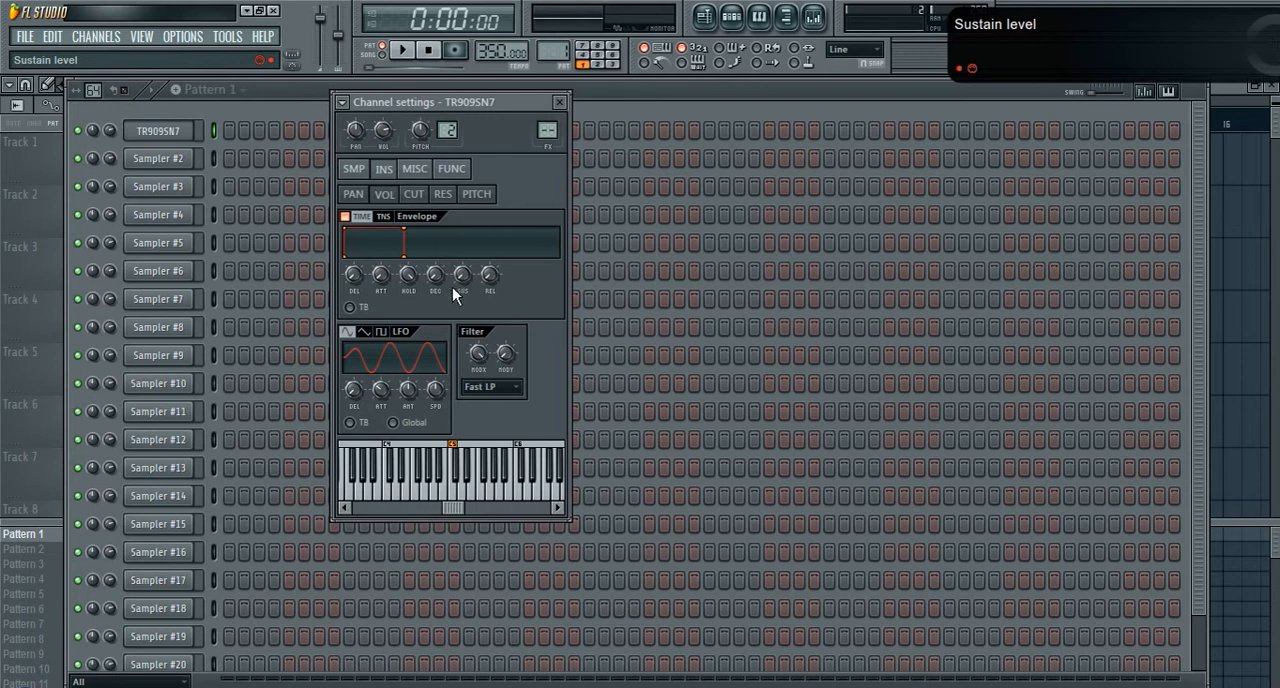
{"action": "mouse_move", "coordinate": [435, 276]}
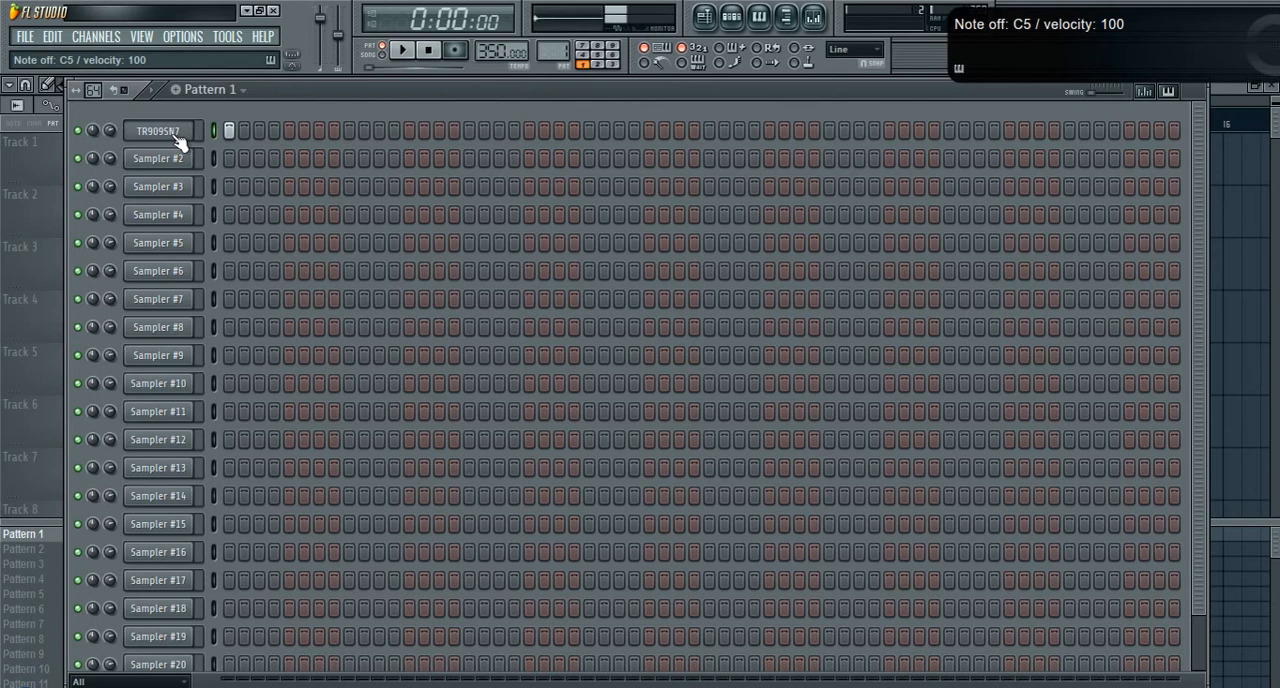
Step: Open the TR909SN7 channel's options menu and bring up its piano roll
{"action": "right_click", "coordinate": [157, 130]}
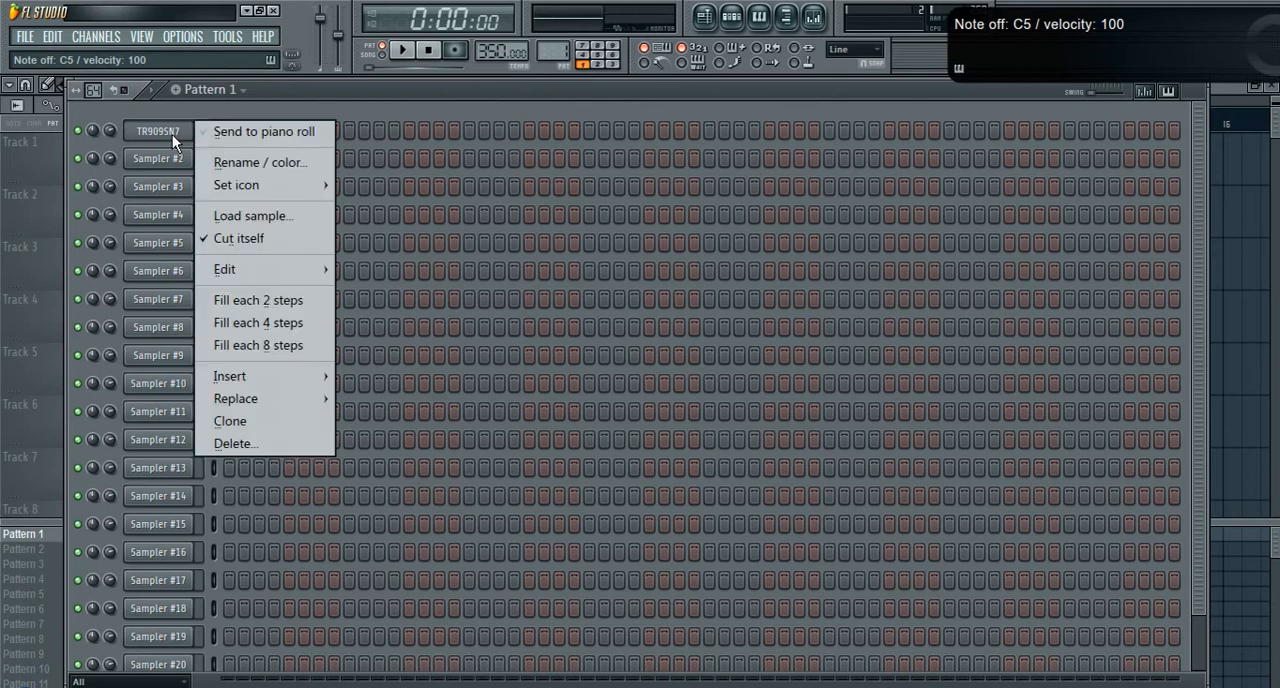
{"action": "left_click", "coordinate": [264, 131]}
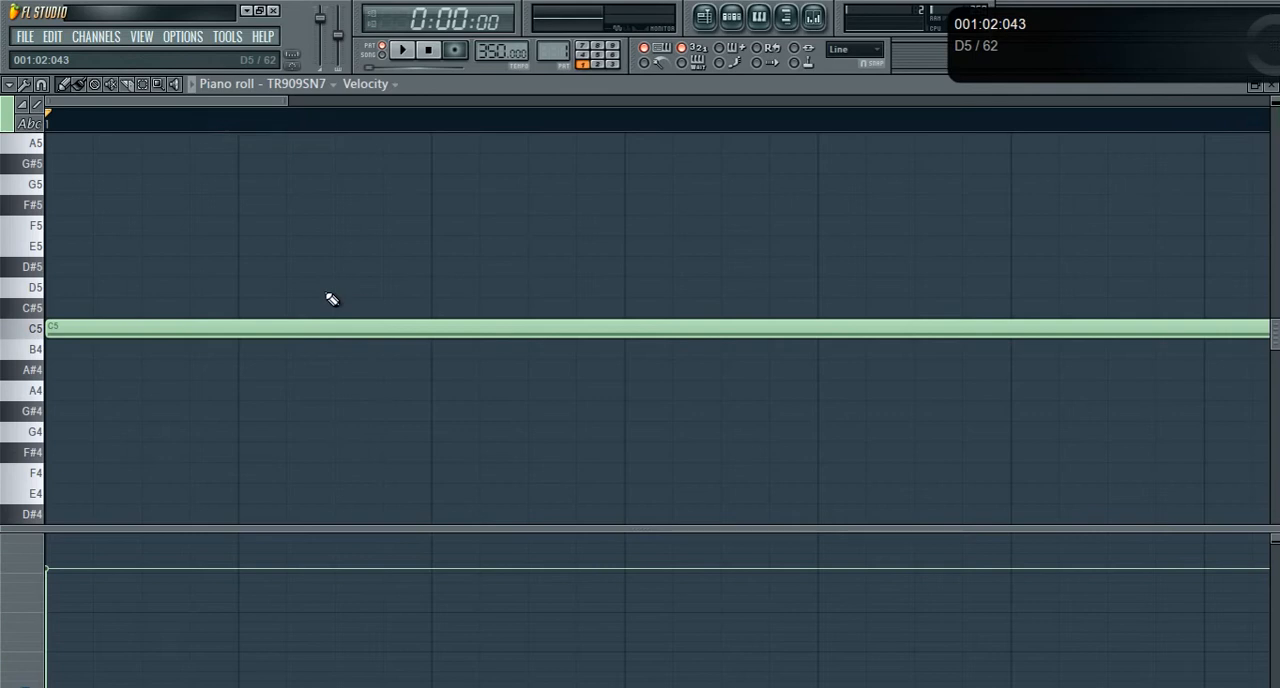
{"action": "mouse_move", "coordinate": [278, 249]}
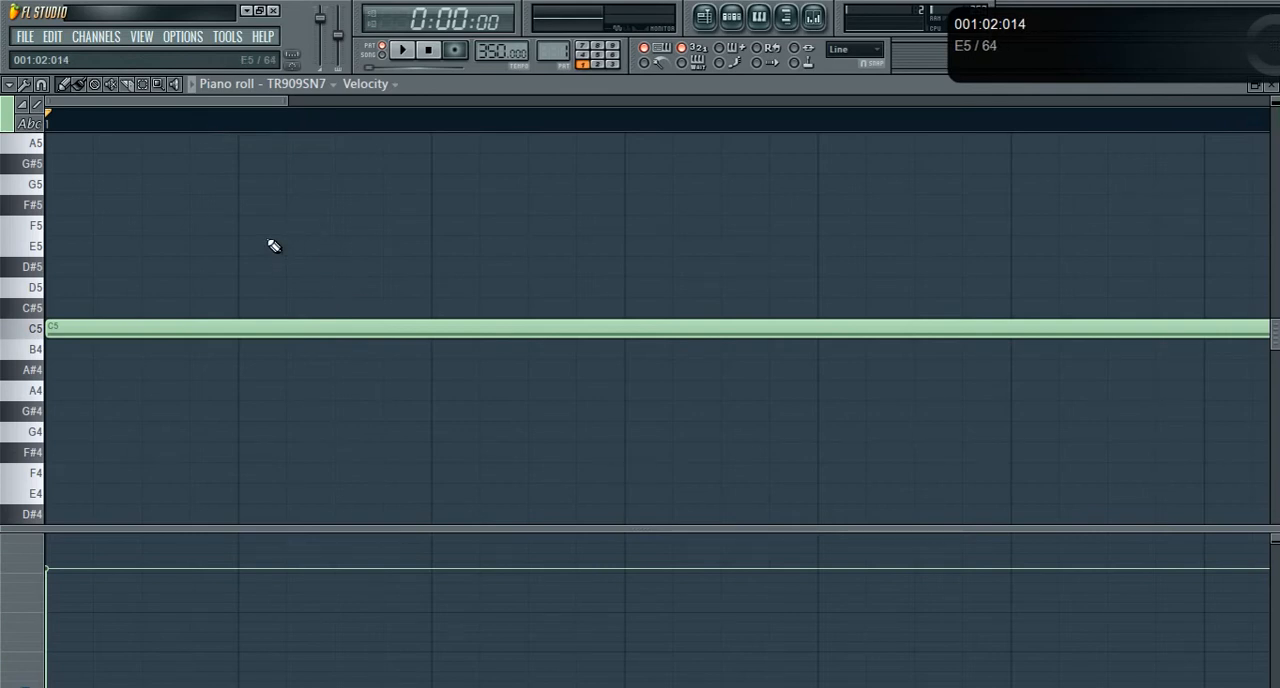
{"action": "mouse_move", "coordinate": [251, 217]}
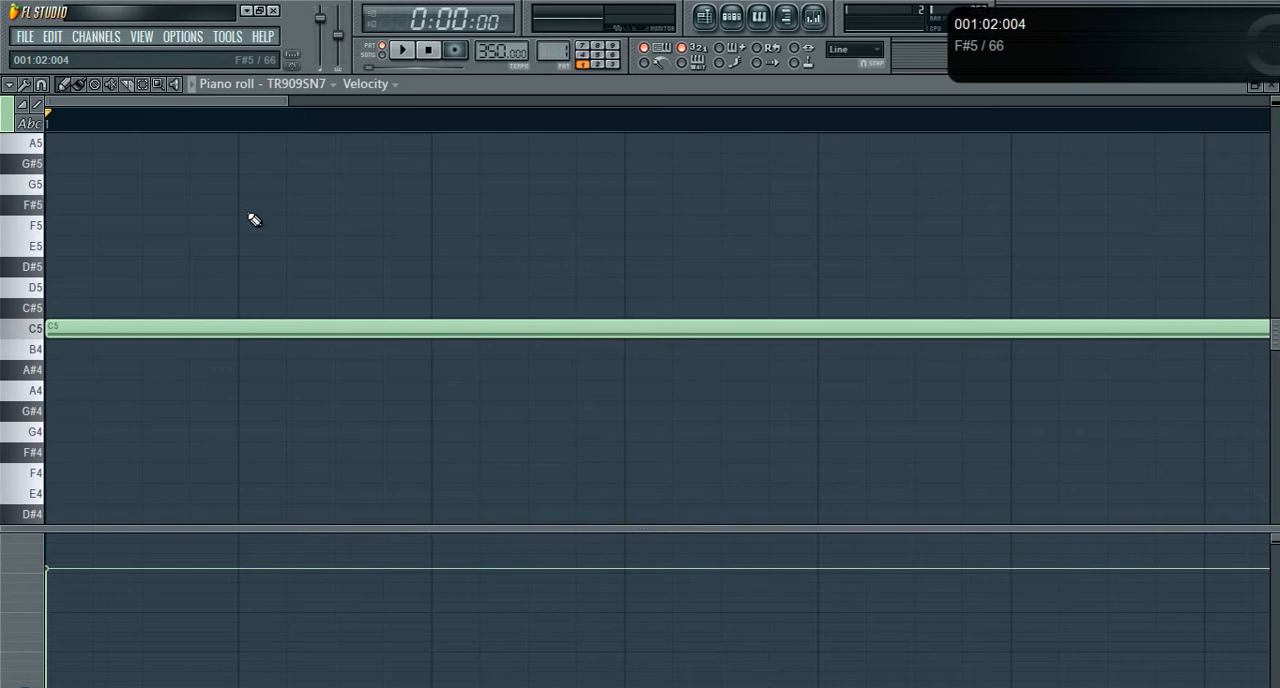
{"action": "mouse_move", "coordinate": [208, 279]}
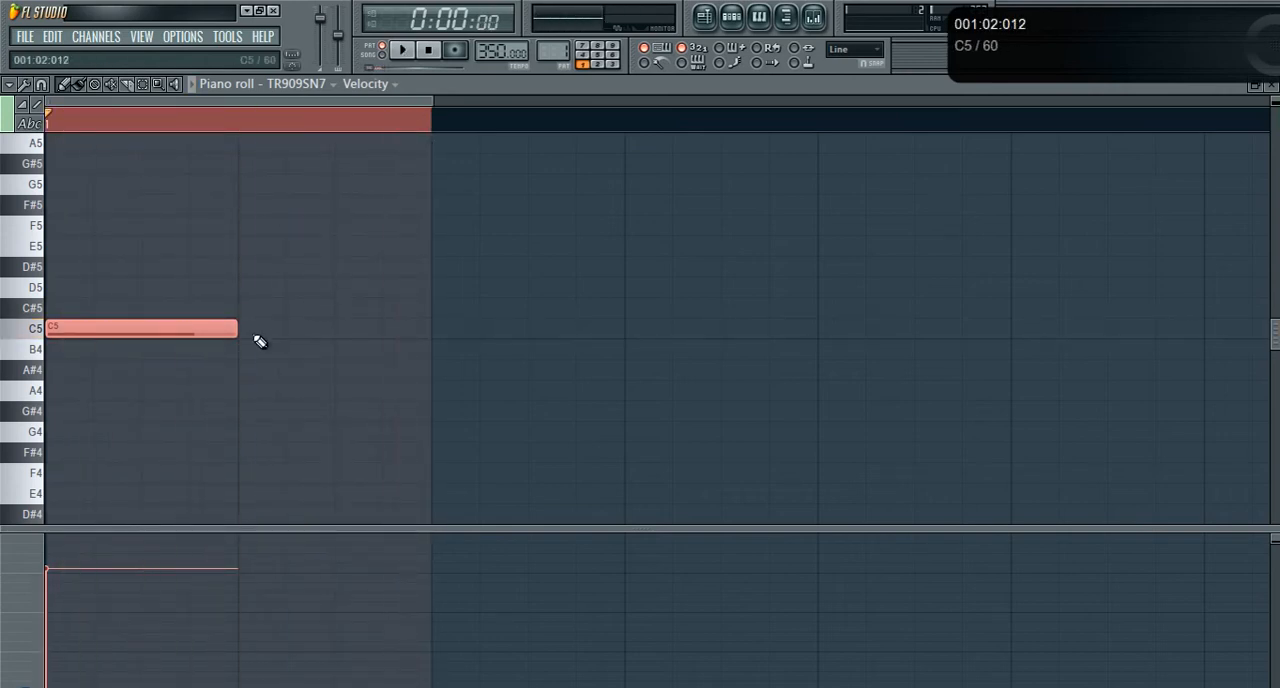
Step: Shrink the long C5 note to a short hit and audition it
{"action": "left_click_drag", "start_coordinate": [237, 328], "coordinate": [67, 328]}
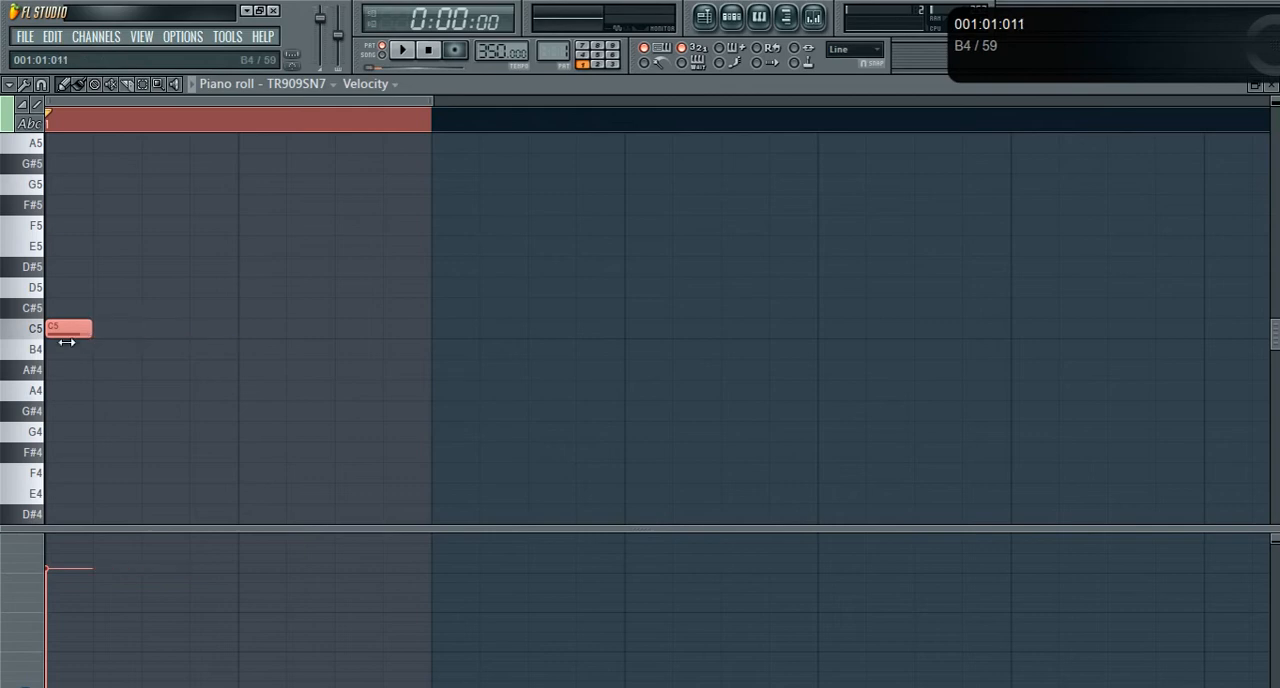
{"action": "left_click", "coordinate": [402, 50]}
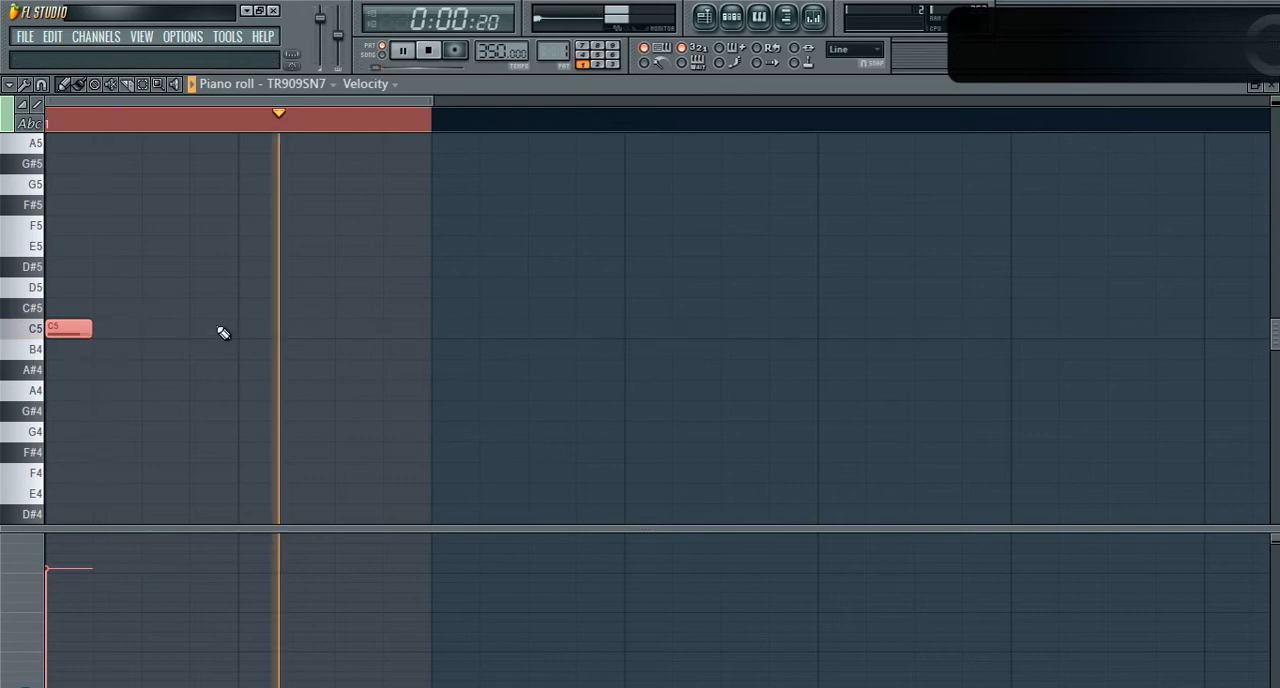
{"action": "left_click", "coordinate": [160, 328]}
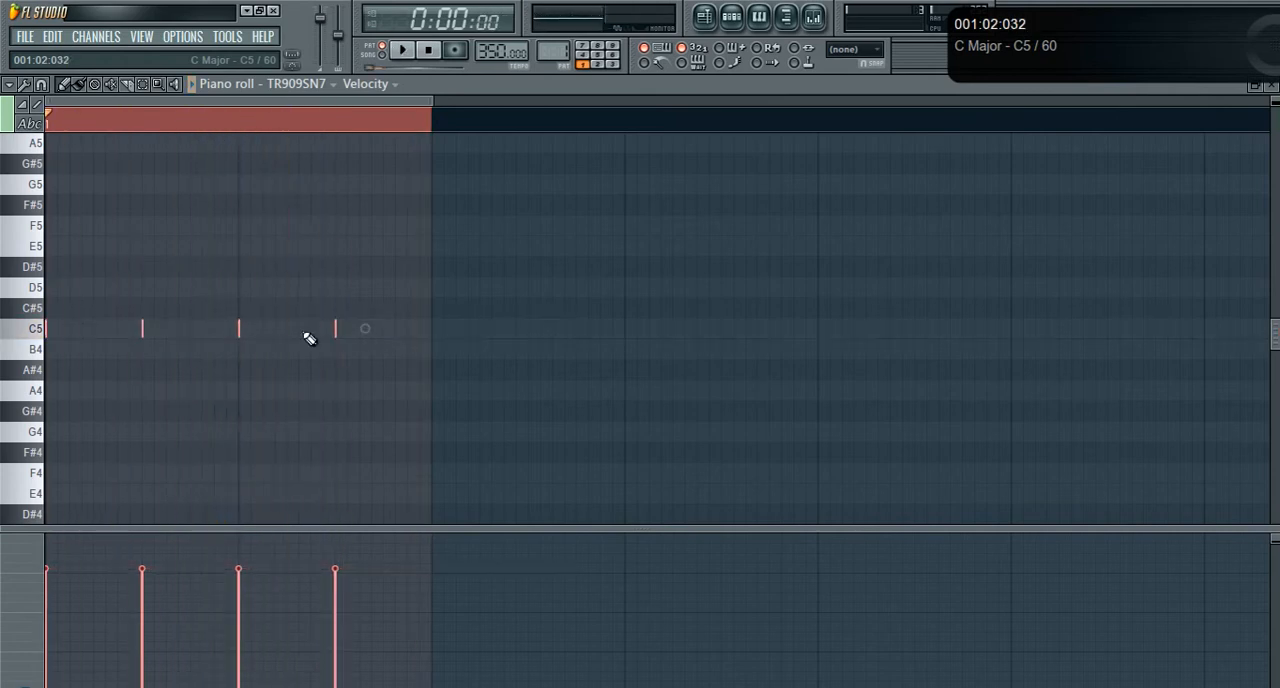
{"action": "mouse_move", "coordinate": [375, 327]}
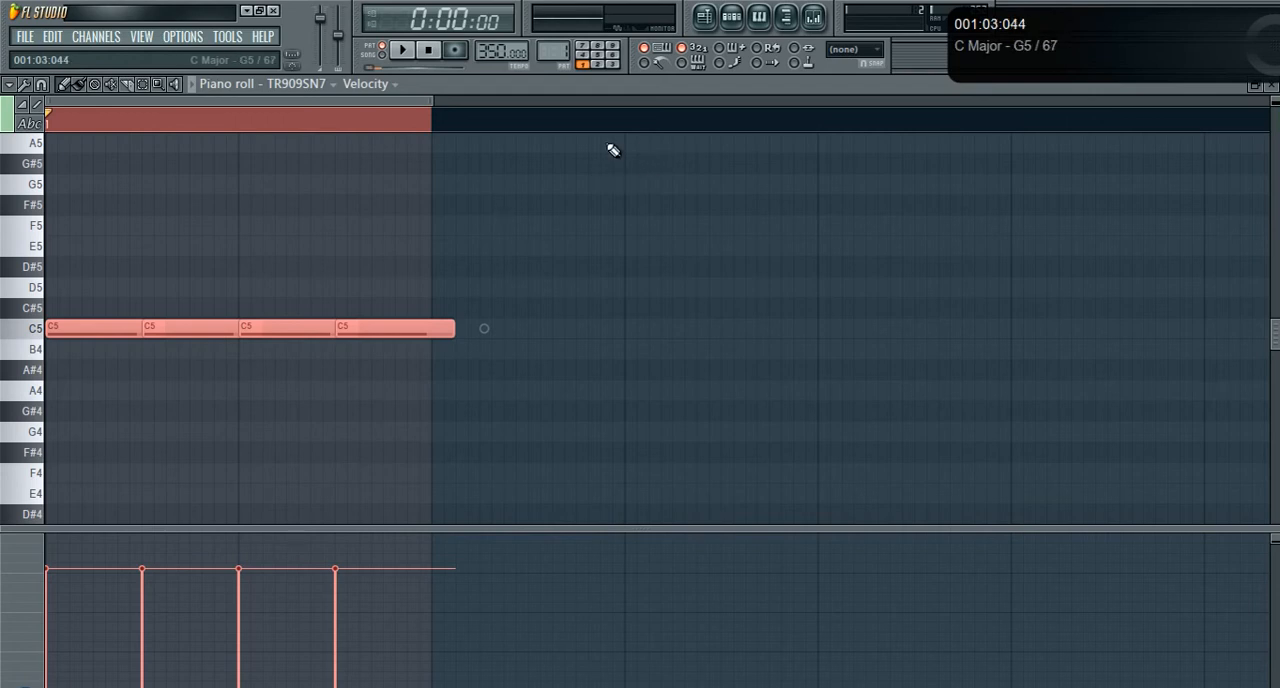
Step: Set piano-roll snapping to Line and place another C5 note
{"action": "left_click", "coordinate": [854, 49]}
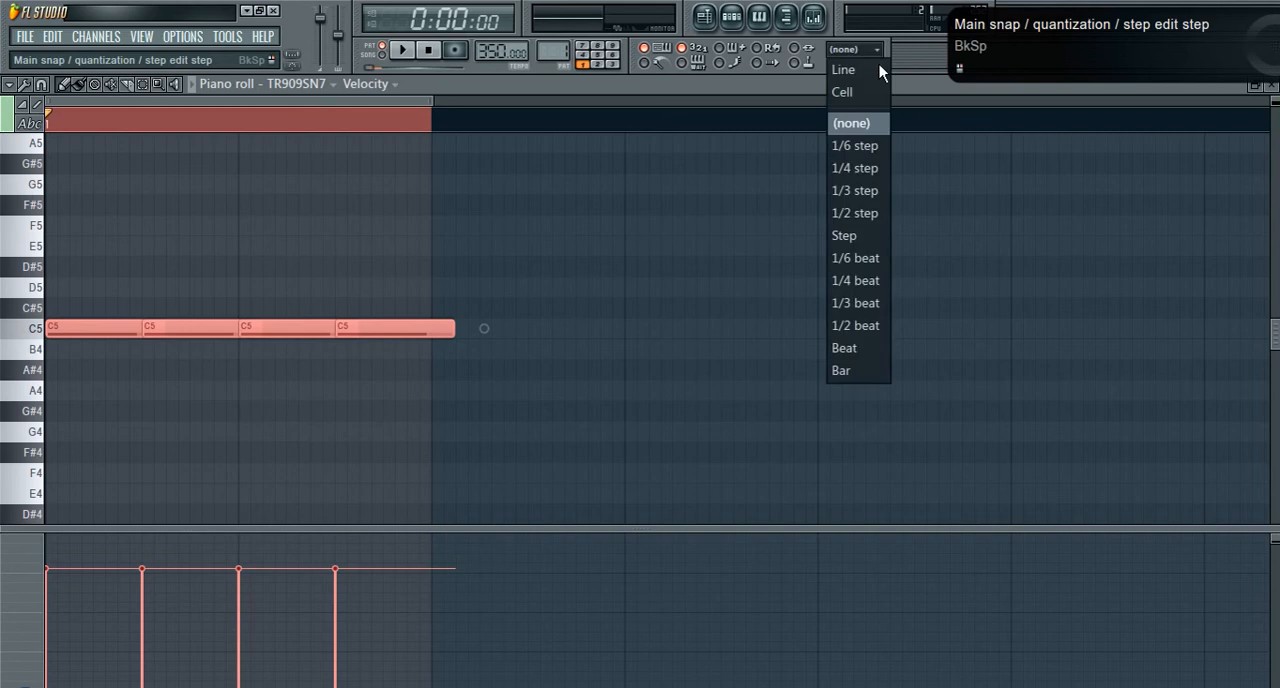
{"action": "left_click", "coordinate": [842, 69]}
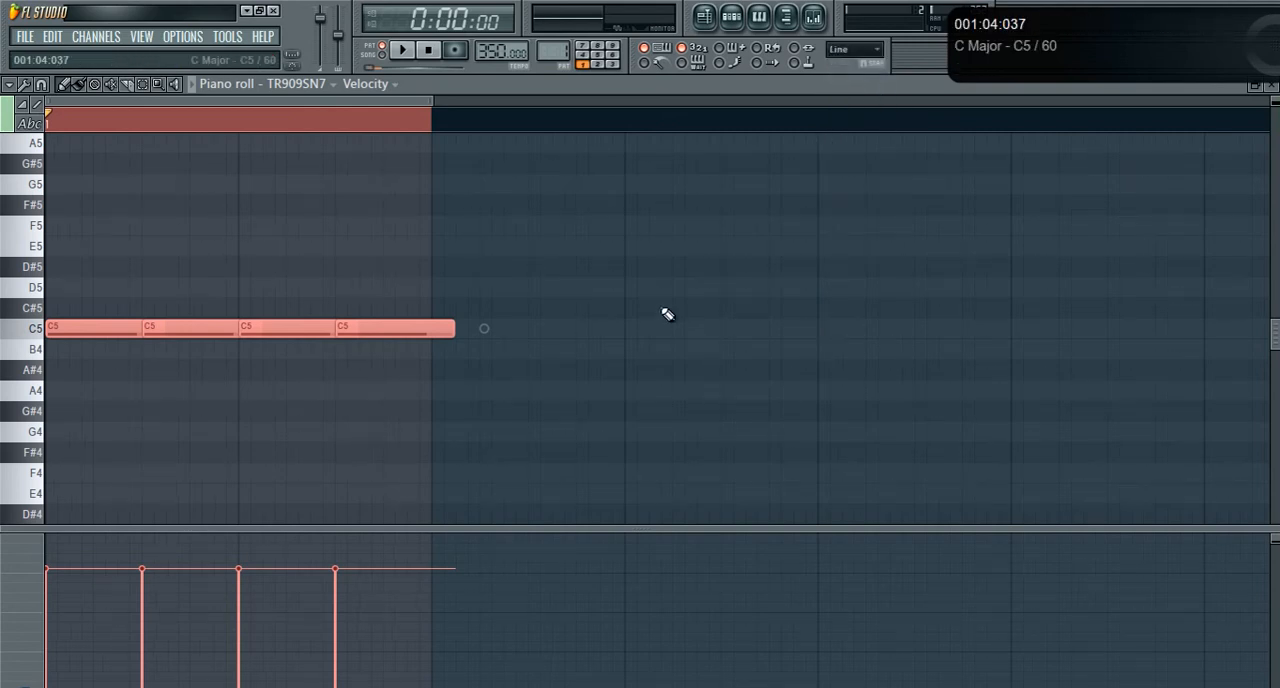
{"action": "left_click", "coordinate": [442, 328]}
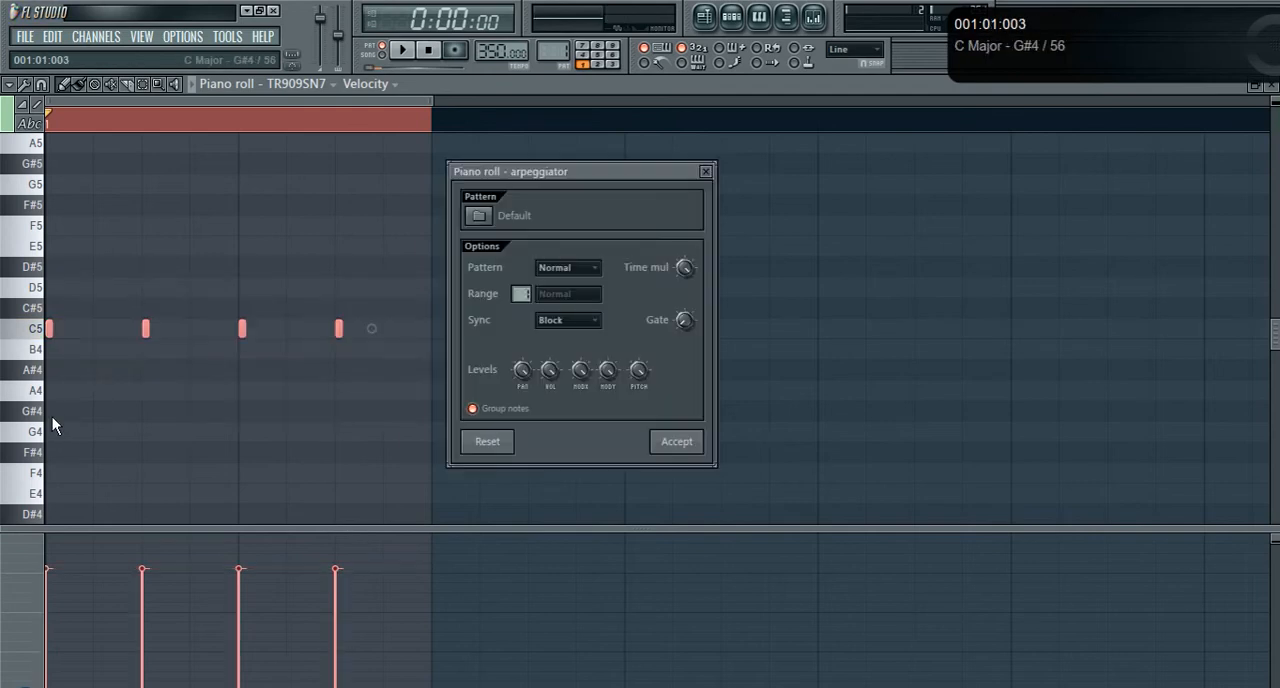
Step: Gate the C5 notes into short hits, delete them, and return to the step sequencer
{"action": "left_click", "coordinate": [402, 49]}
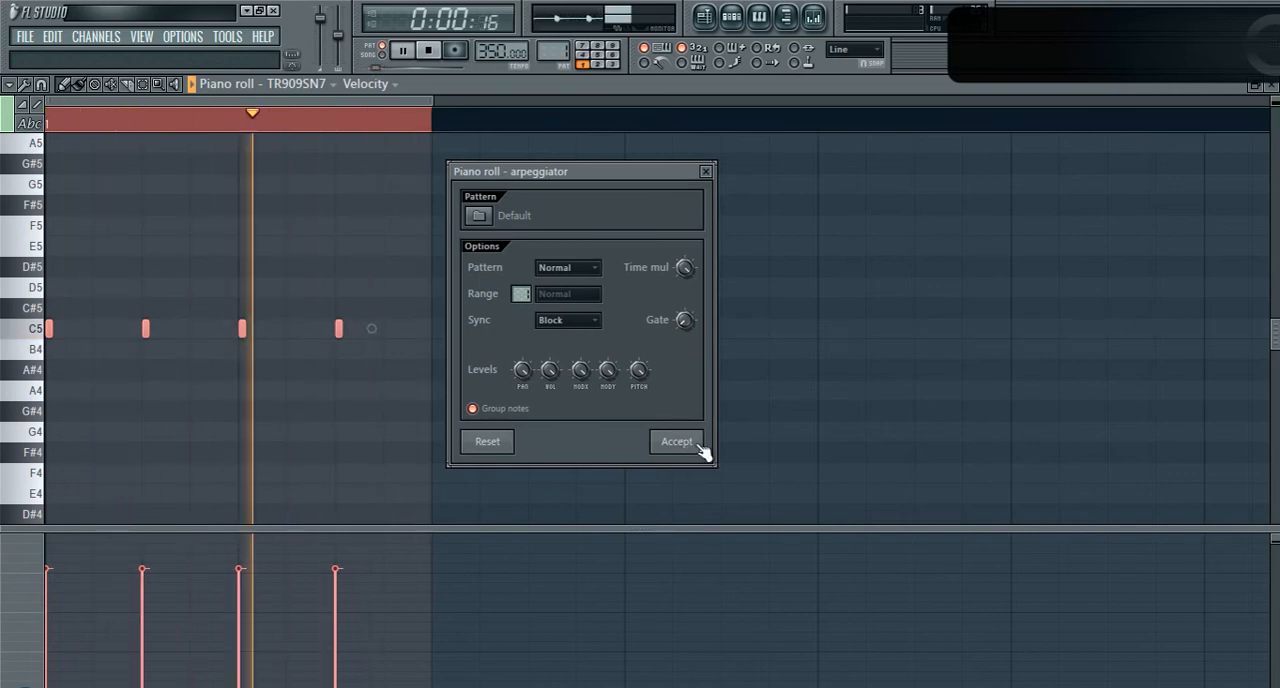
{"action": "left_click", "coordinate": [677, 441]}
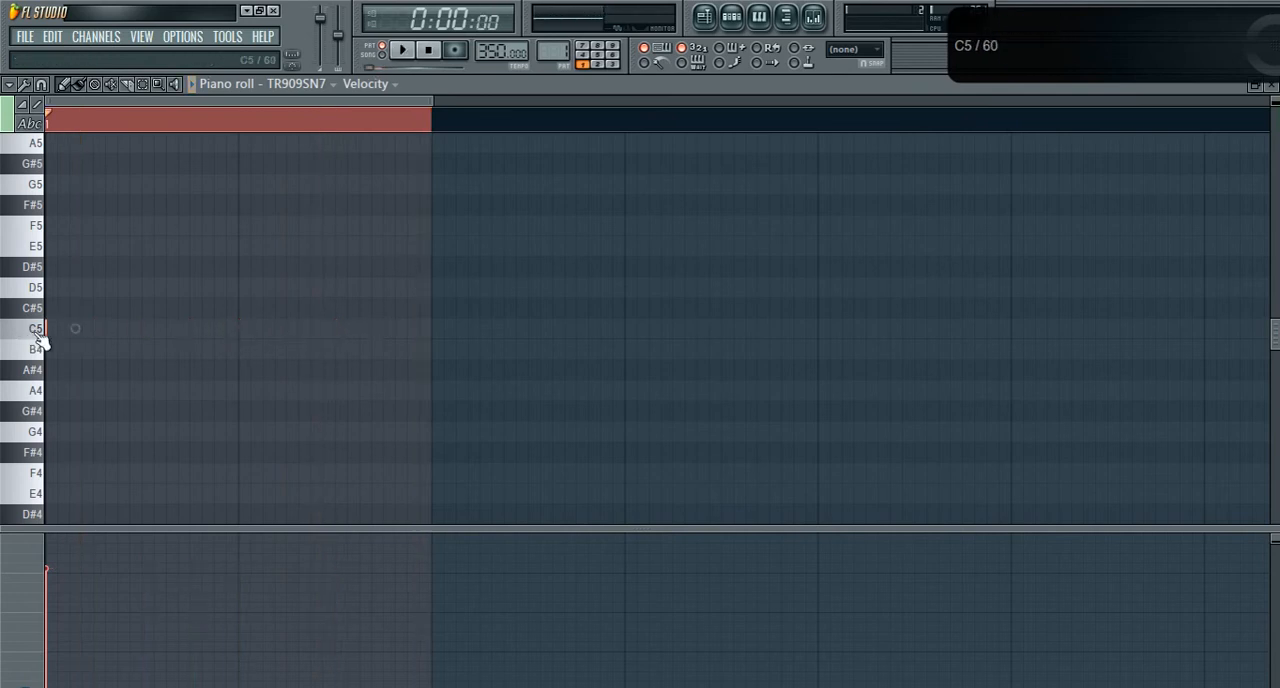
{"action": "left_click_drag", "start_coordinate": [48, 328], "coordinate": [350, 328]}
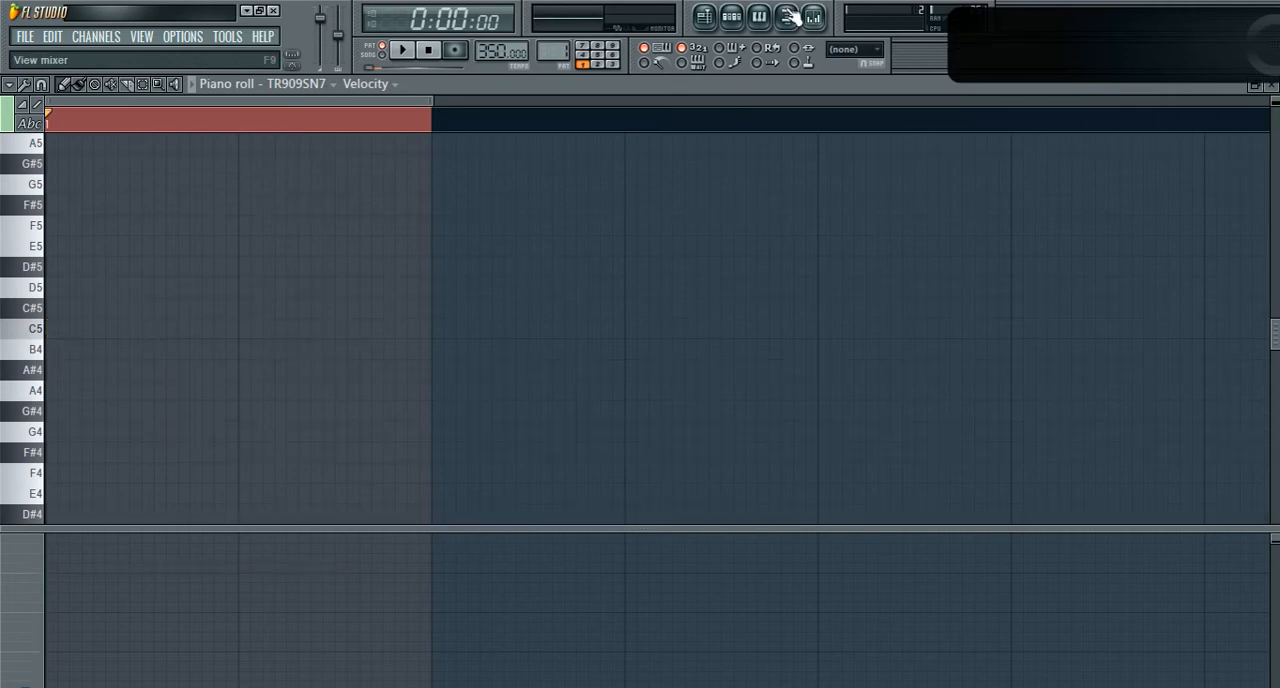
{"action": "left_click", "coordinate": [731, 18]}
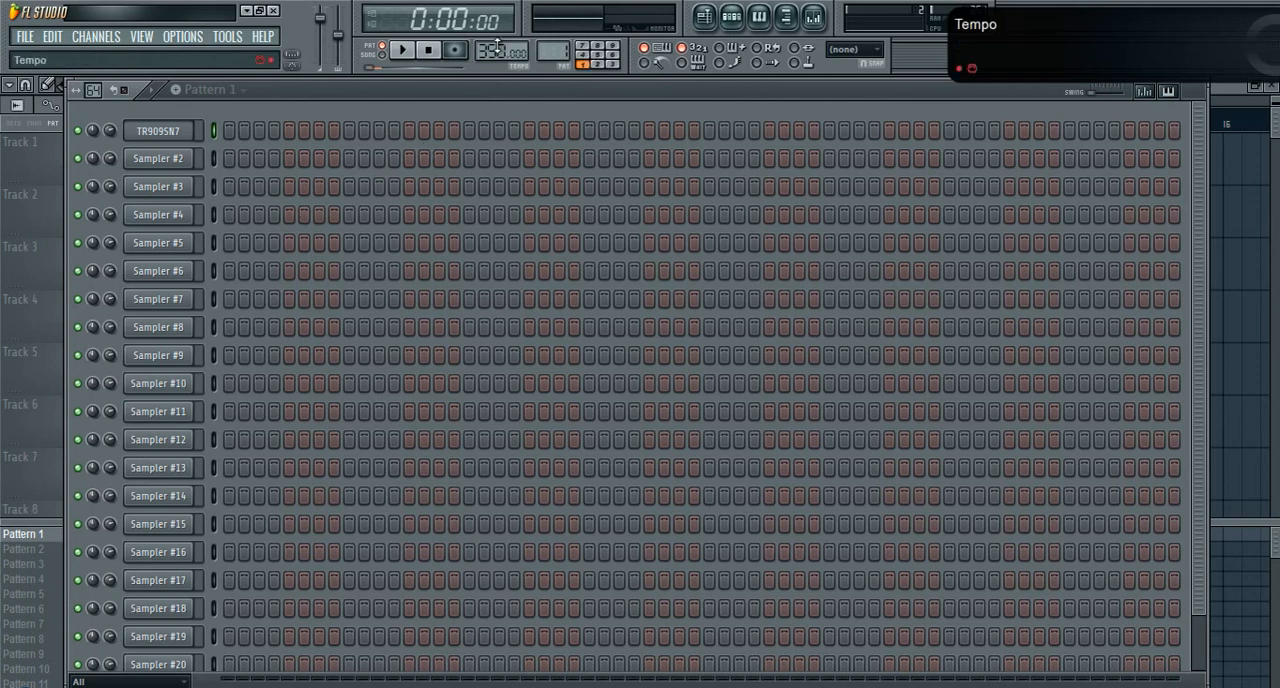
Step: Inspect the Tube effect's settings on the Master mixer channel, then close the mixer
{"action": "left_click", "coordinate": [813, 18]}
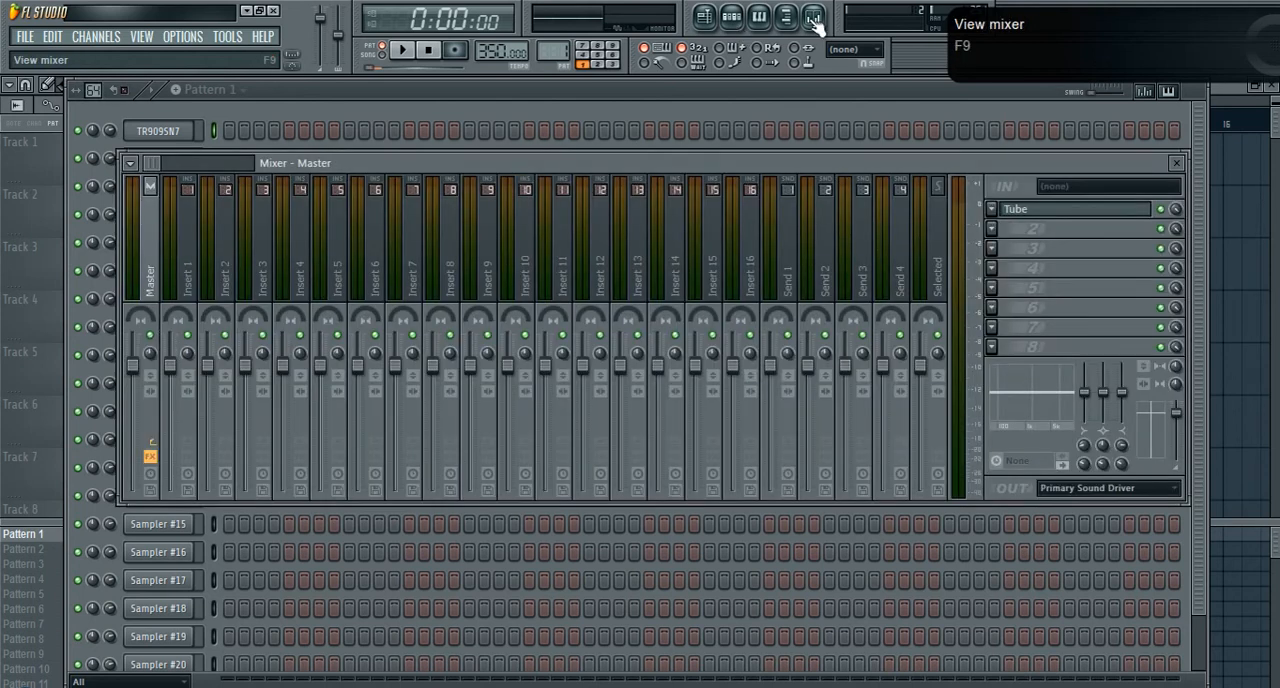
{"action": "mouse_move", "coordinate": [815, 25]}
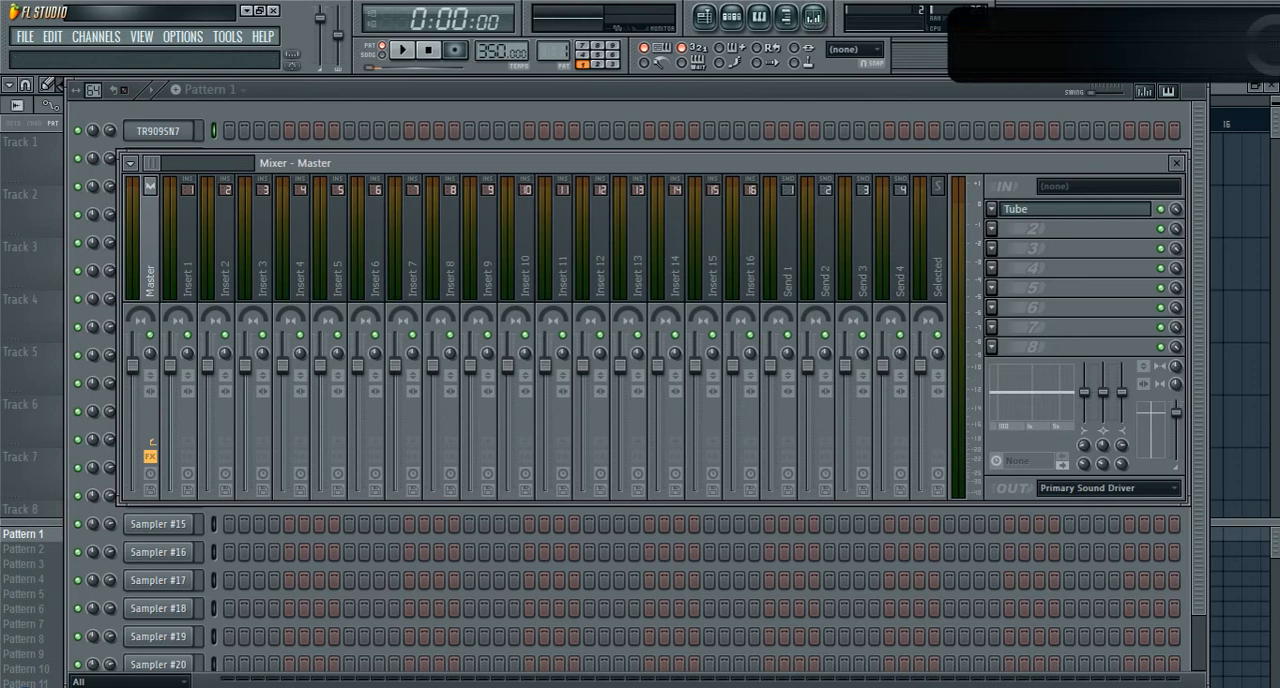
{"action": "left_click", "coordinate": [1080, 209]}
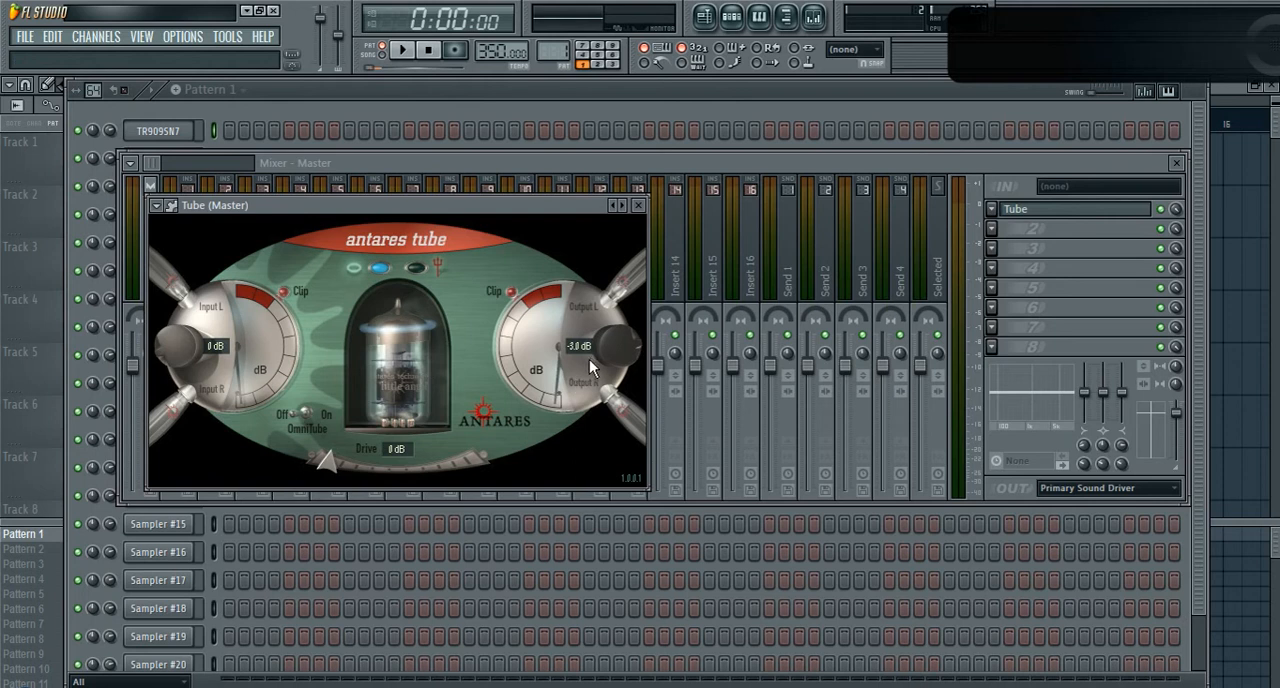
{"action": "mouse_move", "coordinate": [687, 283]}
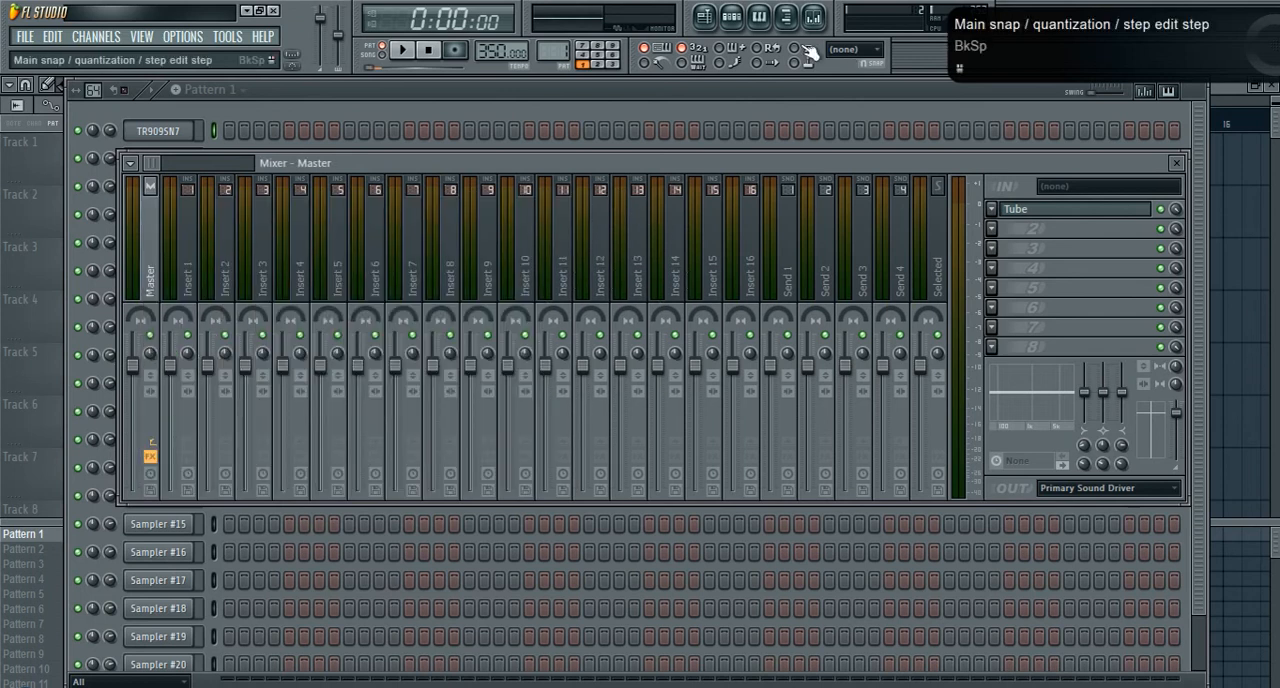
{"action": "mouse_move", "coordinate": [703, 18]}
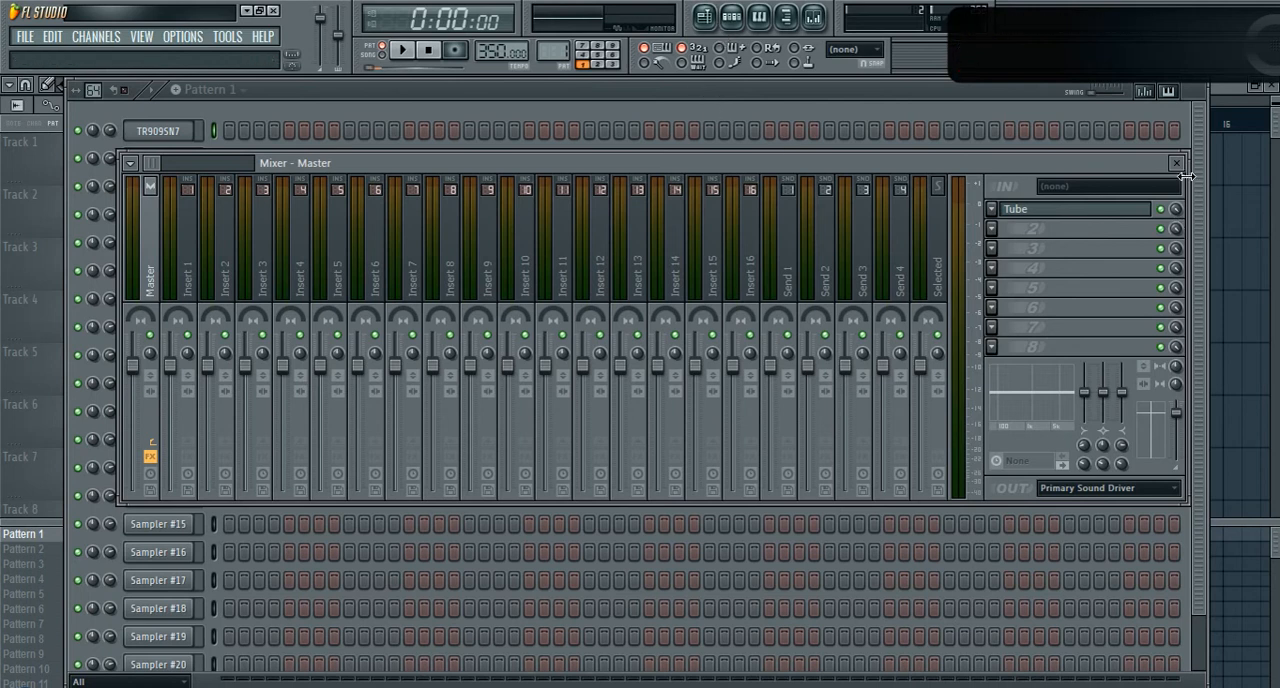
{"action": "left_click", "coordinate": [1176, 162]}
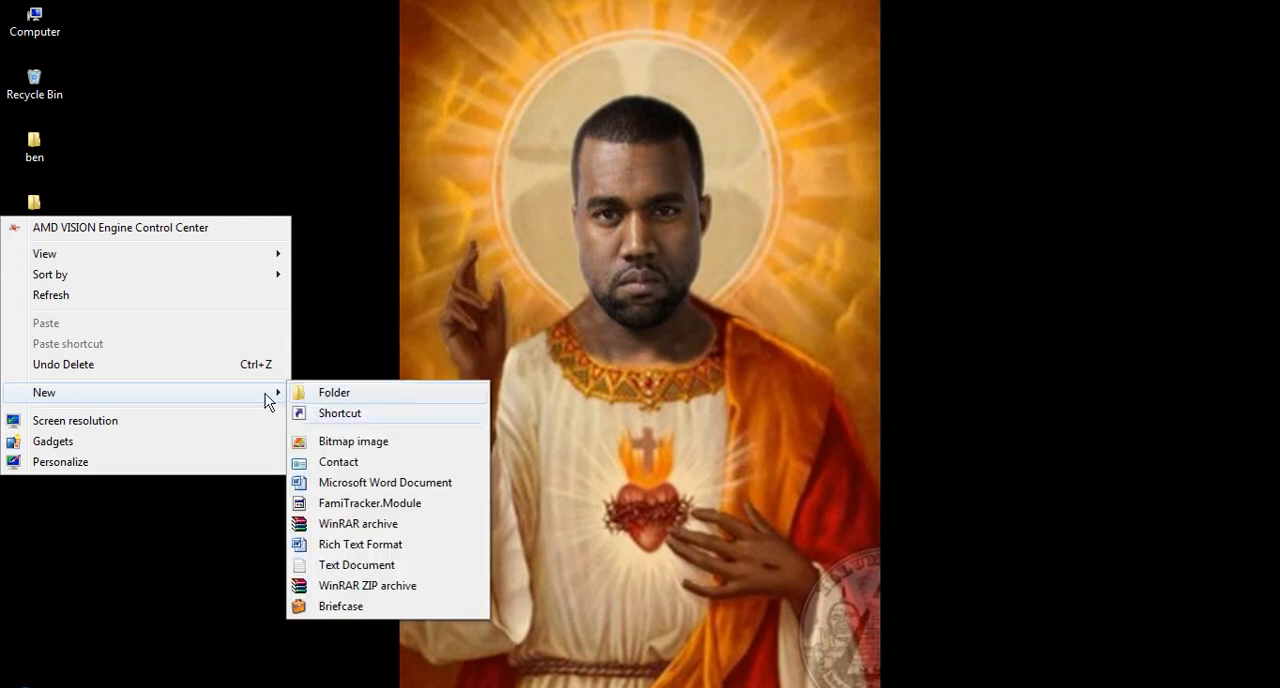
Step: Create a desktop folder named 'anime samples'
{"action": "left_click", "coordinate": [334, 391]}
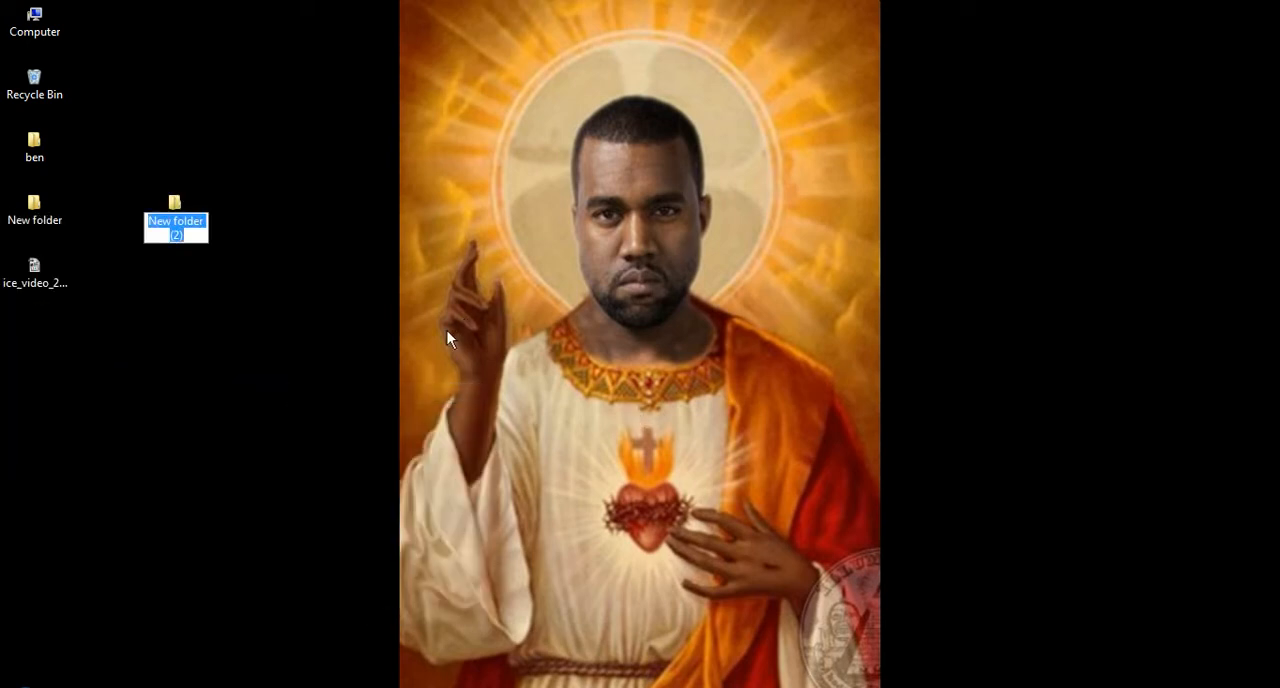
{"action": "type", "text": "anime samples"}
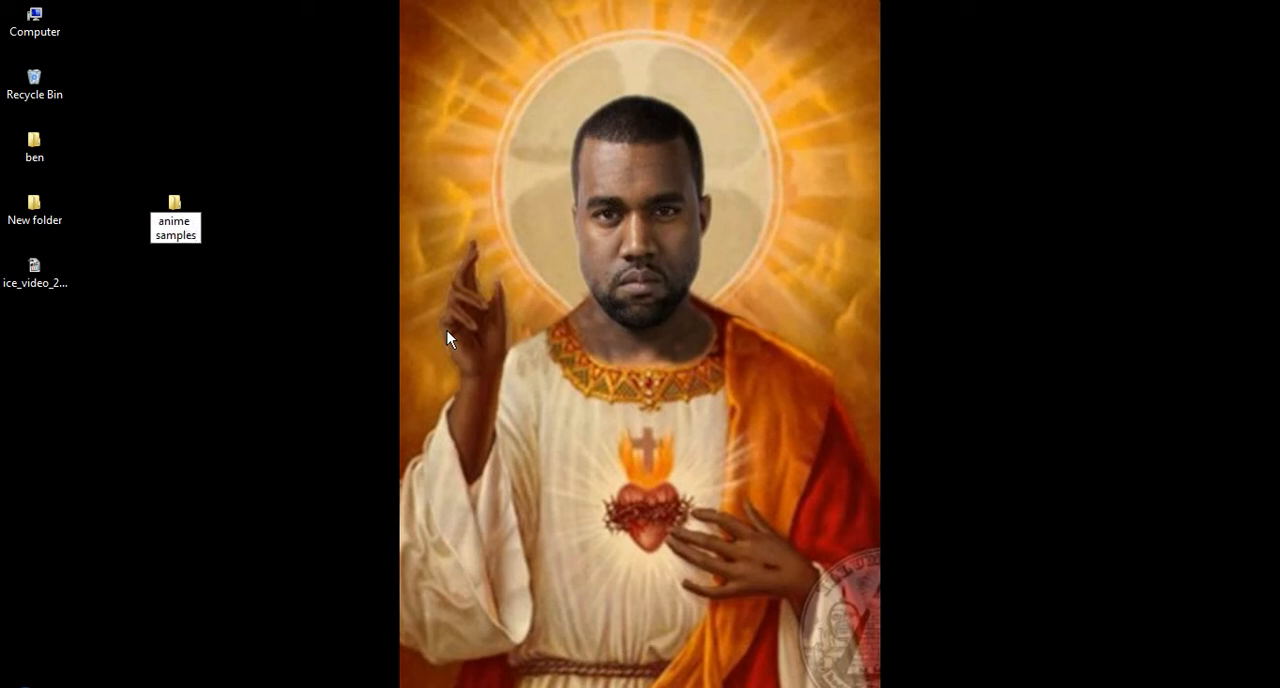
{"action": "left_click", "coordinate": [174, 218]}
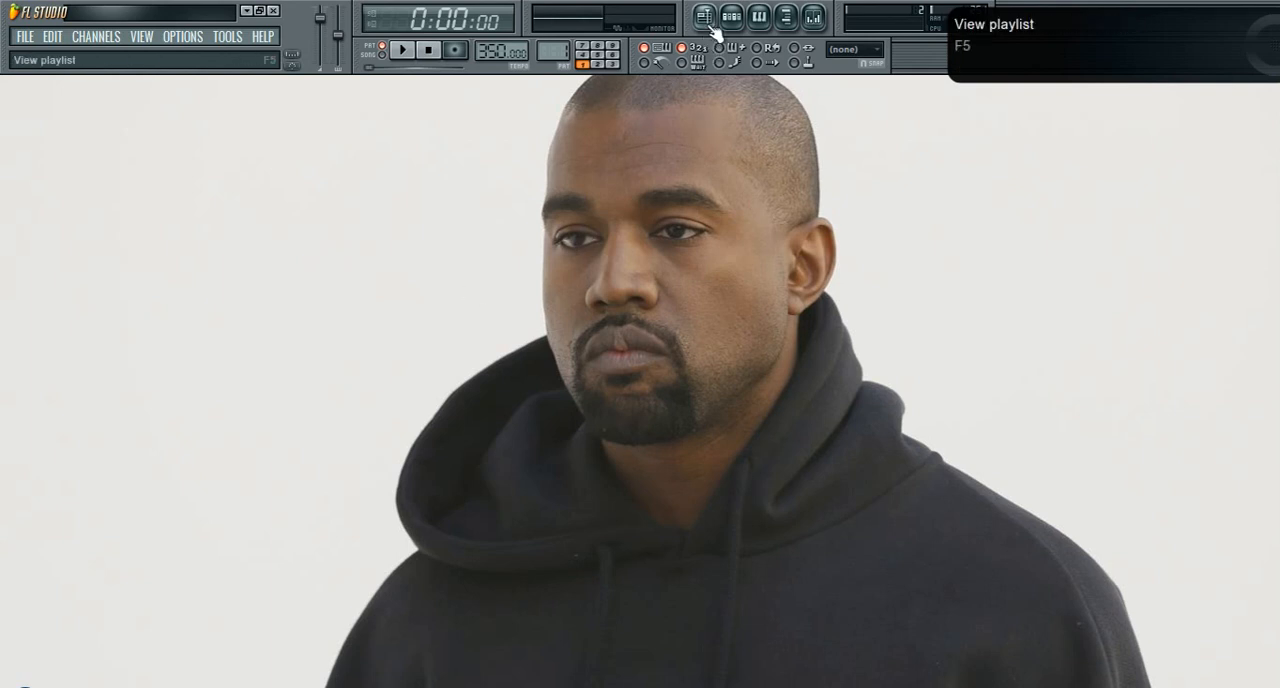
Step: Show the empty Pattern 1 playlist from the toolbar
{"action": "left_click", "coordinate": [759, 18]}
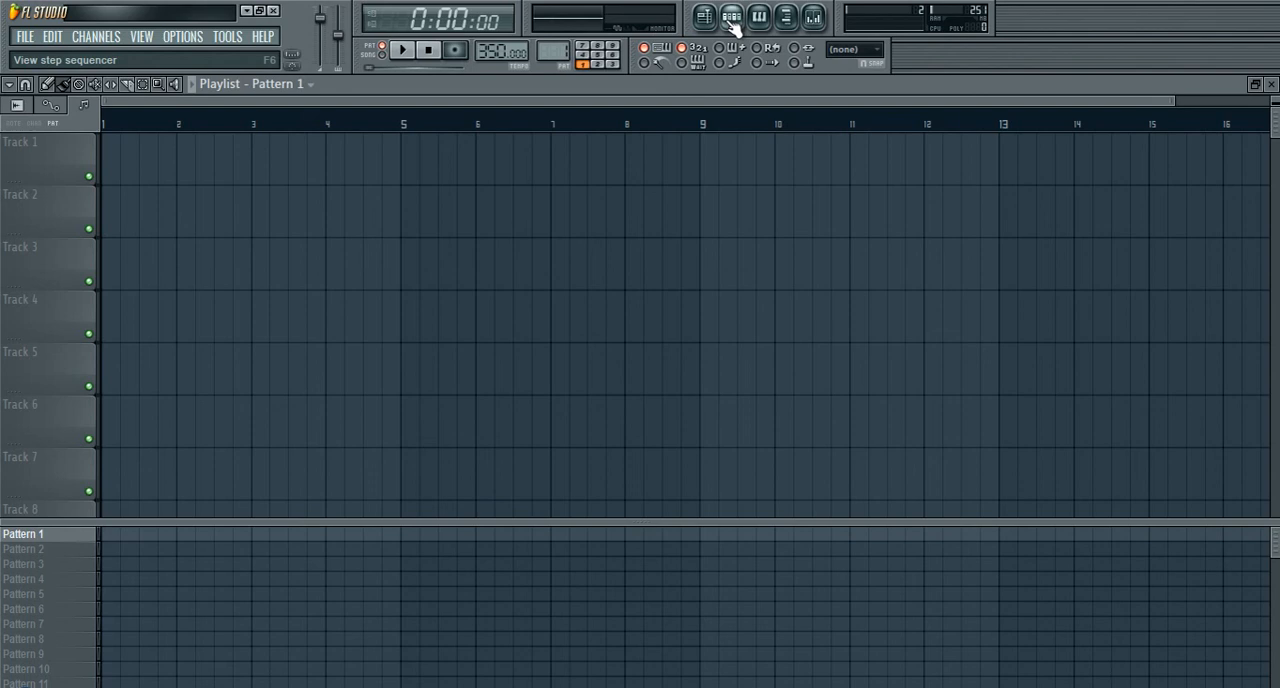
{"action": "mouse_move", "coordinate": [733, 30]}
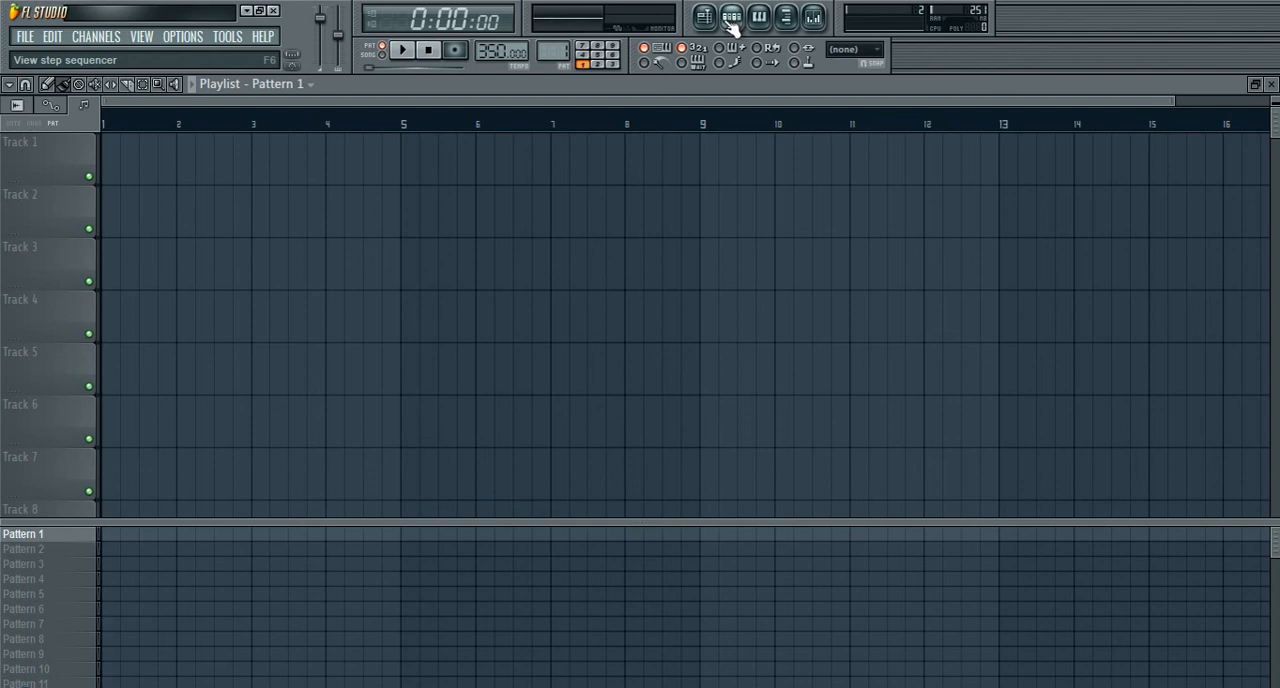